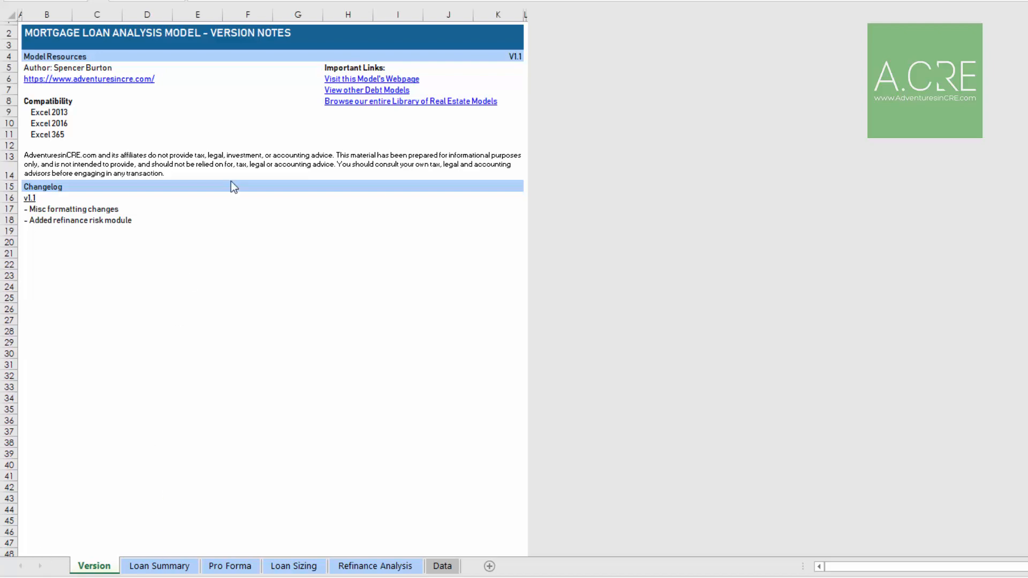
pyautogui.moveTo(111, 483)
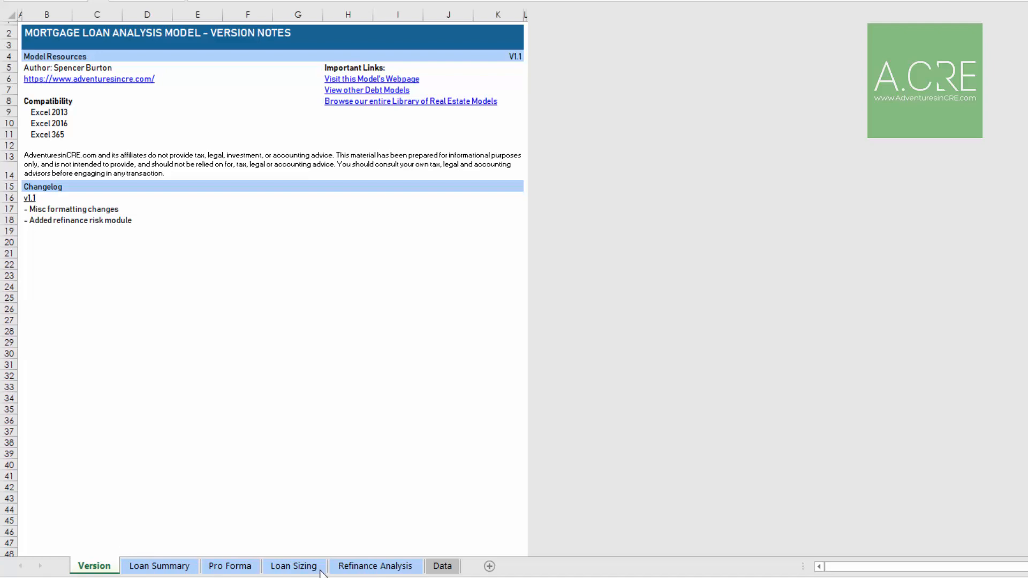
pyautogui.moveTo(403, 557)
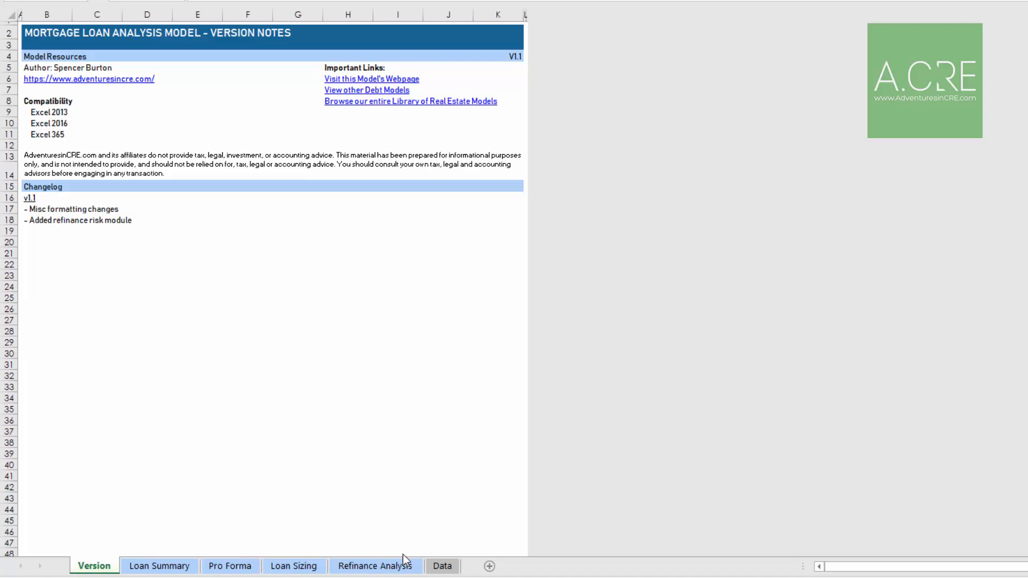
pyautogui.moveTo(439, 567)
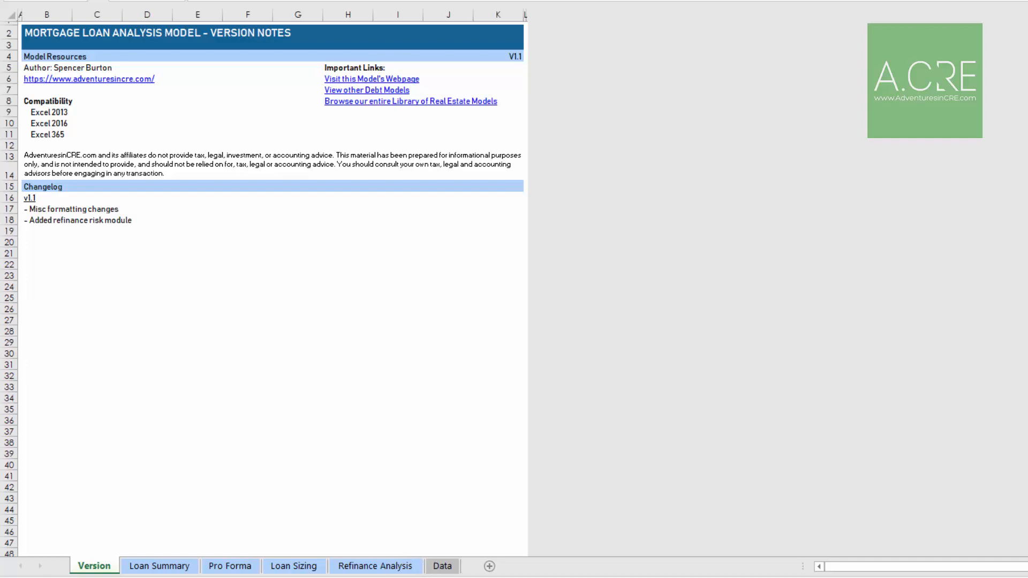
# Switch from the version notes to the Loan Summary sheet
pyautogui.click(159, 565)
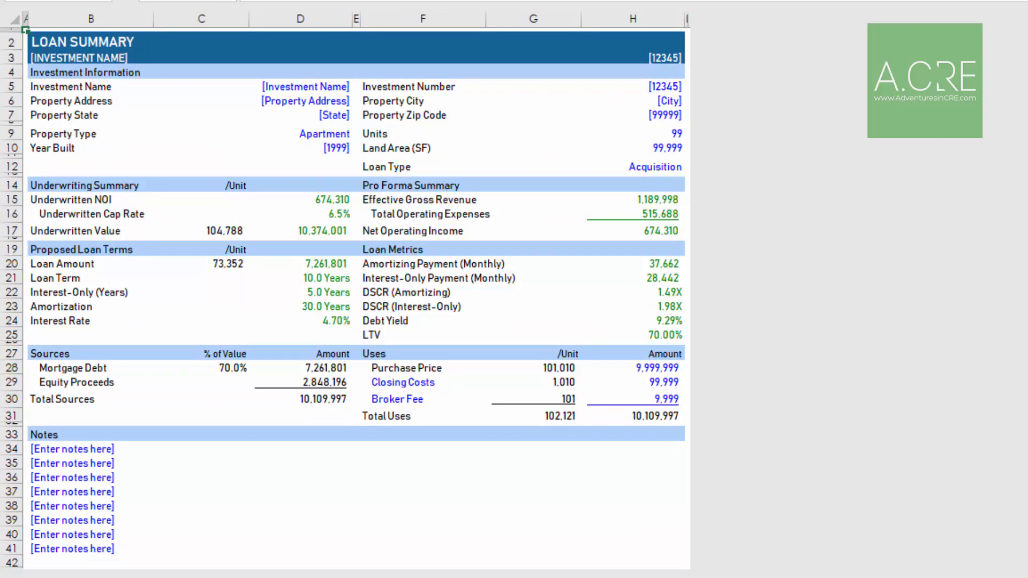
# Set the Loan Type to Refinance so the first use becomes Loan Payoff
pyautogui.click(304, 86)
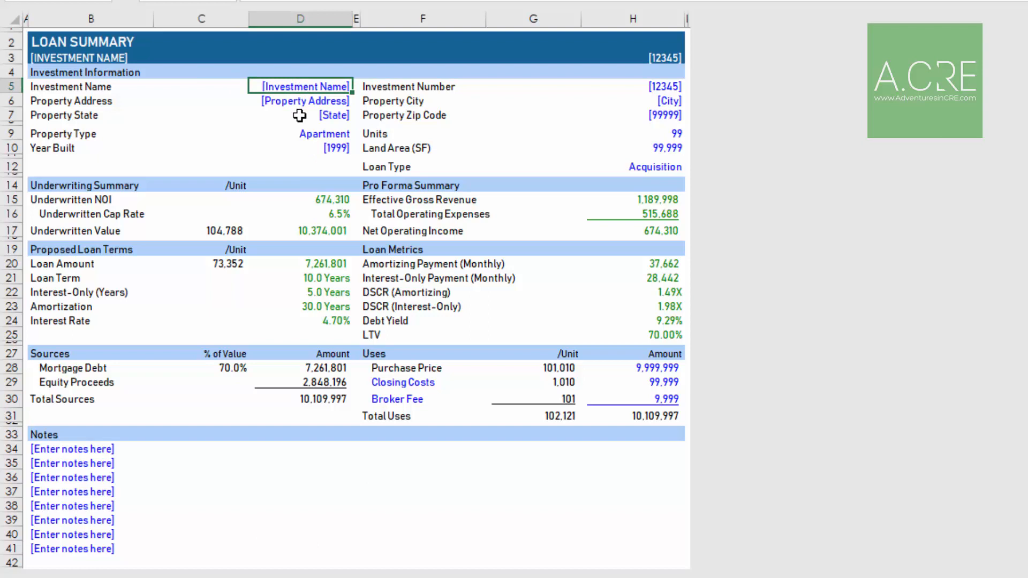
pyautogui.moveTo(302, 127)
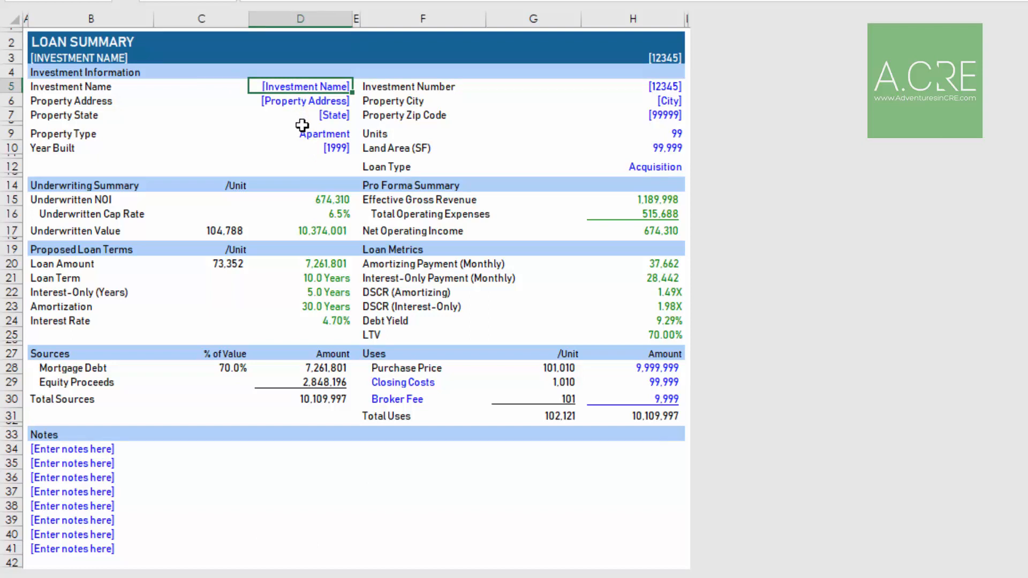
pyautogui.moveTo(305, 139)
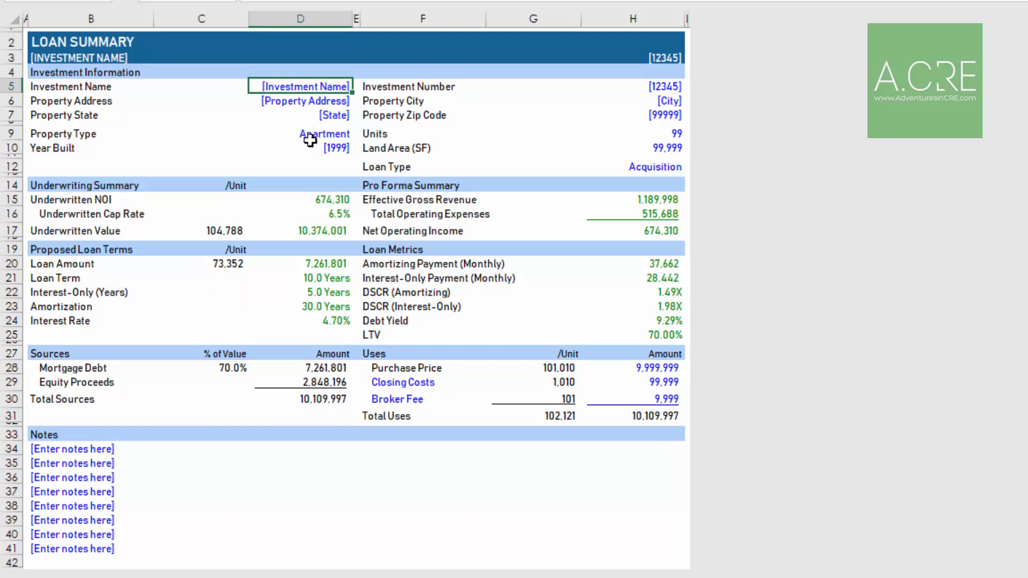
pyautogui.moveTo(546, 152)
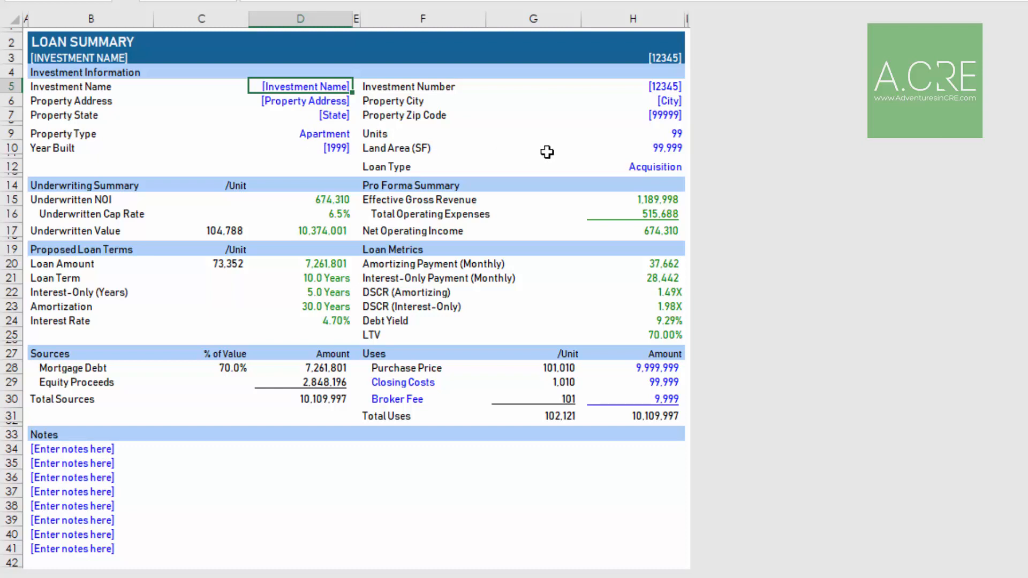
pyautogui.click(654, 166)
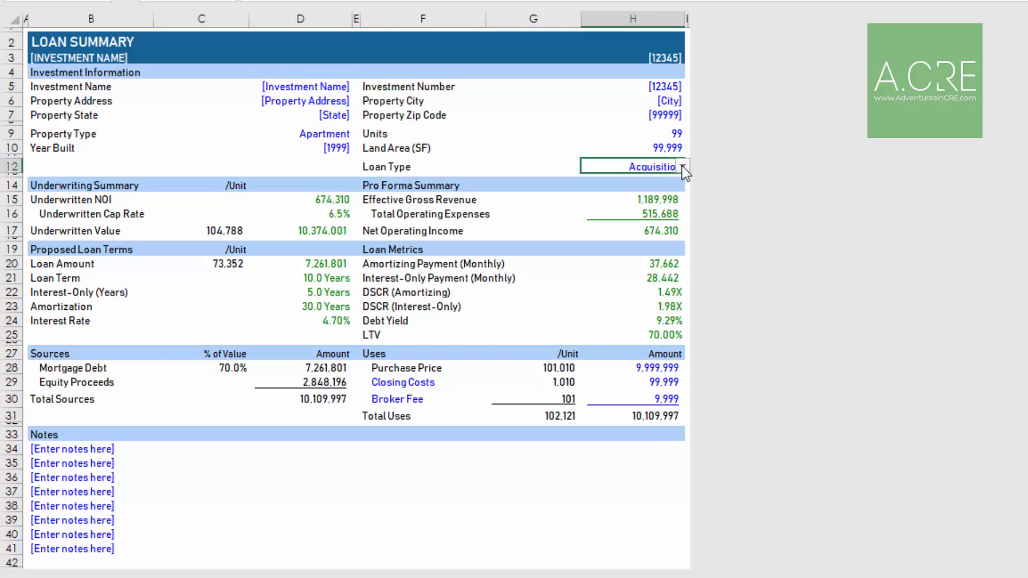
pyautogui.click(684, 167)
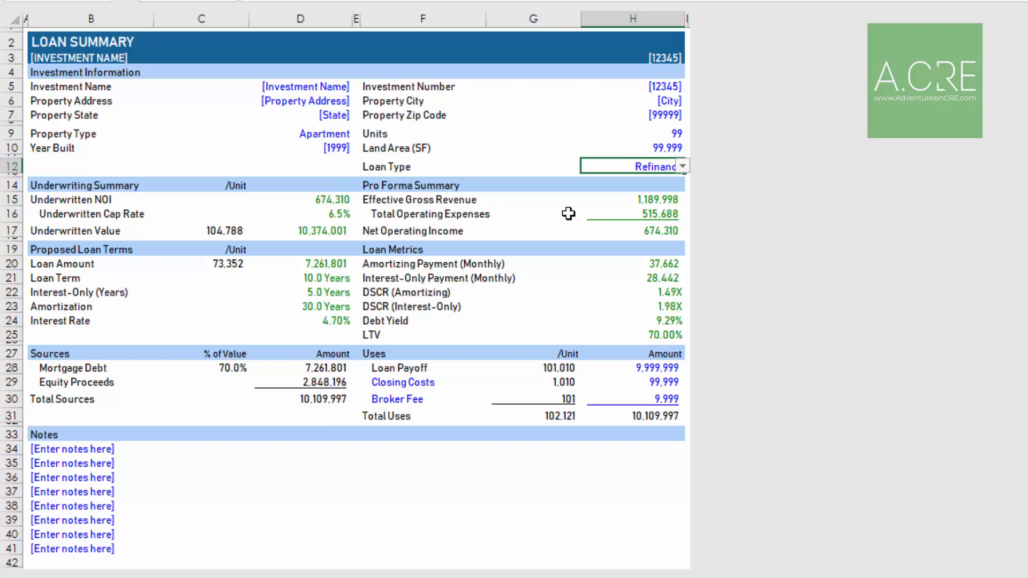
pyautogui.moveTo(449, 170)
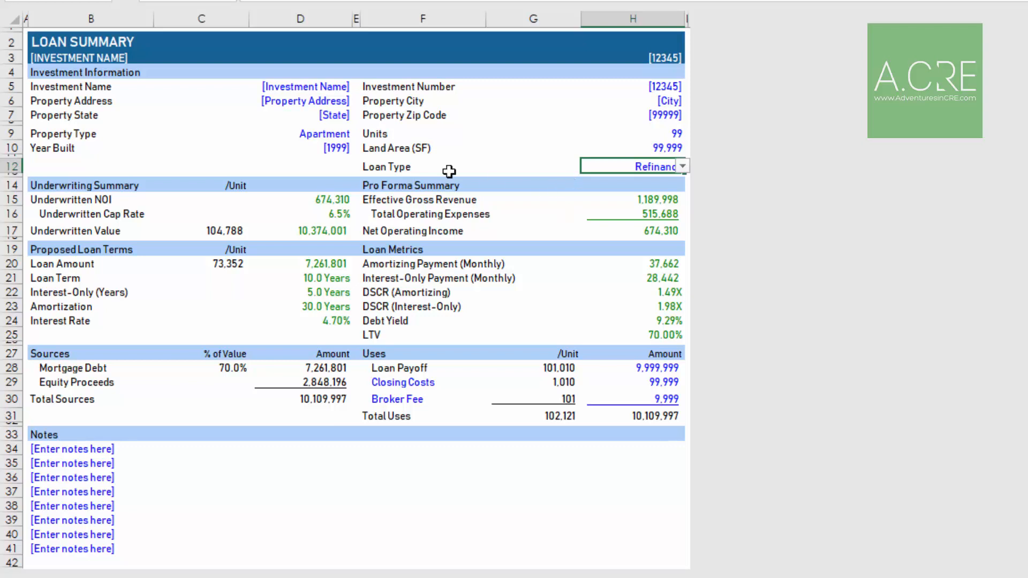
pyautogui.moveTo(157, 200)
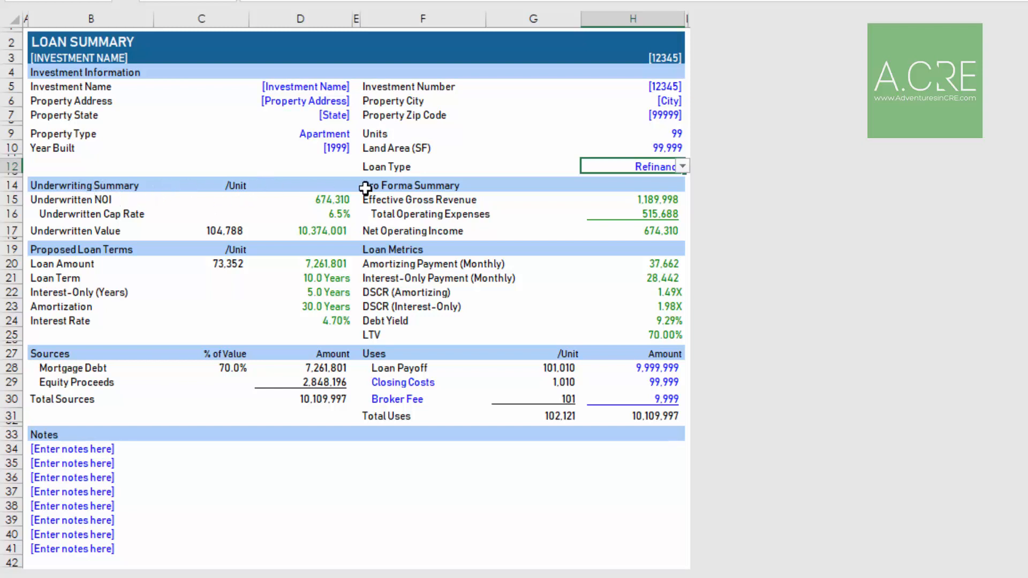
pyautogui.moveTo(59, 184)
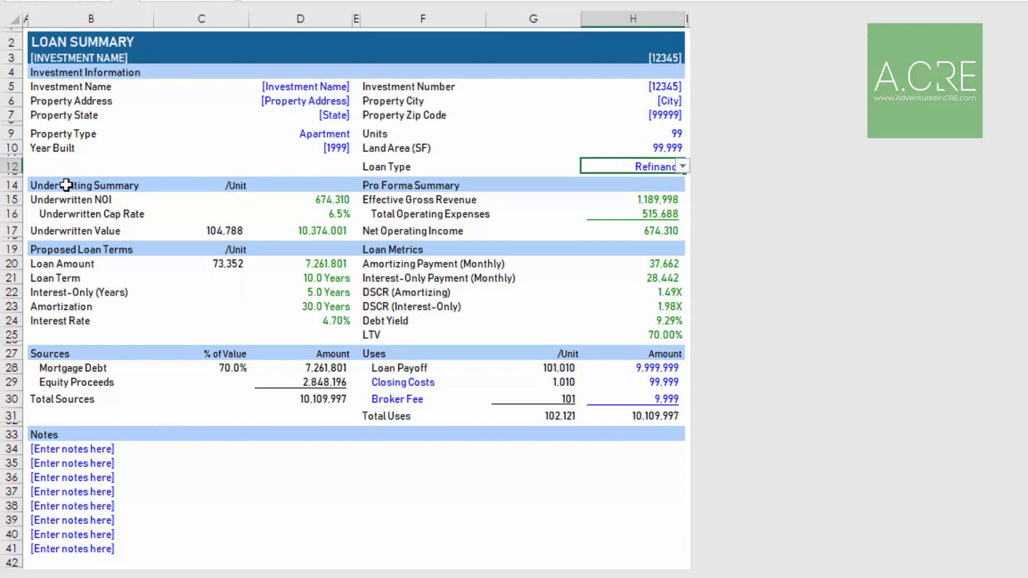
pyautogui.moveTo(397, 196)
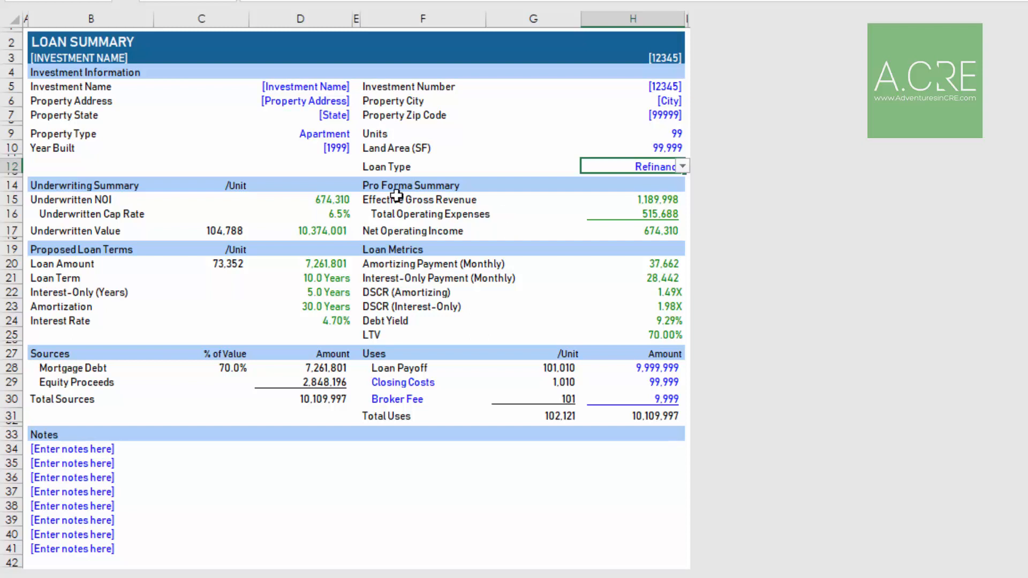
pyautogui.moveTo(73, 249)
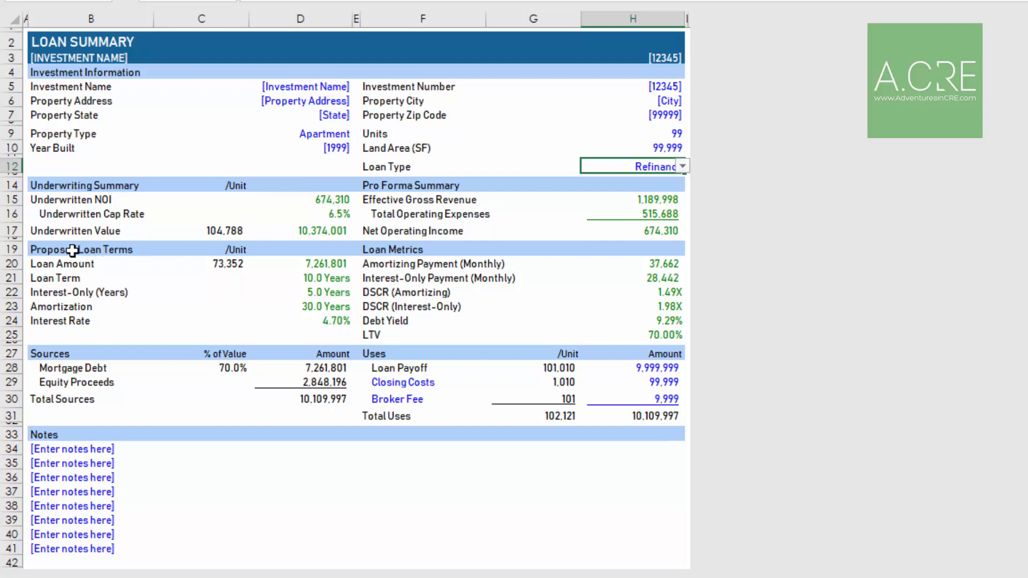
pyautogui.moveTo(479, 254)
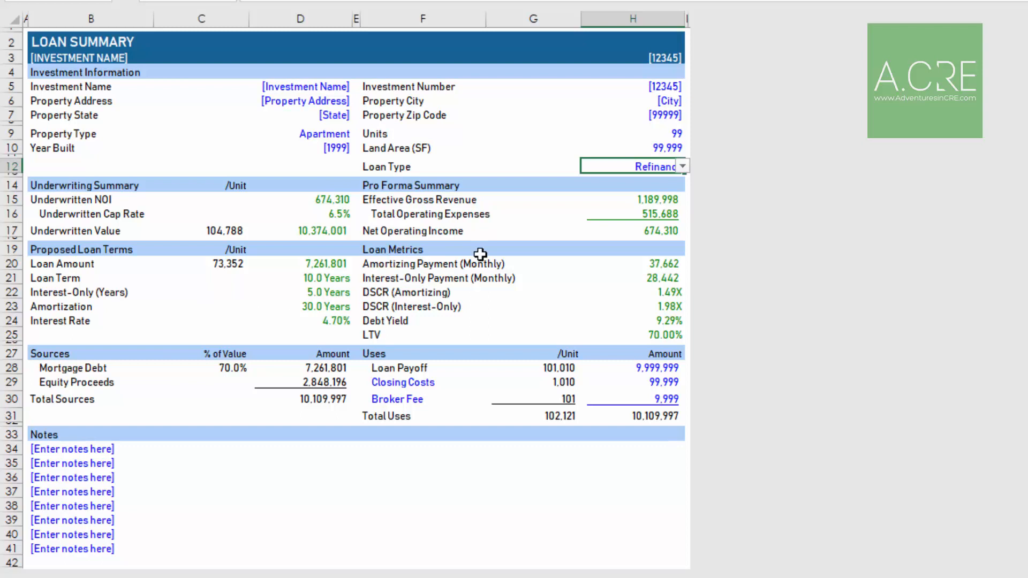
pyautogui.moveTo(255, 282)
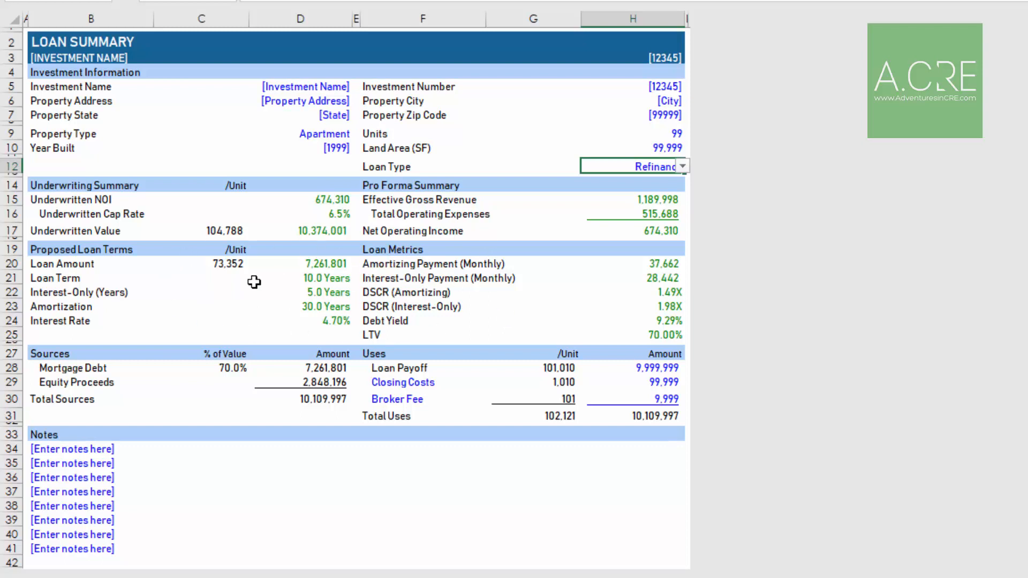
pyautogui.moveTo(310, 360)
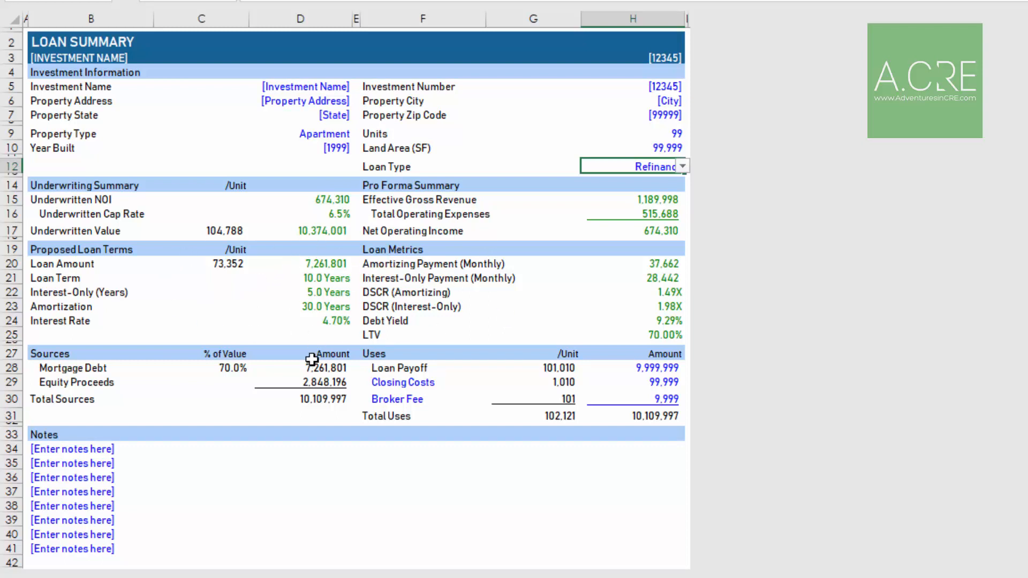
pyautogui.moveTo(339, 348)
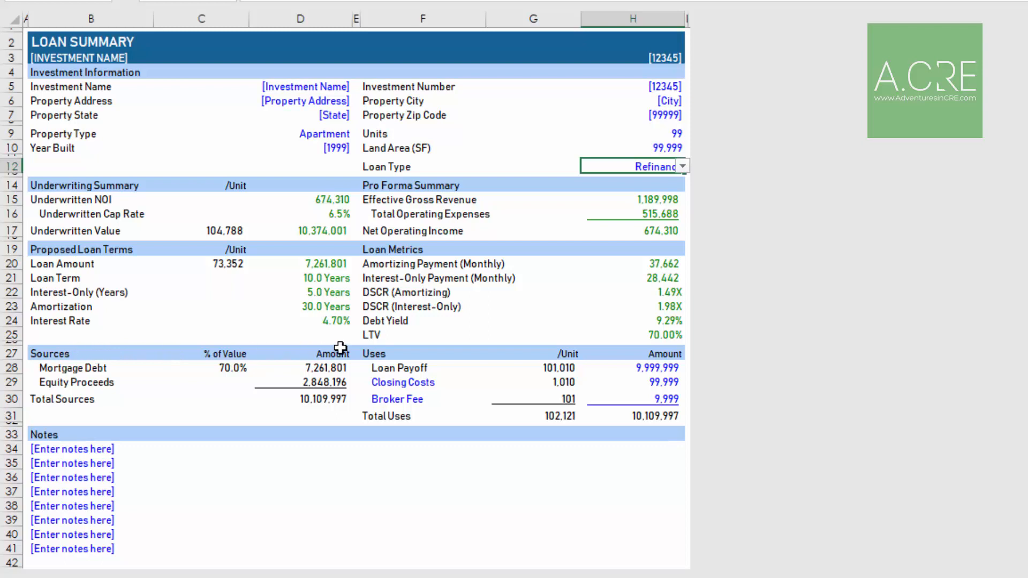
pyautogui.moveTo(72, 367)
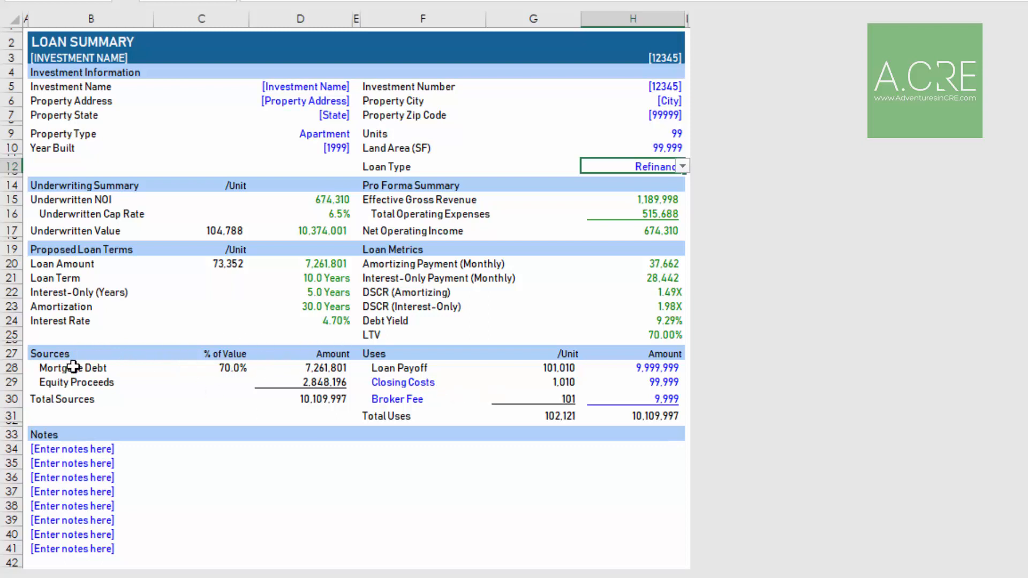
# Review Mortgage Debt, then set Loan Payoff to 5,000,000, giving Equity Cash-Out (2,151,803)
pyautogui.click(70, 369)
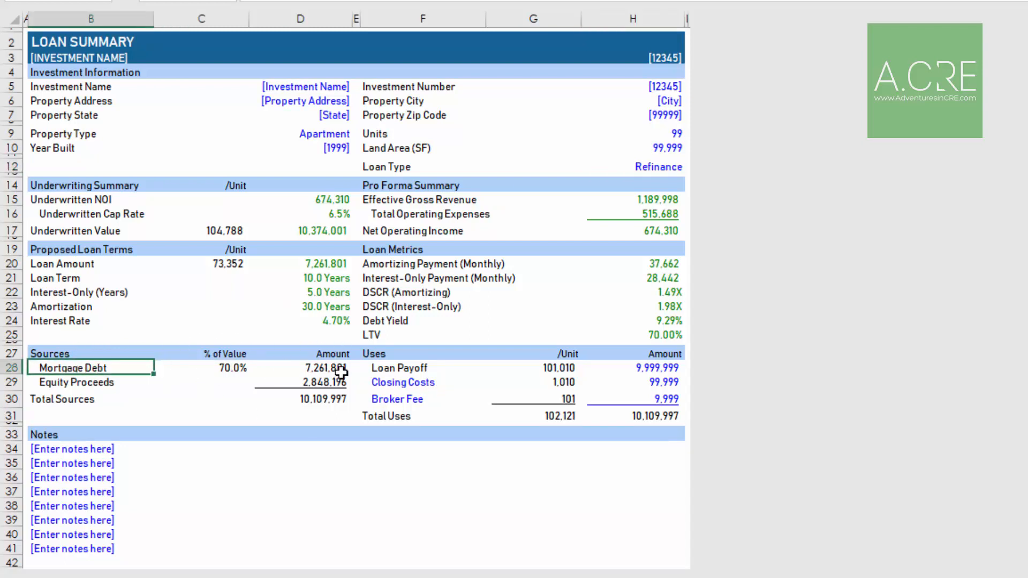
pyautogui.click(321, 369)
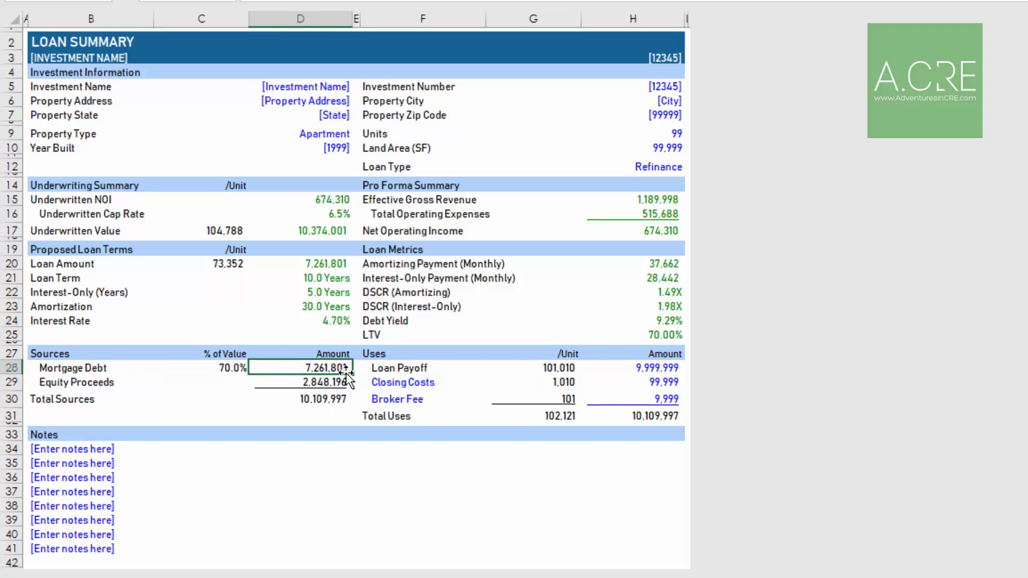
pyautogui.moveTo(325, 381)
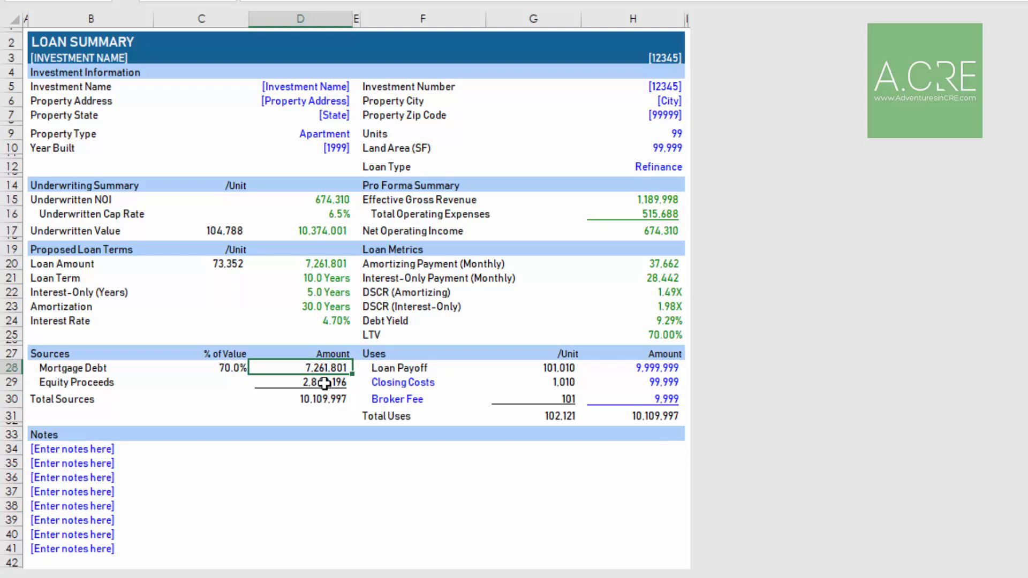
pyautogui.click(656, 166)
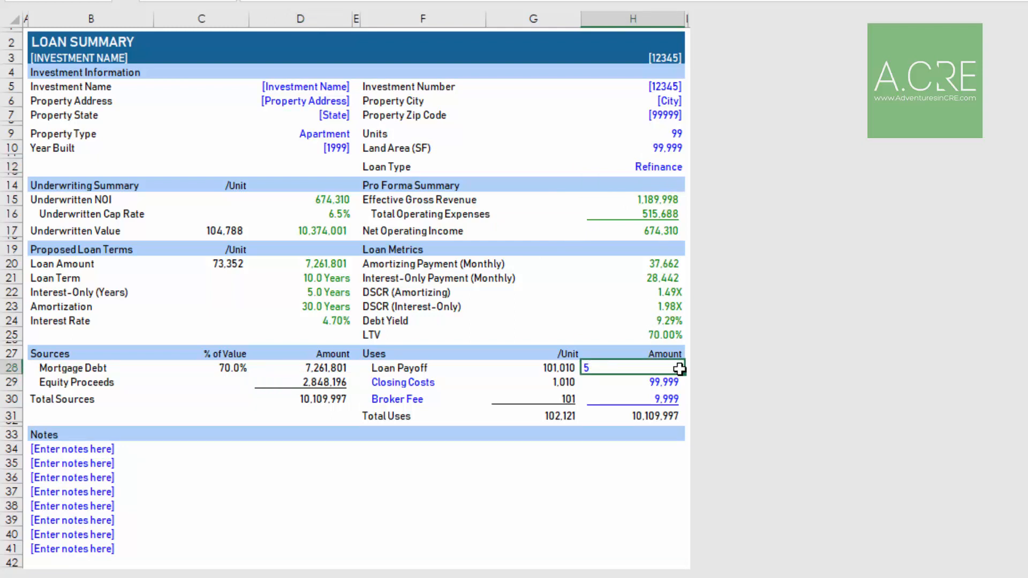
pyautogui.write('5000000')
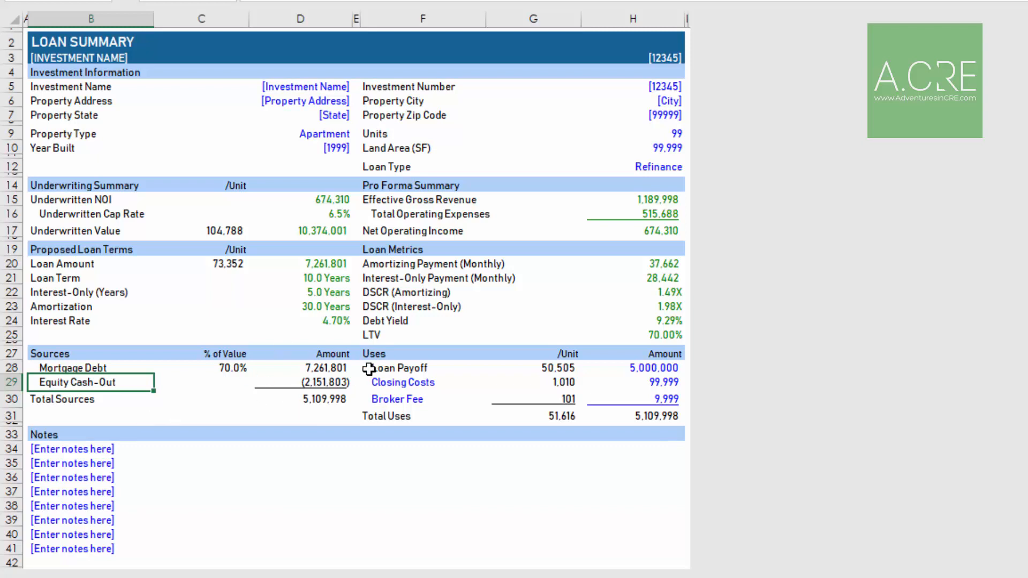
# Set the loan type back to Acquisition with a purchase price of 9,999,999
pyautogui.click(683, 166)
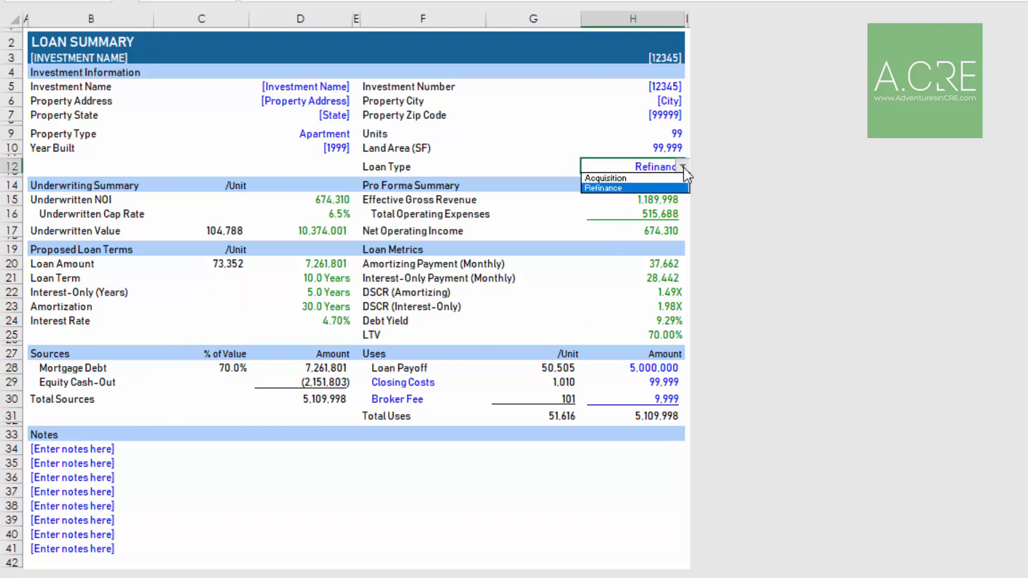
pyautogui.click(606, 178)
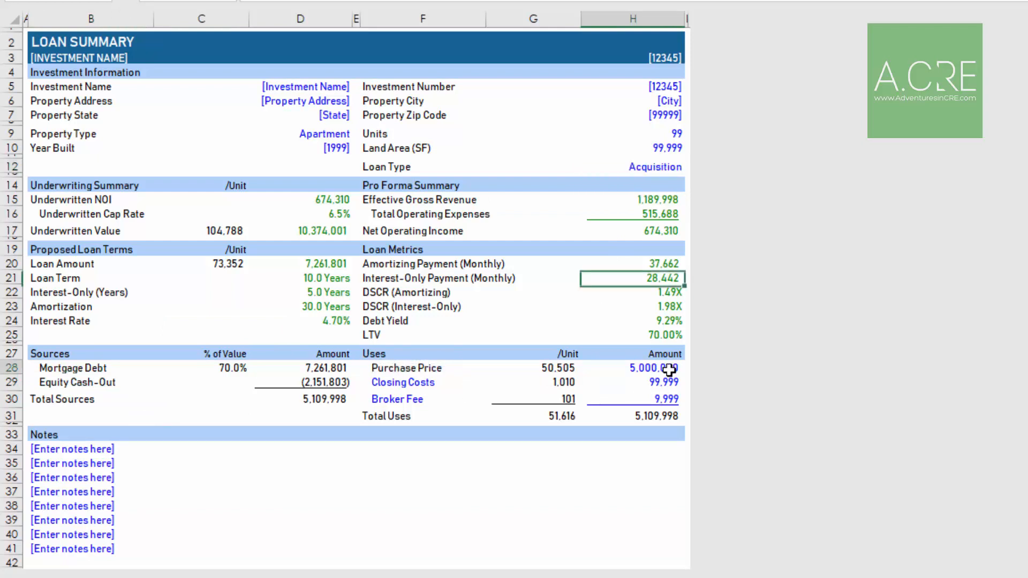
pyautogui.write('9999999')
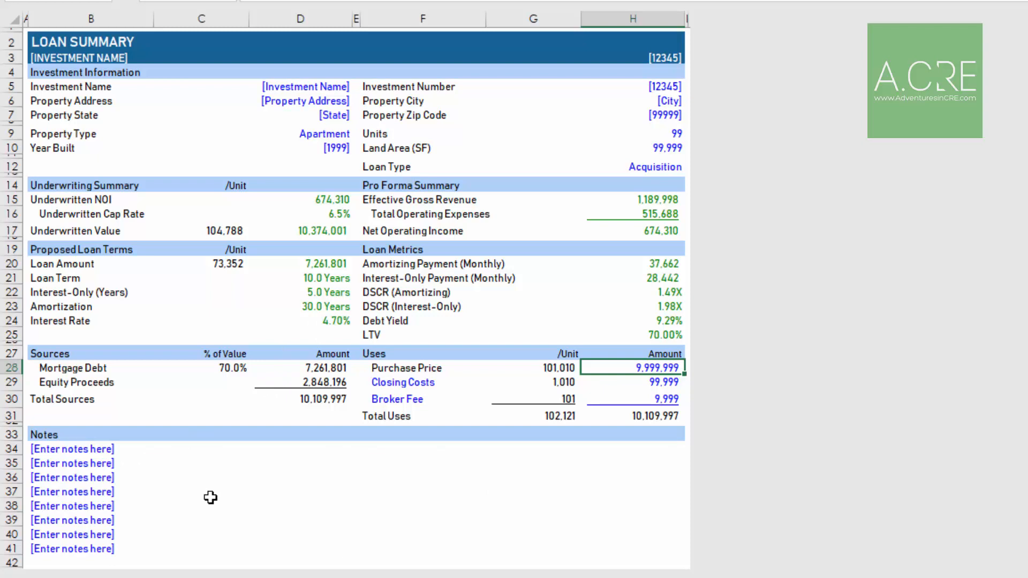
pyautogui.moveTo(302, 533)
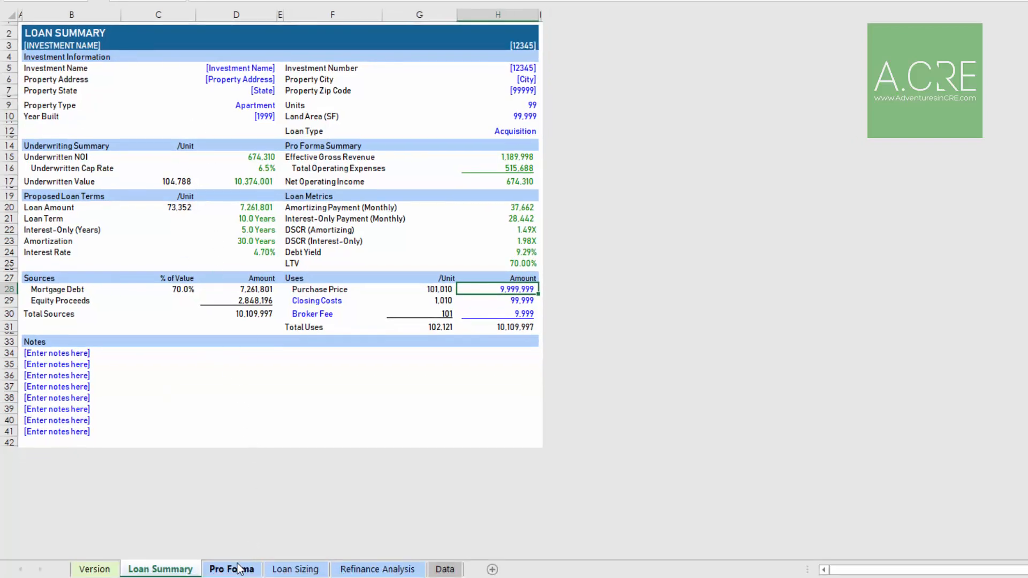
pyautogui.click(231, 569)
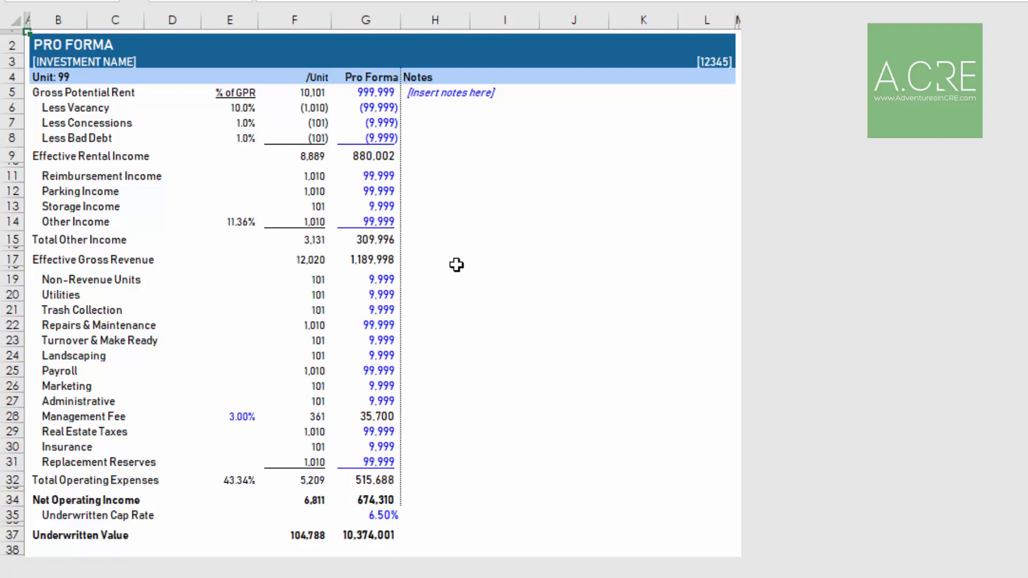
pyautogui.moveTo(499, 251)
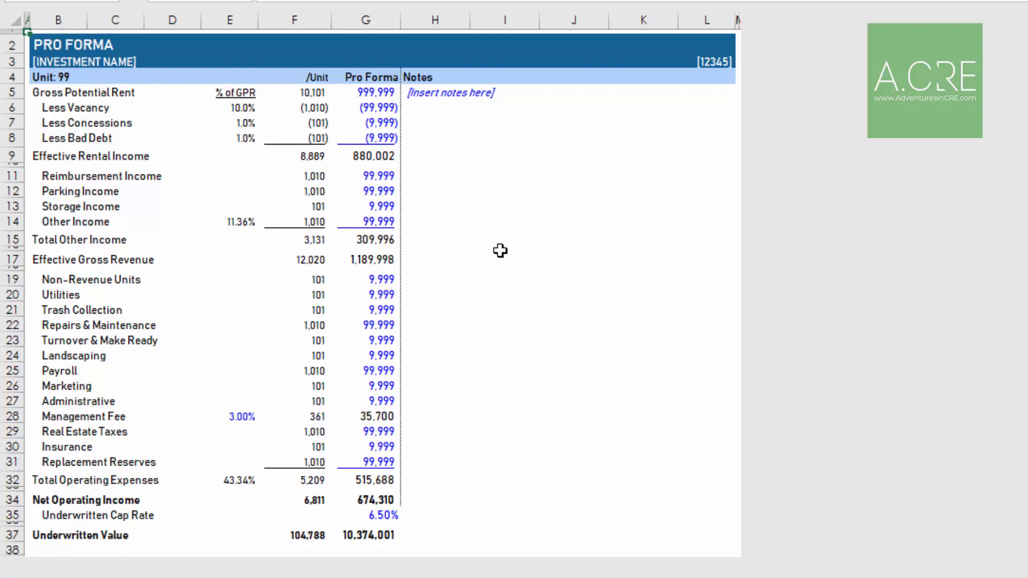
pyautogui.moveTo(230, 250)
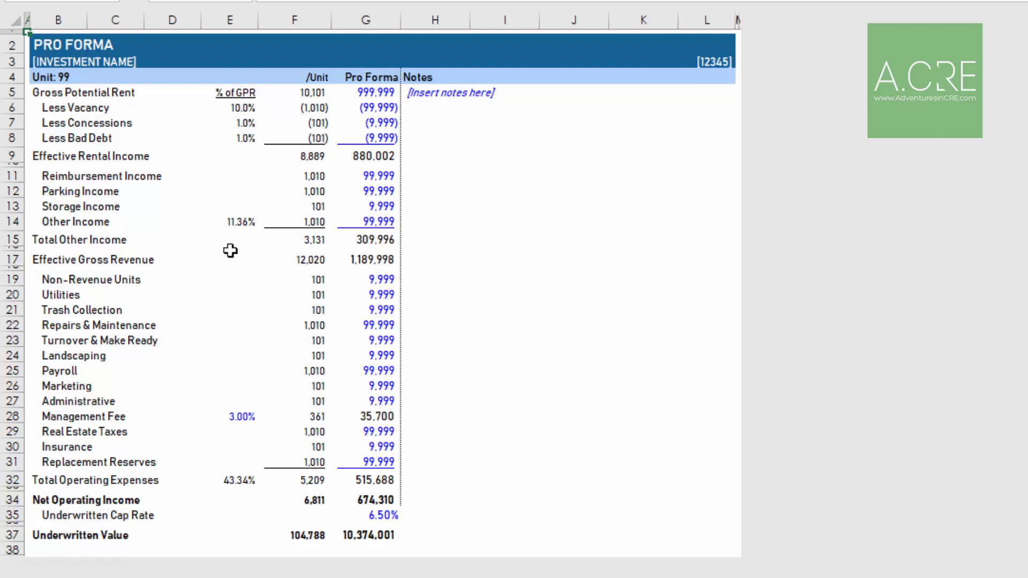
pyautogui.moveTo(32, 159)
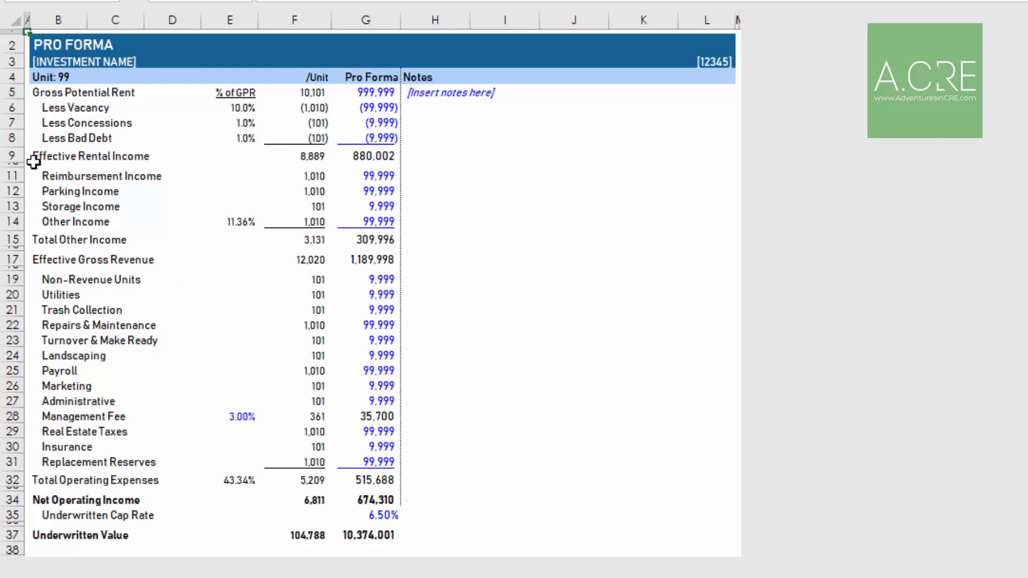
pyautogui.moveTo(96, 224)
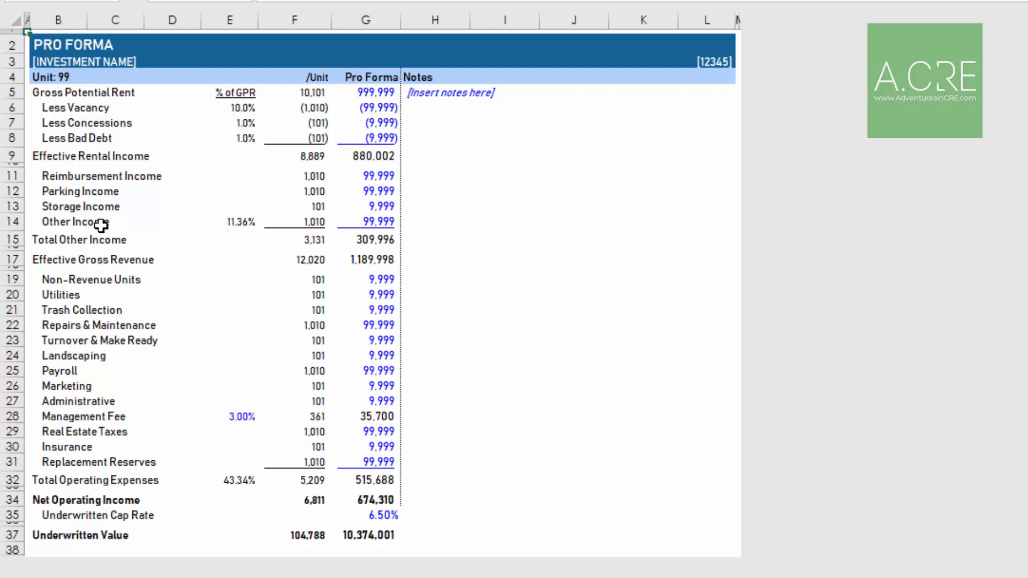
pyautogui.moveTo(97, 92)
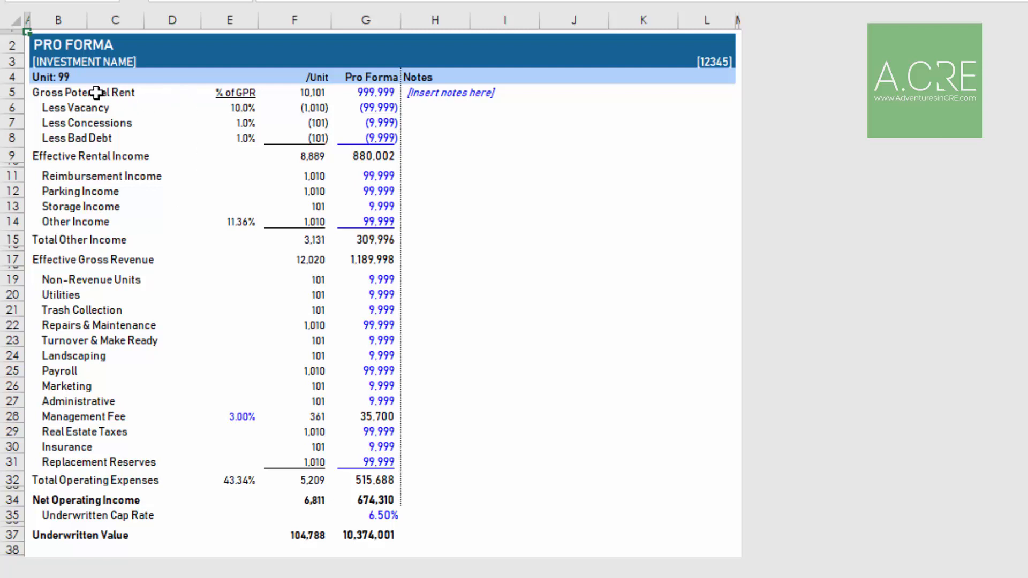
pyautogui.moveTo(196, 237)
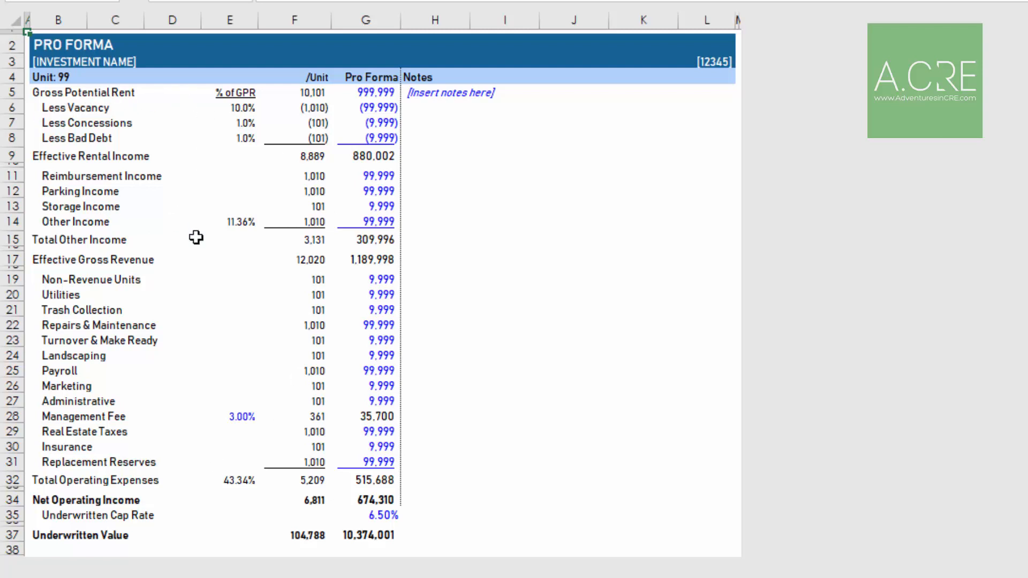
pyautogui.moveTo(249, 163)
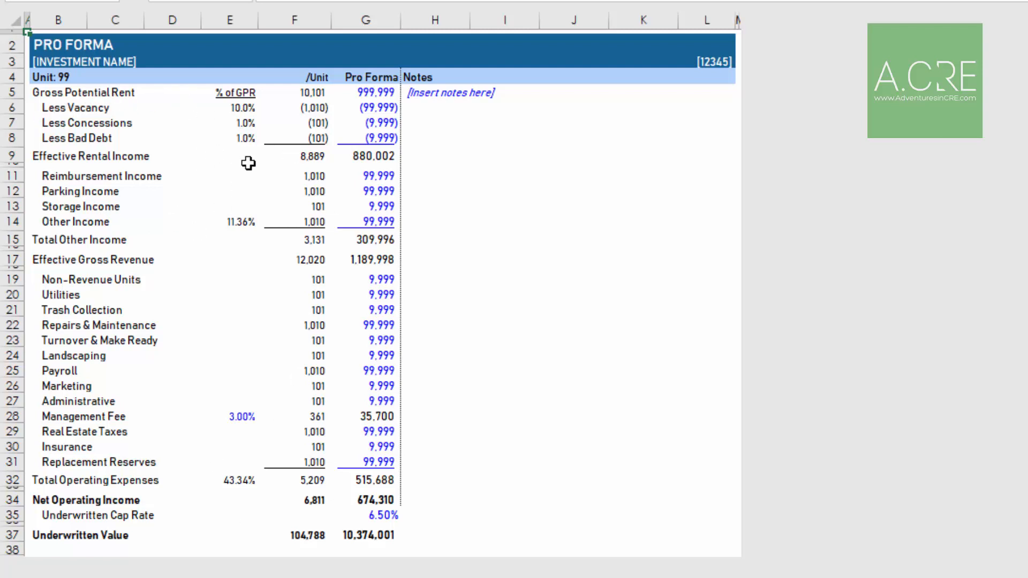
pyautogui.moveTo(159, 122)
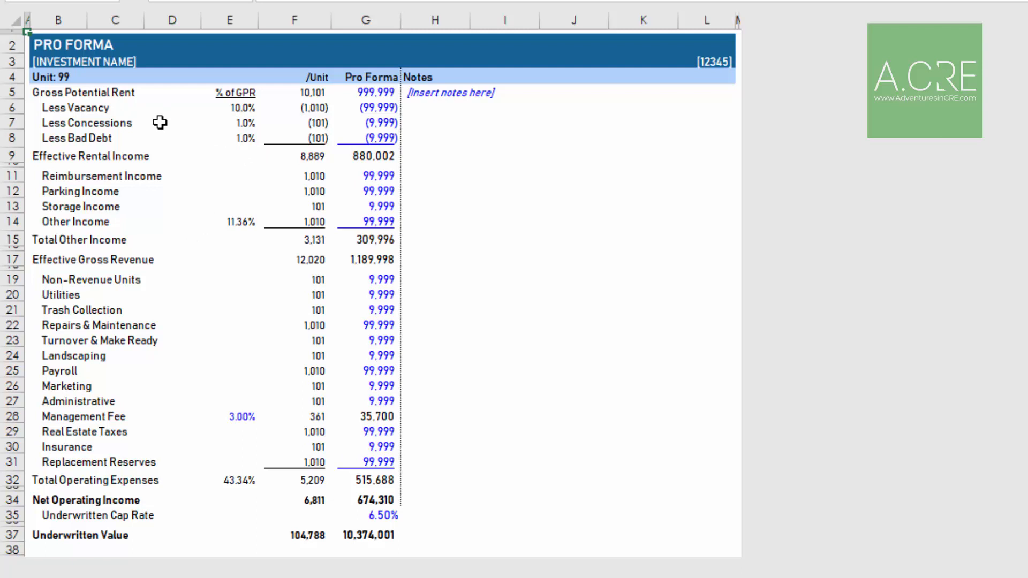
pyautogui.moveTo(135, 213)
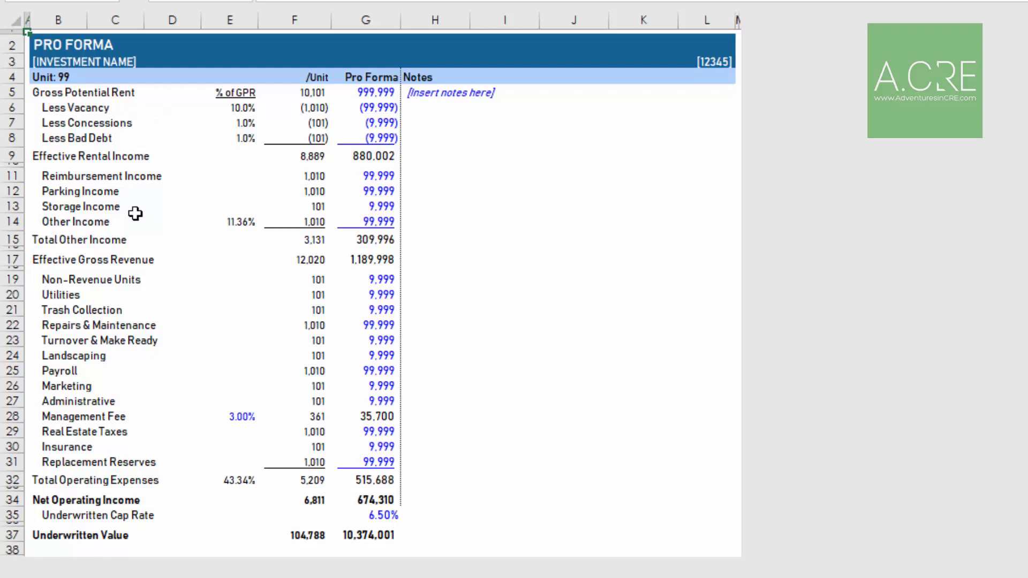
pyautogui.moveTo(153, 385)
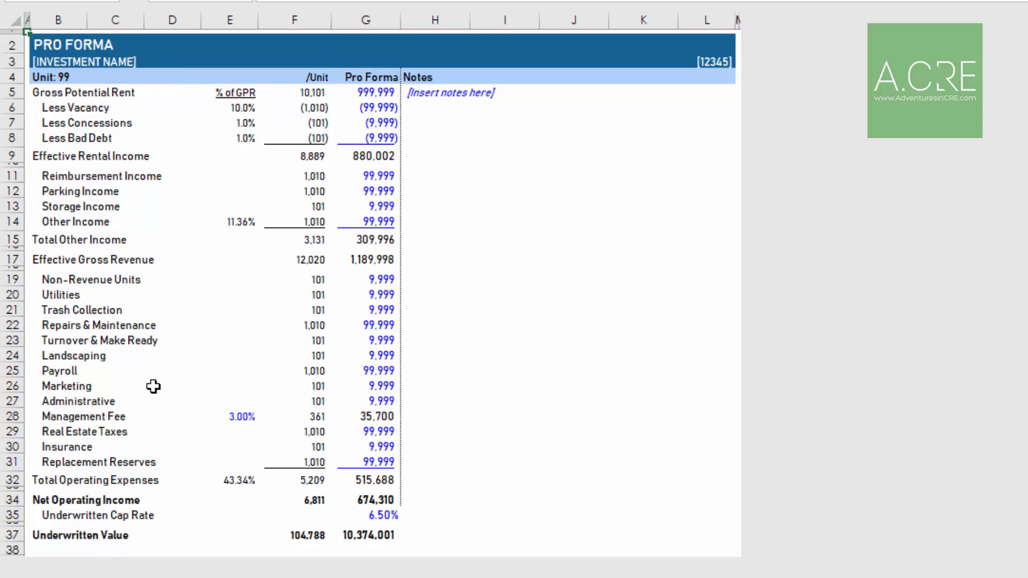
pyautogui.moveTo(4, 176)
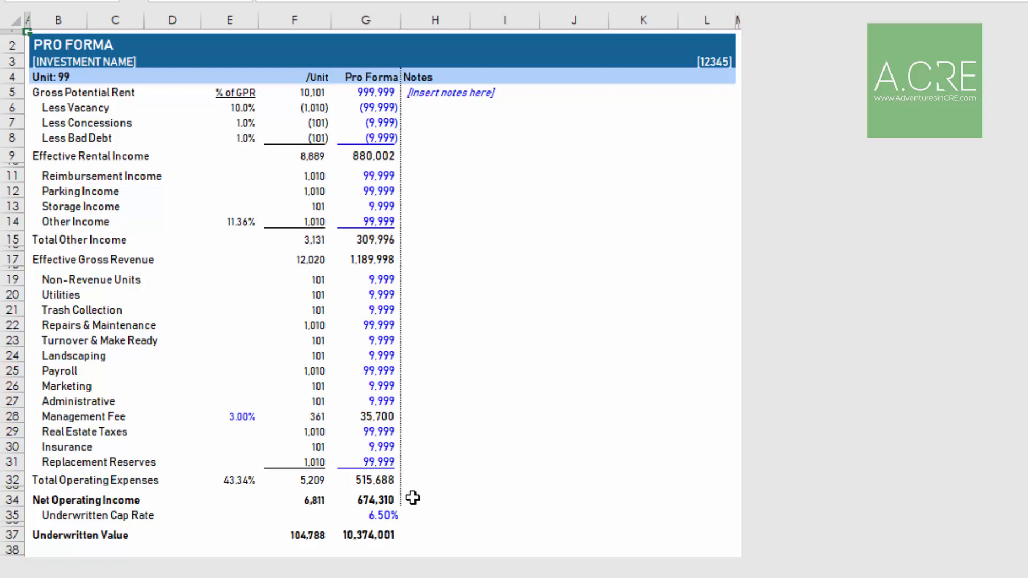
pyautogui.click(375, 501)
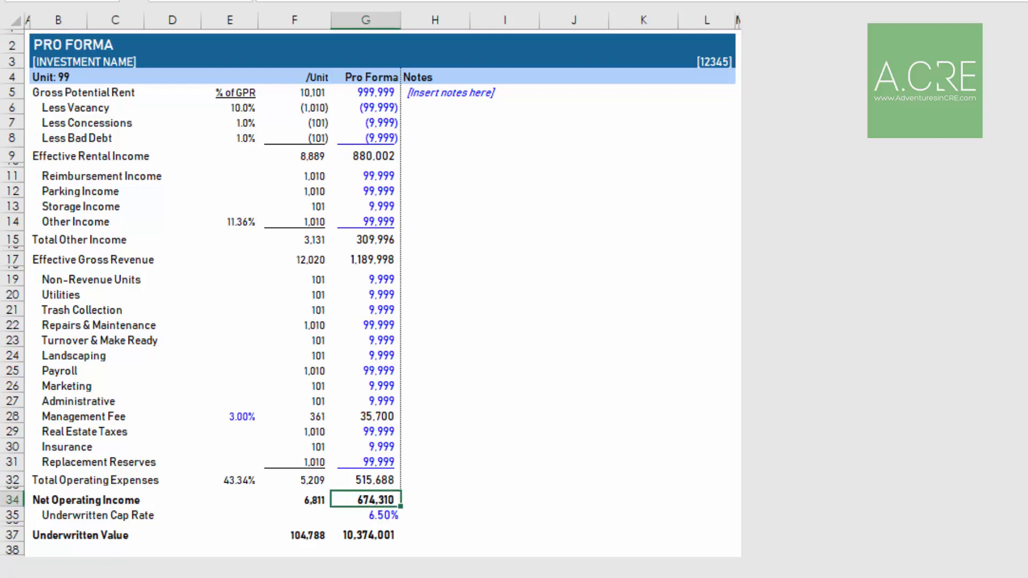
pyautogui.moveTo(368, 479)
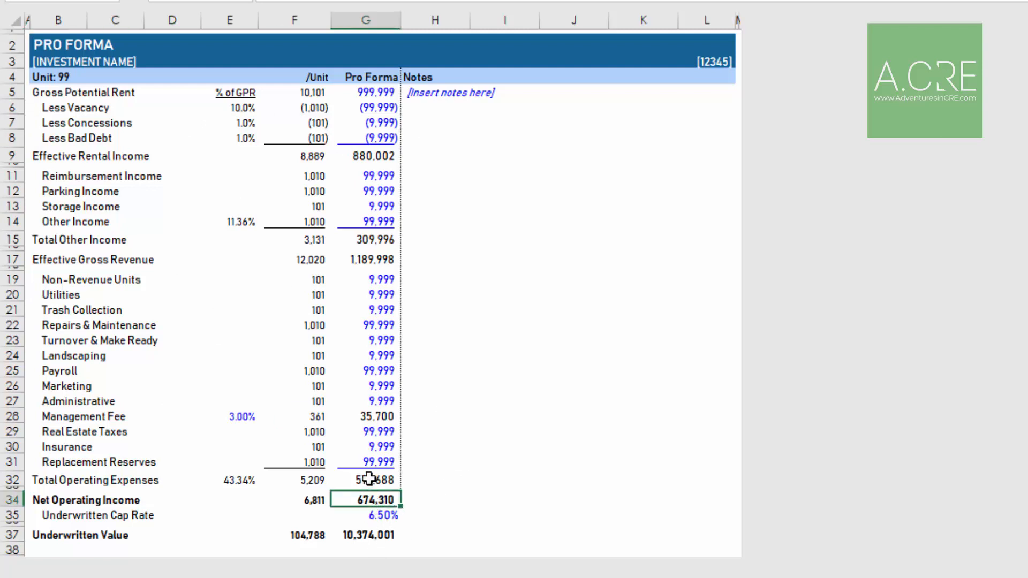
pyautogui.click(375, 480)
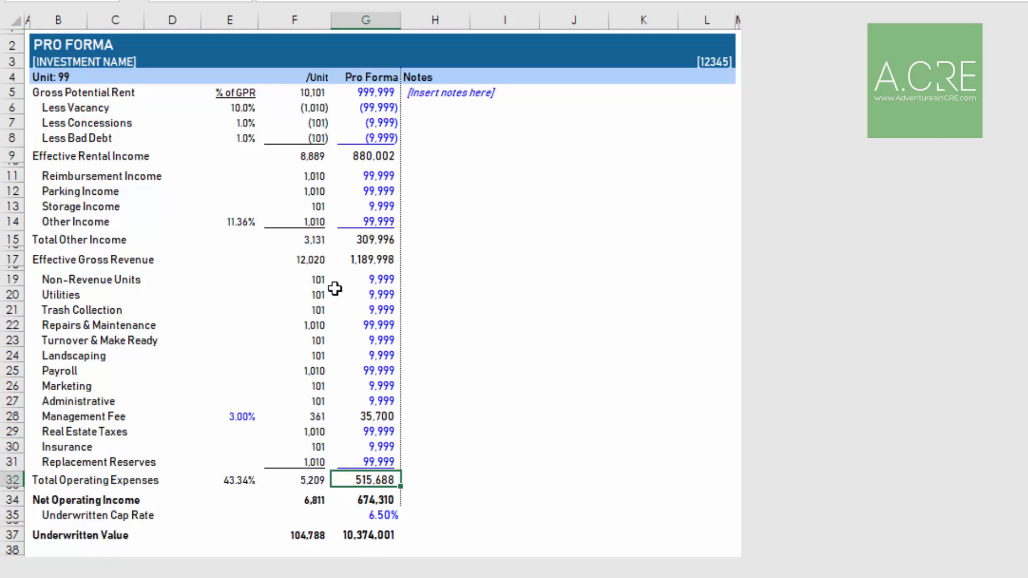
pyautogui.click(370, 259)
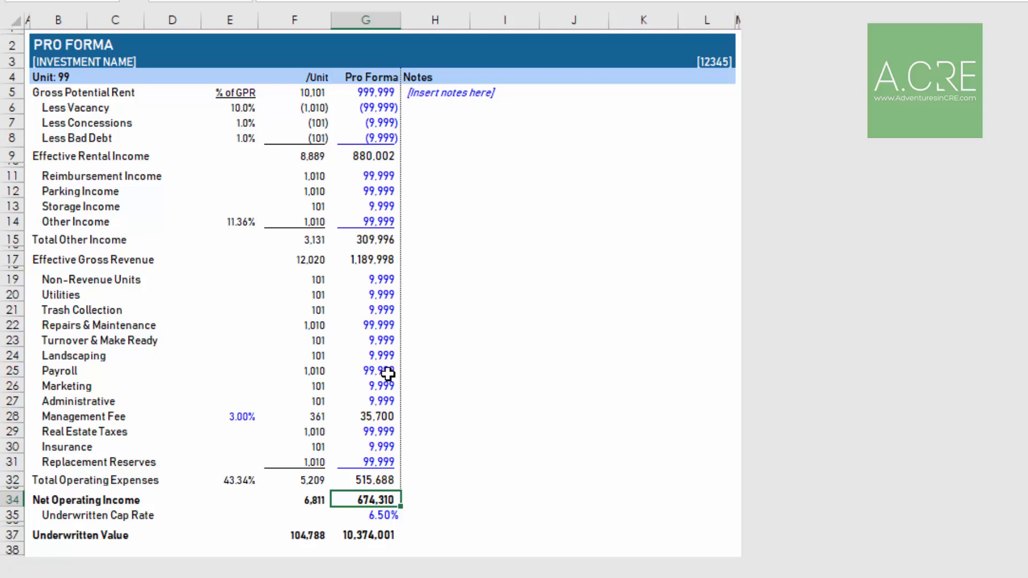
pyautogui.moveTo(388, 212)
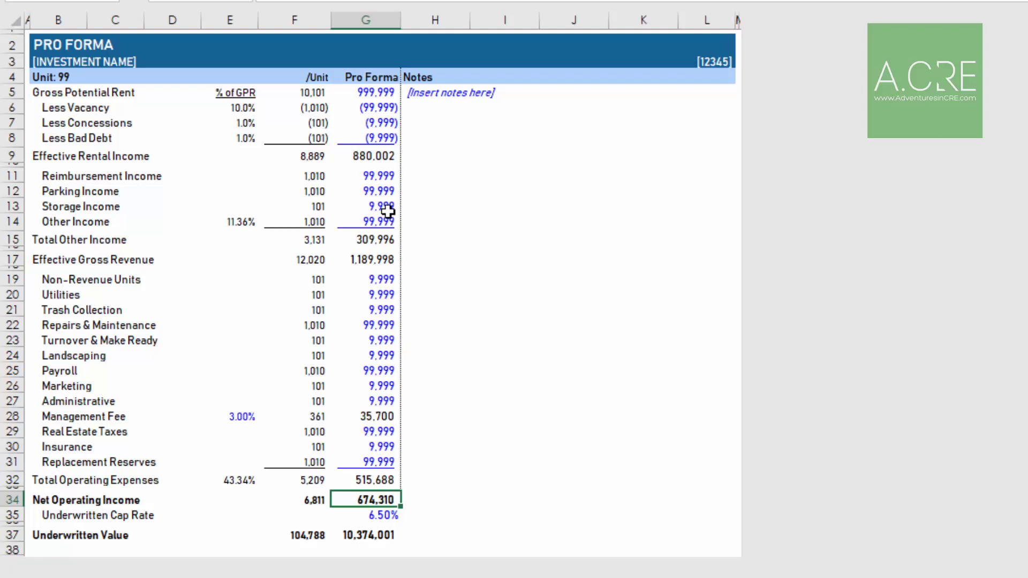
pyautogui.moveTo(383, 105)
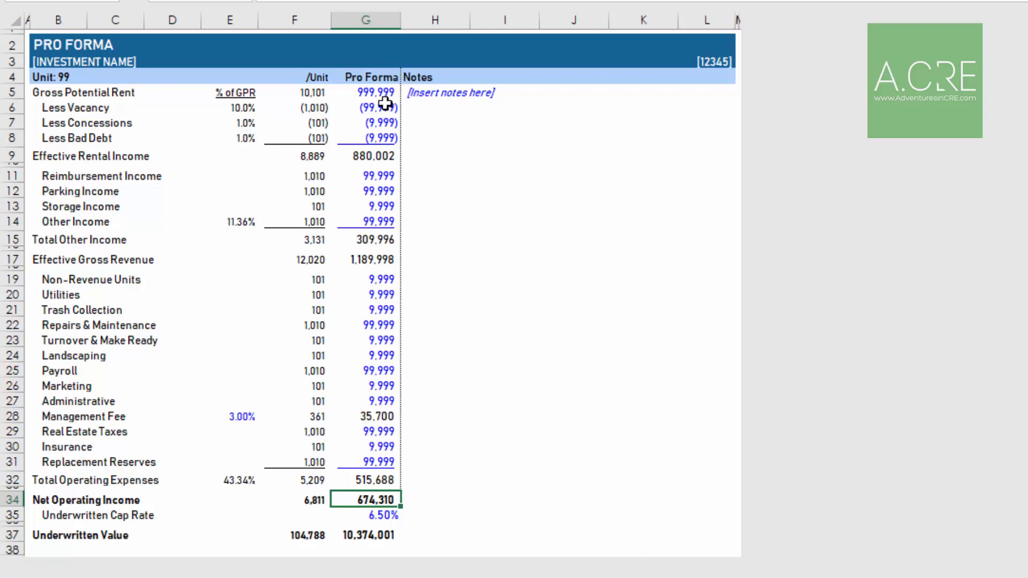
pyautogui.moveTo(366, 92); pyautogui.dragTo(366, 122)
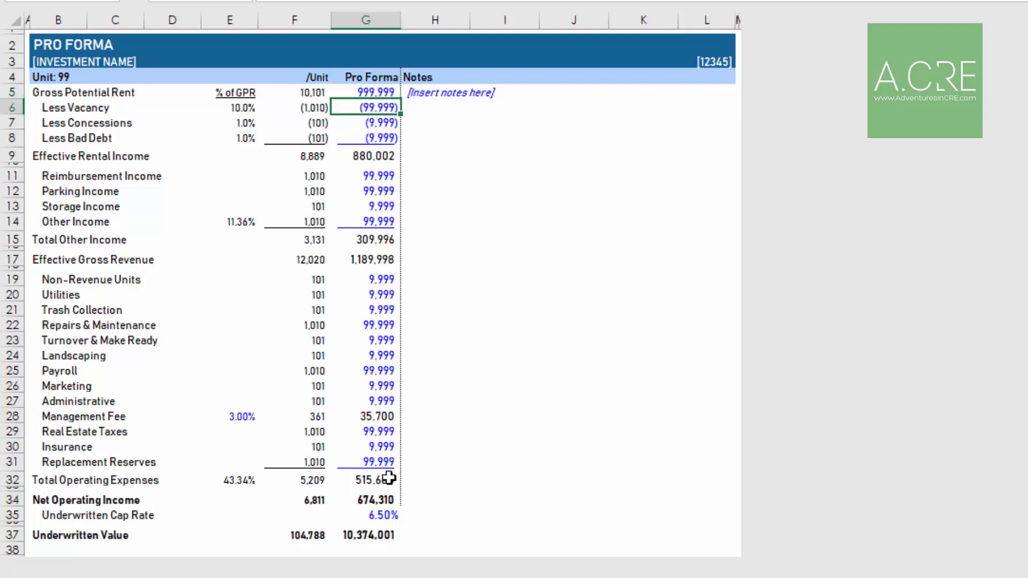
pyautogui.click(377, 516)
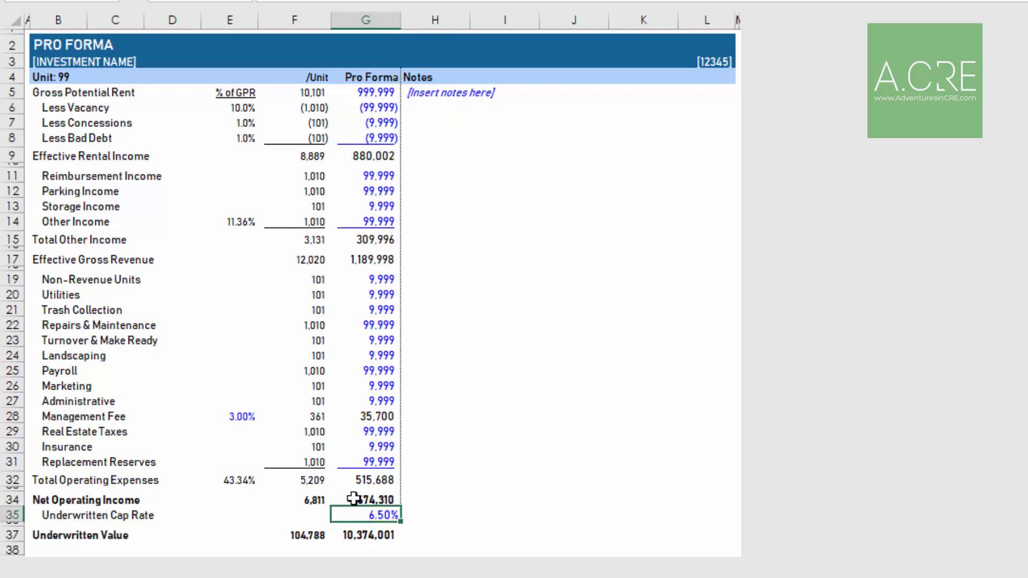
pyautogui.click(366, 499)
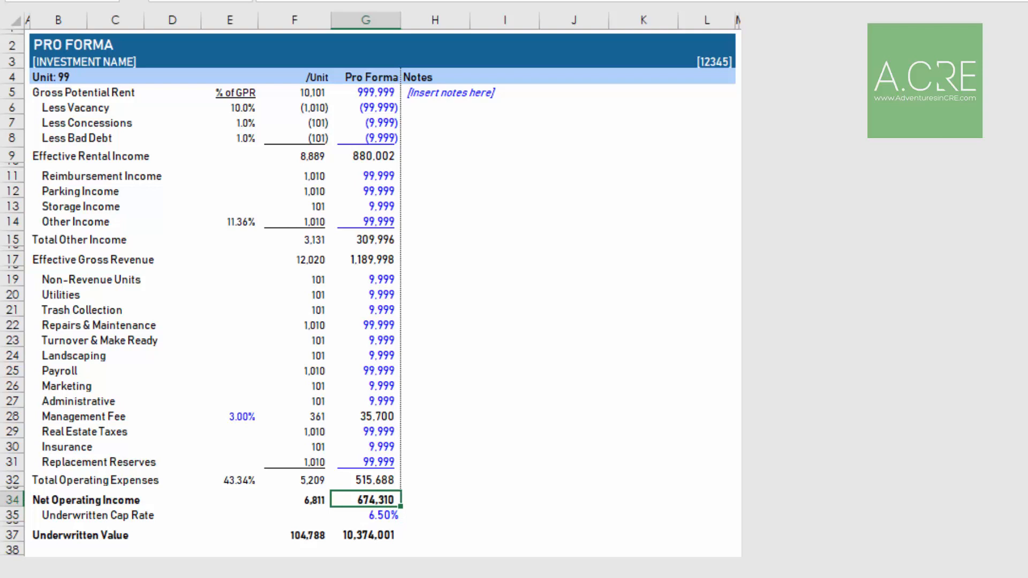
pyautogui.moveTo(340, 539)
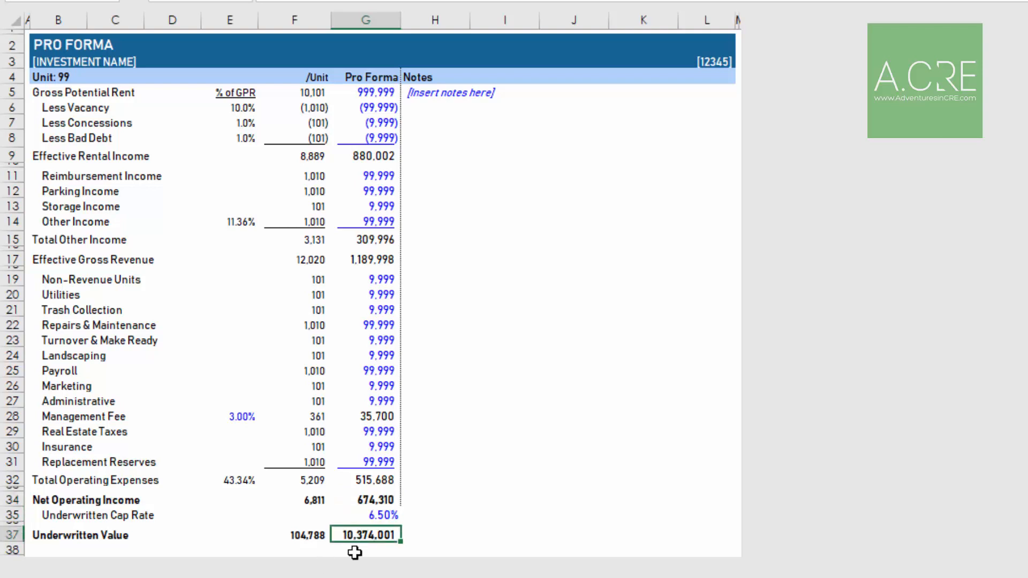
pyautogui.moveTo(364, 383)
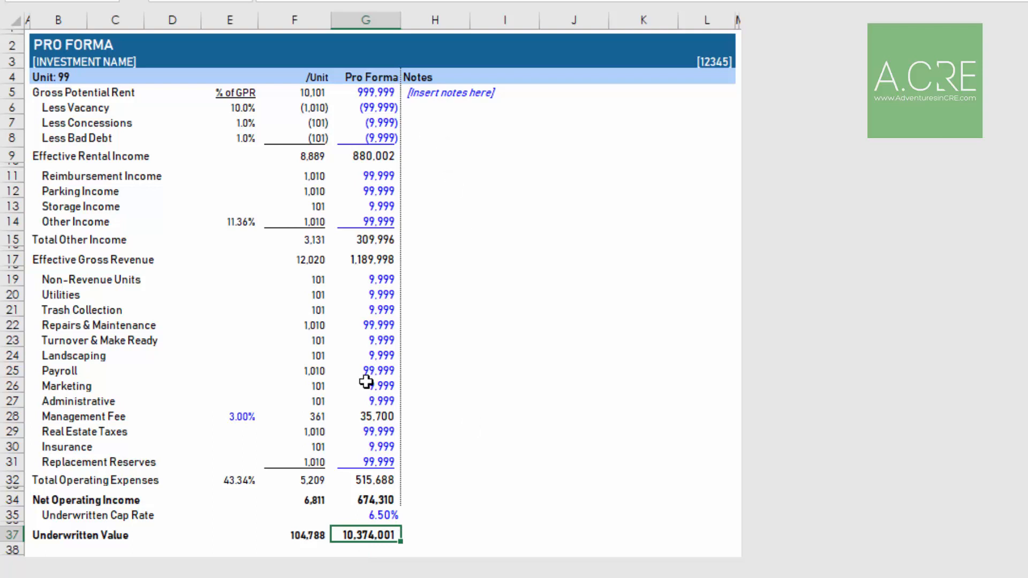
pyautogui.click(449, 92)
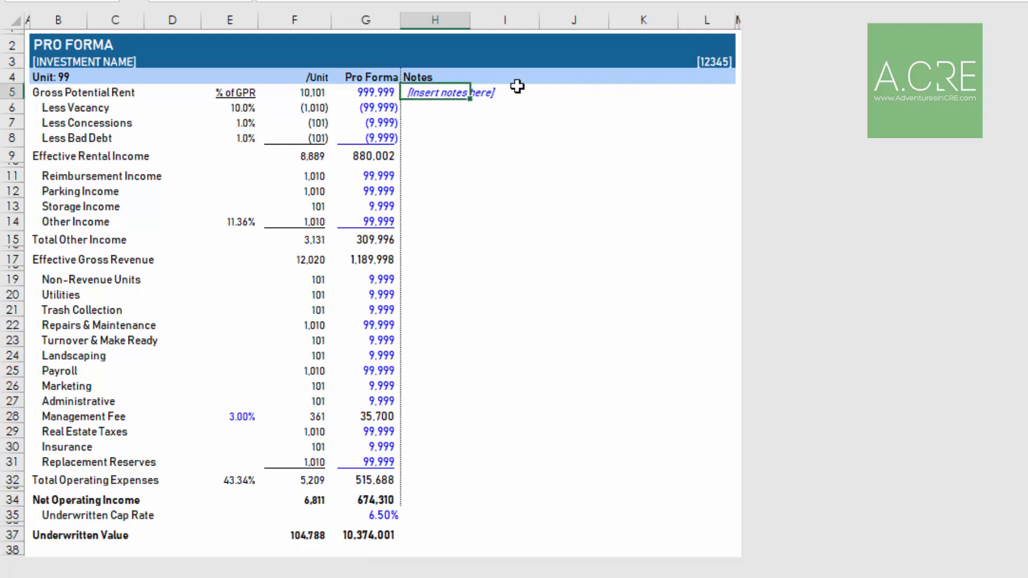
pyautogui.moveTo(439, 144)
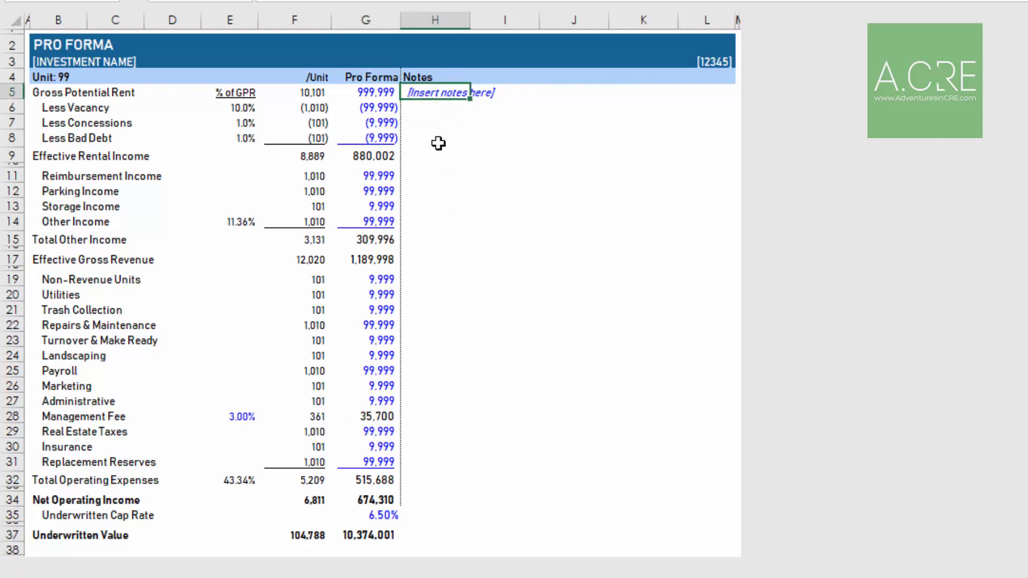
pyautogui.click(435, 176)
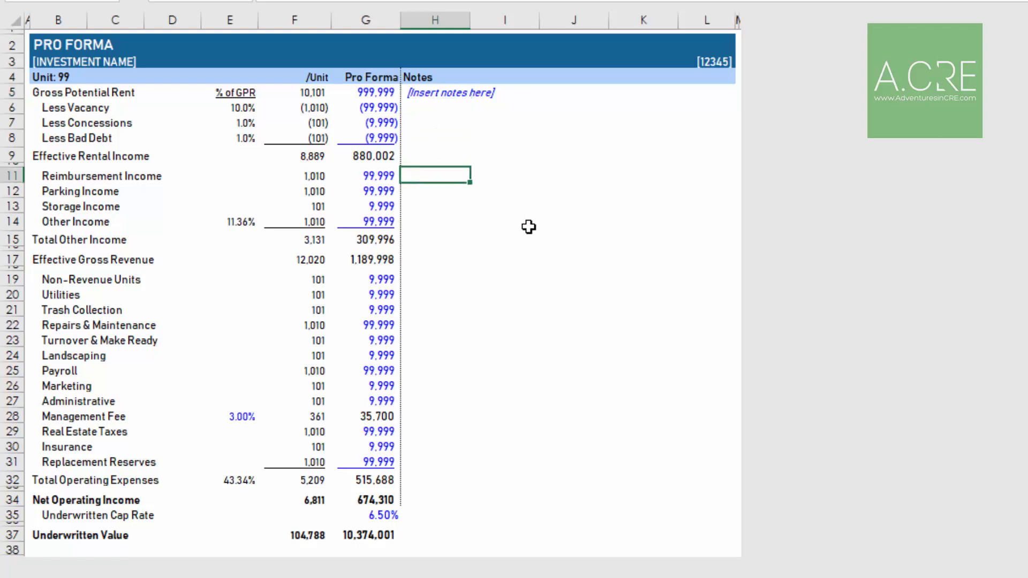
pyautogui.write('Assum')
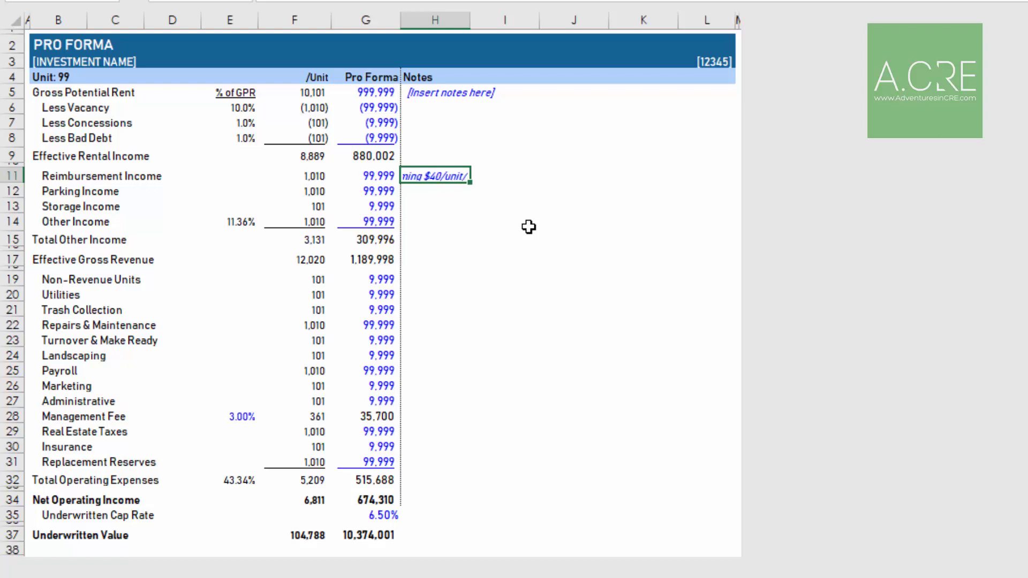
pyautogui.write('Assuming $40/unit/month')
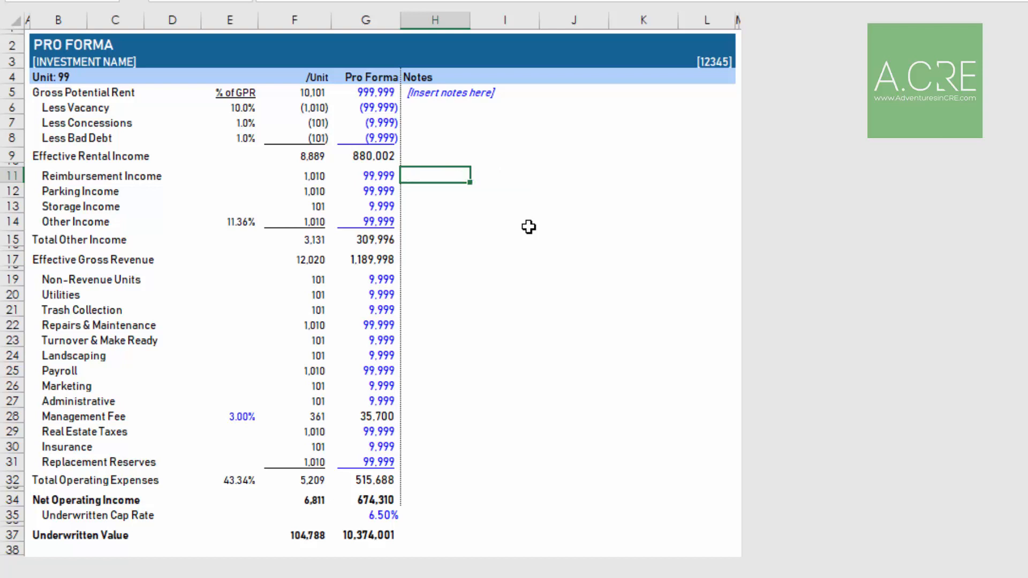
pyautogui.moveTo(331, 447)
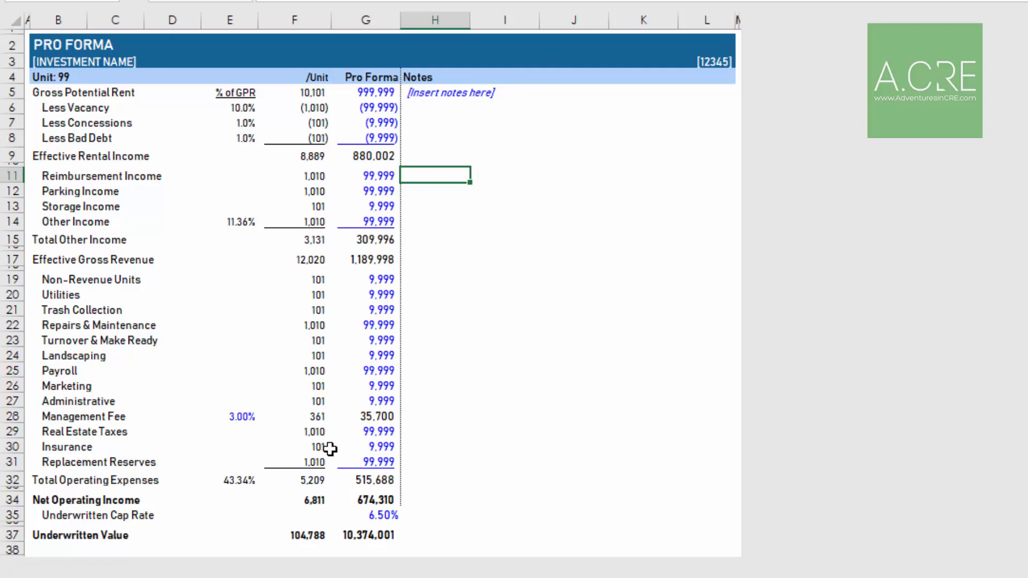
pyautogui.click(369, 536)
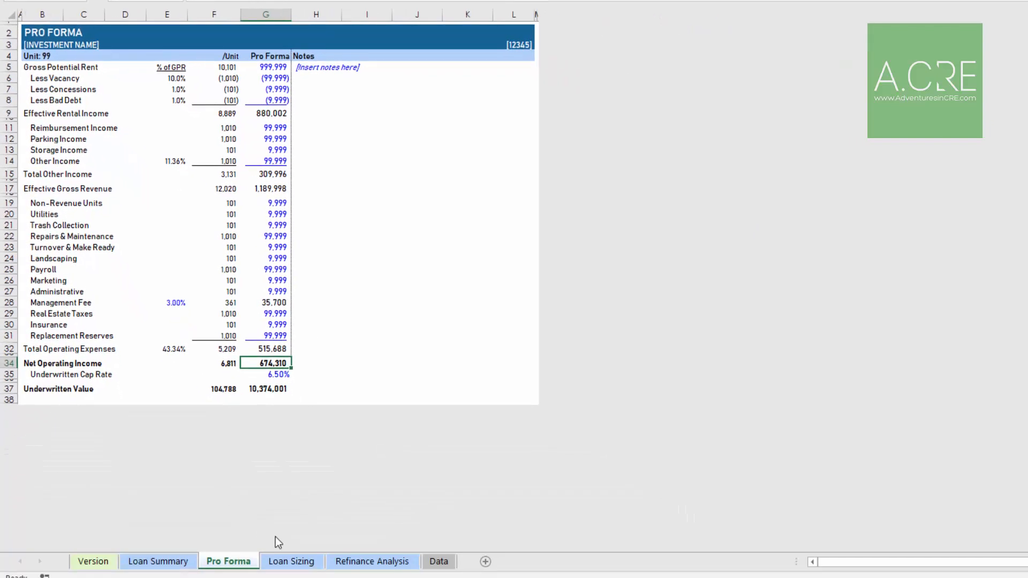
pyautogui.click(290, 576)
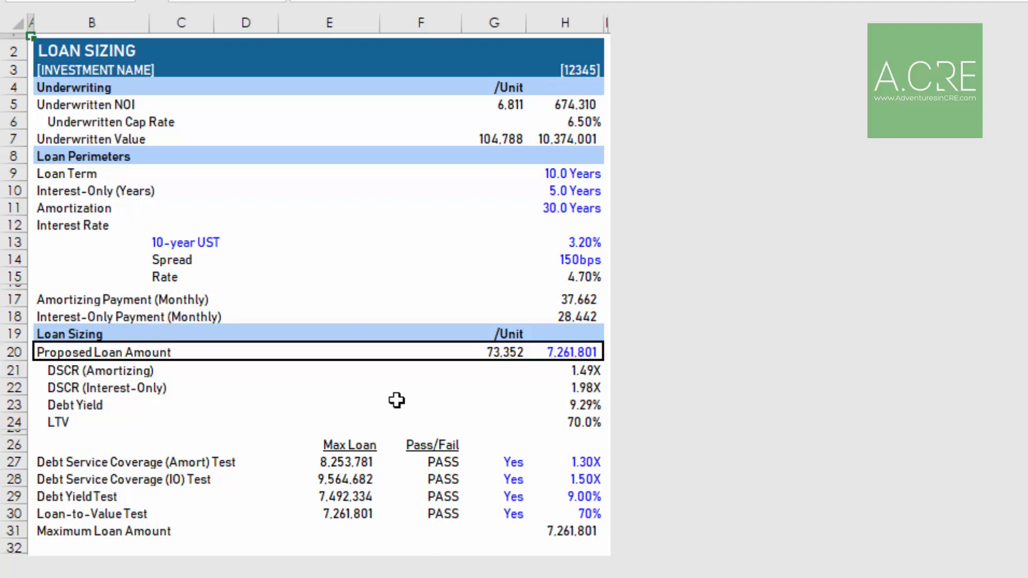
pyautogui.moveTo(60, 105)
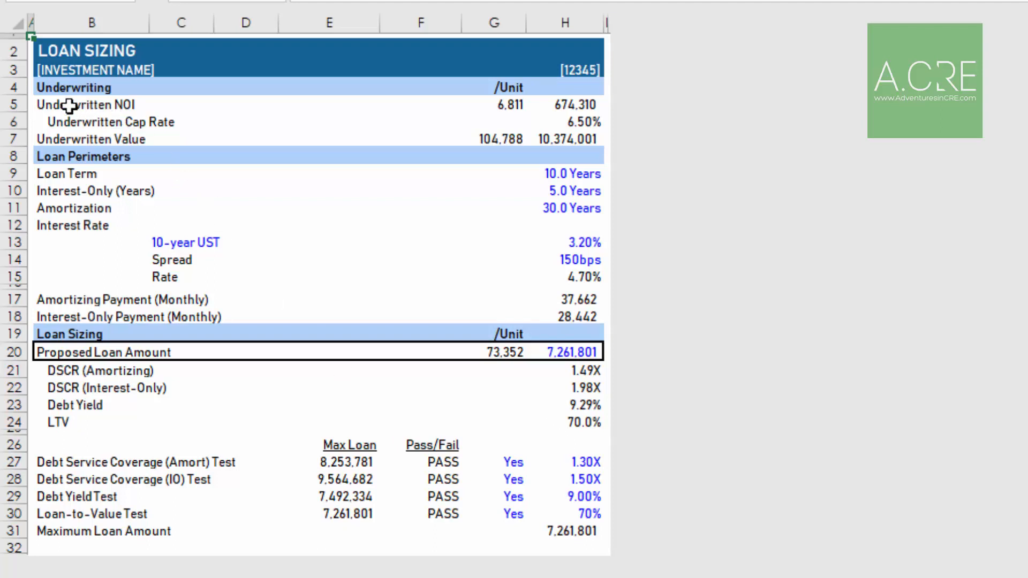
pyautogui.click(73, 104)
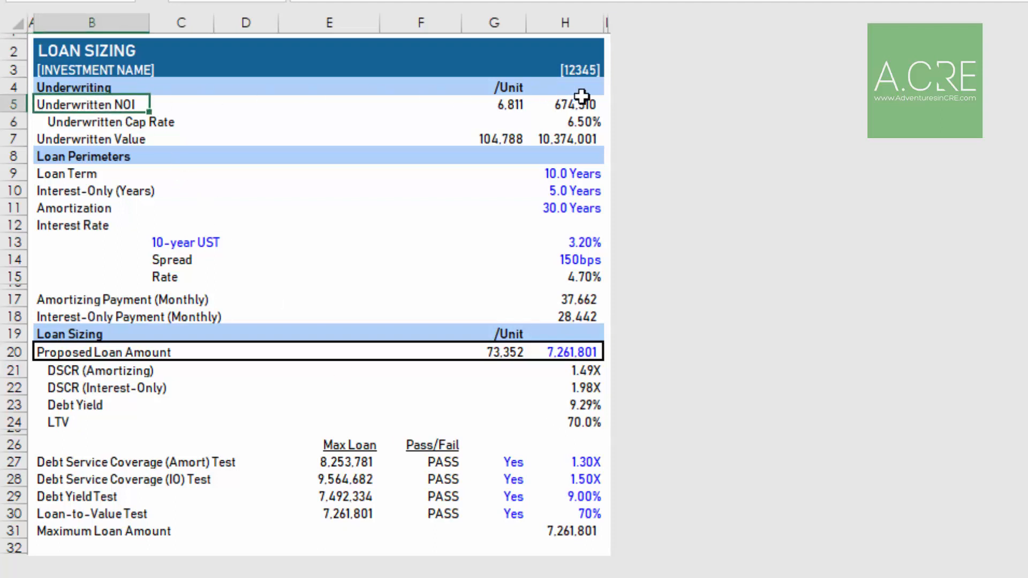
pyautogui.click(574, 104)
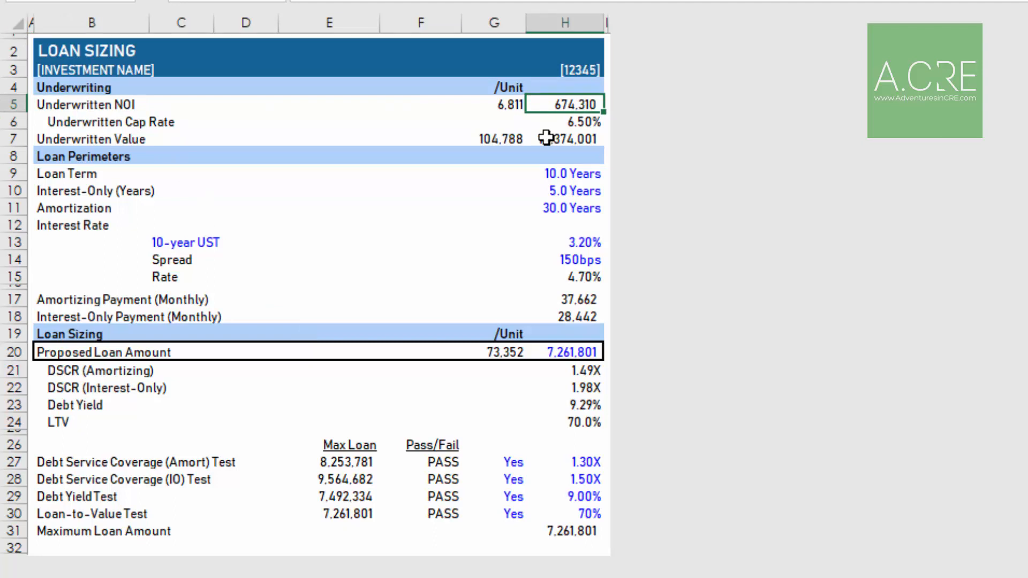
pyautogui.moveTo(574, 146)
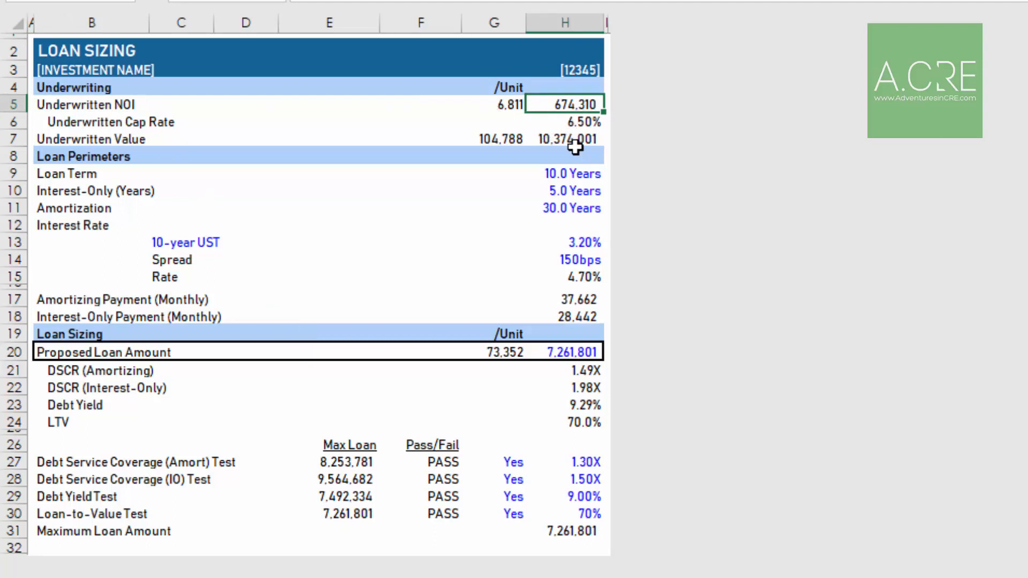
pyautogui.click(568, 120)
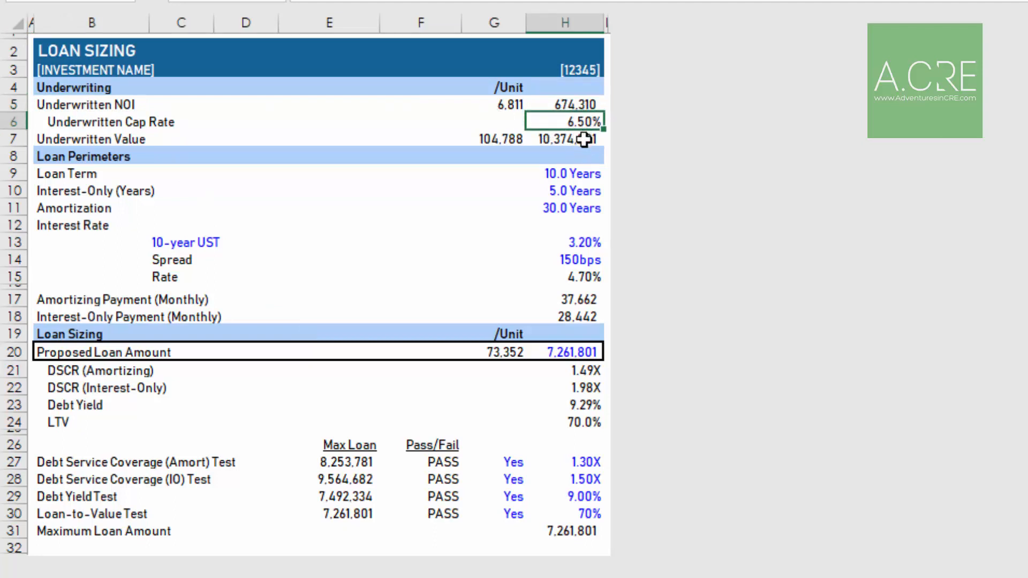
pyautogui.click(566, 140)
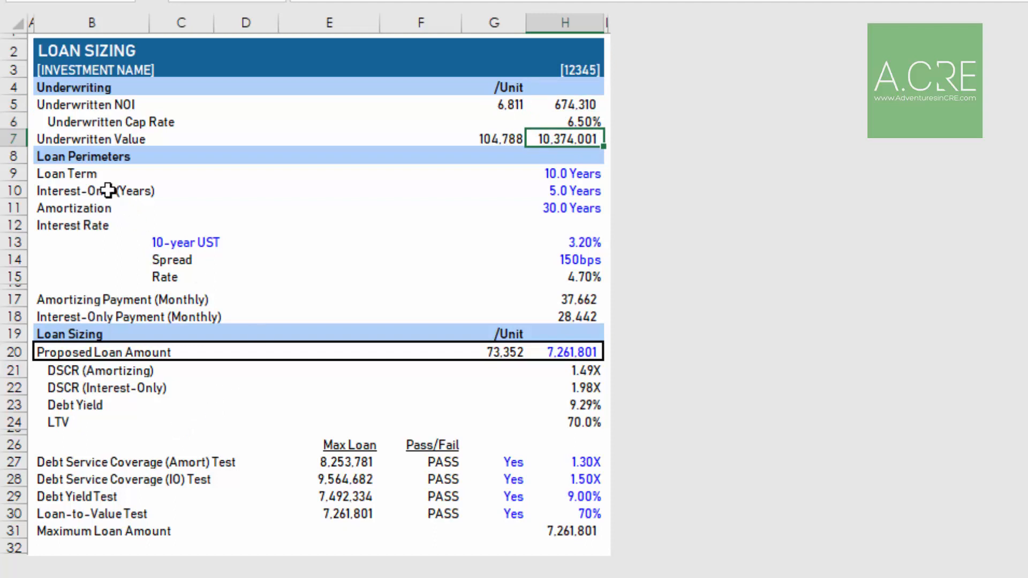
pyautogui.click(569, 173)
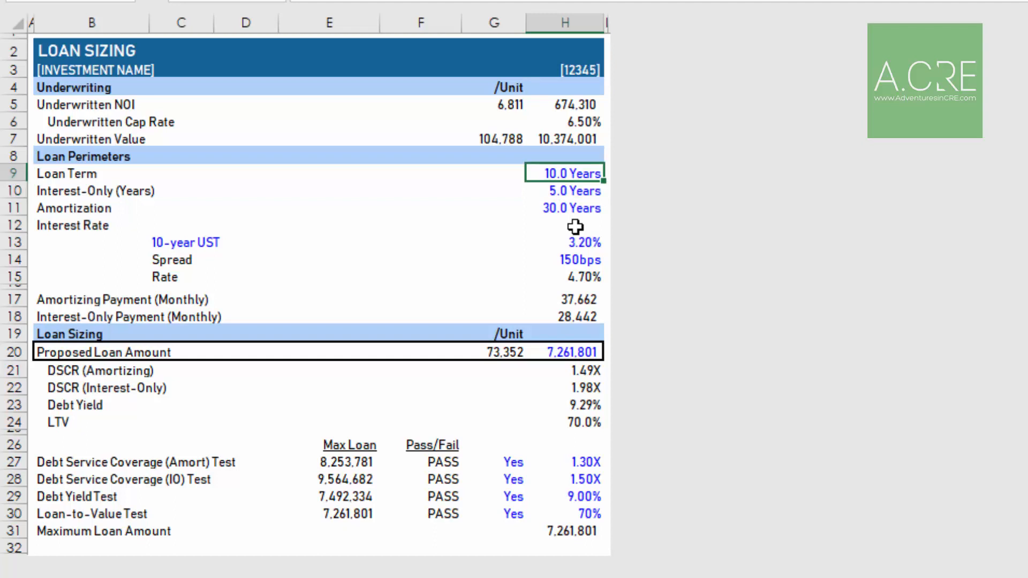
pyautogui.click(573, 191)
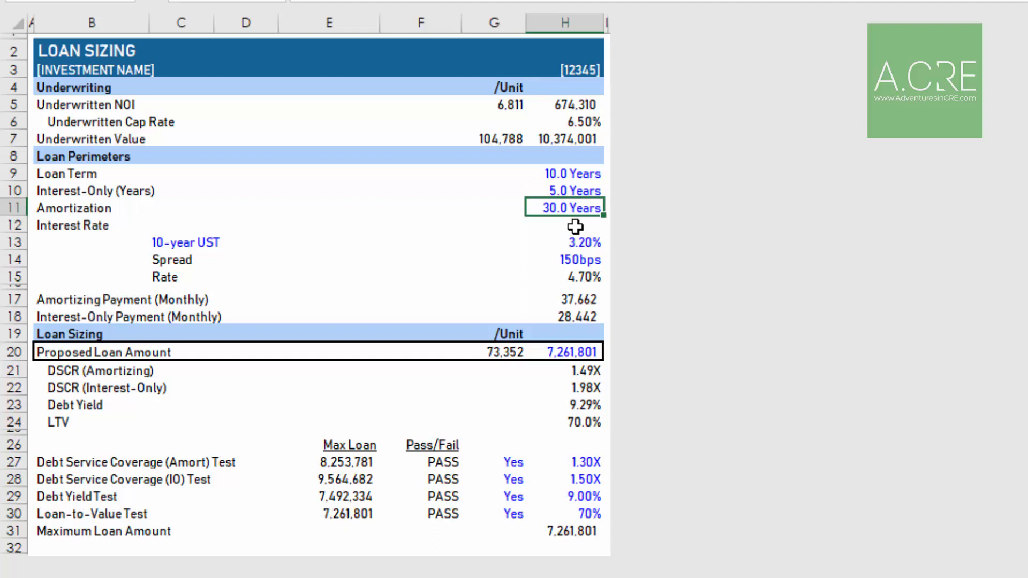
pyautogui.moveTo(615, 487)
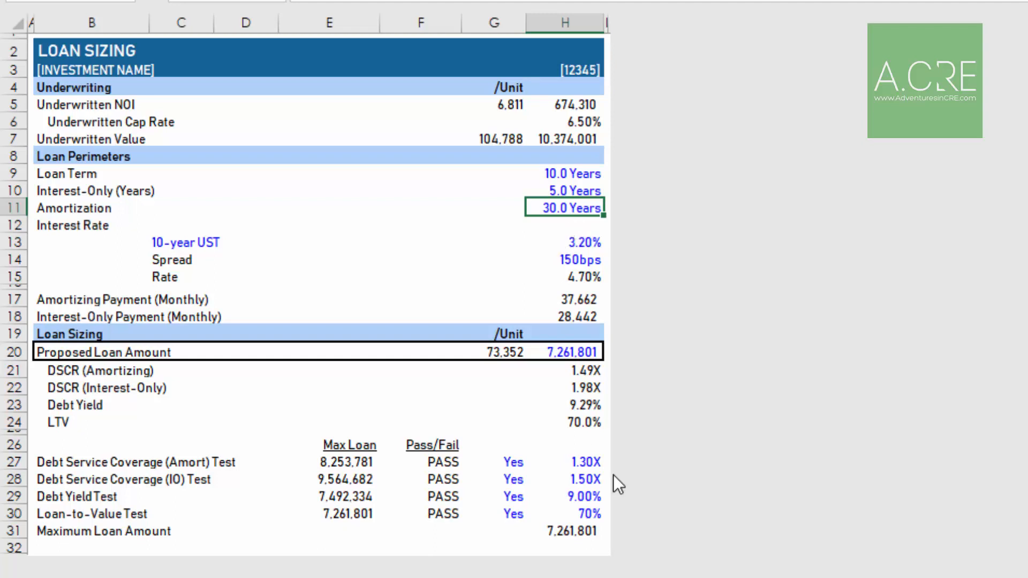
pyautogui.click(585, 276)
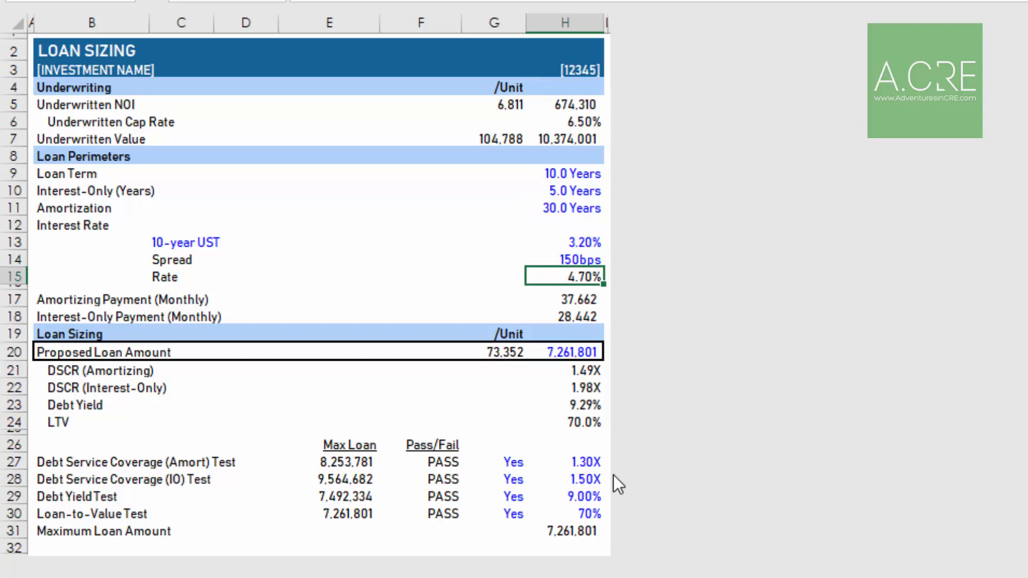
pyautogui.click(575, 243)
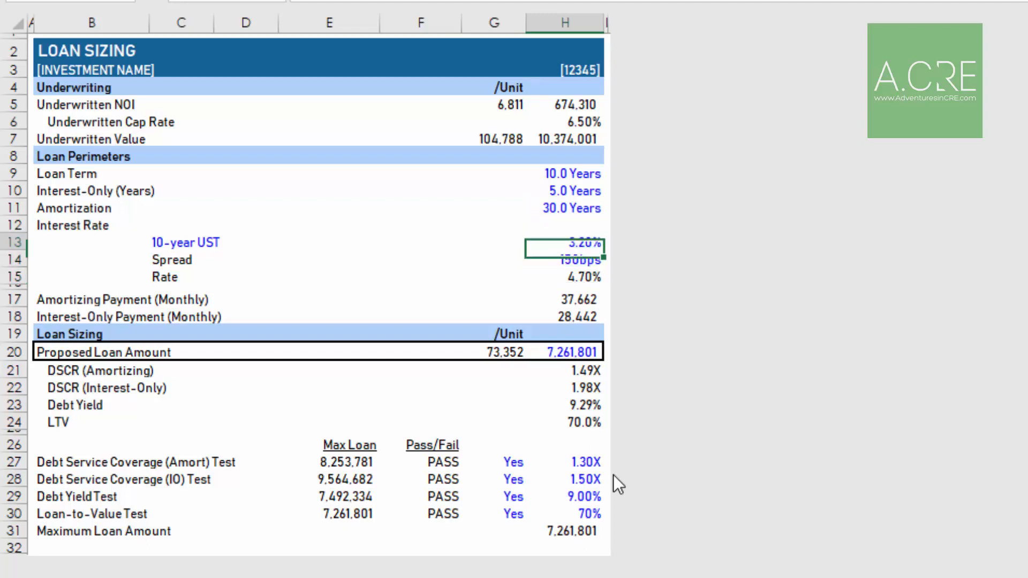
pyautogui.click(562, 242)
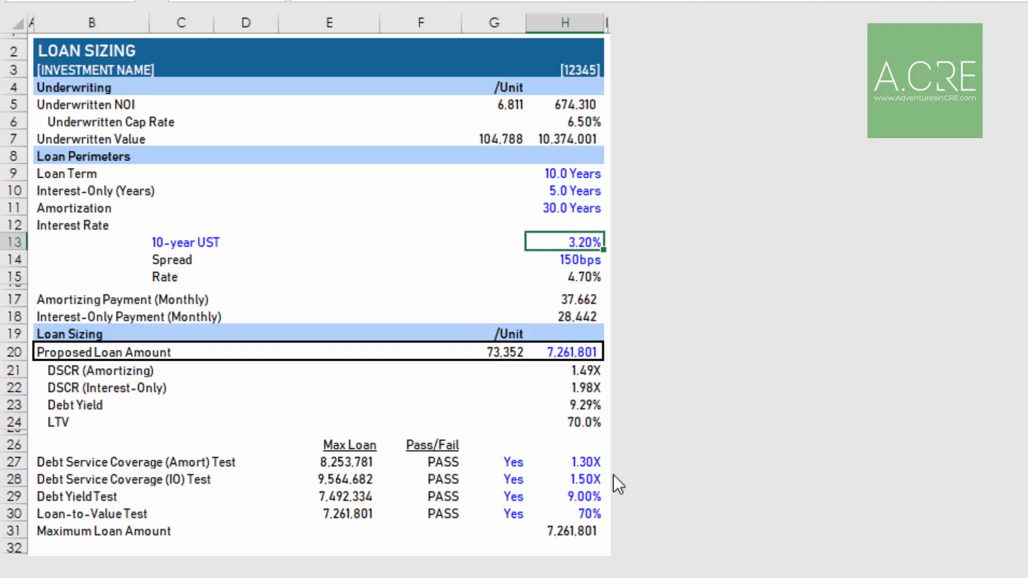
pyautogui.click(182, 242)
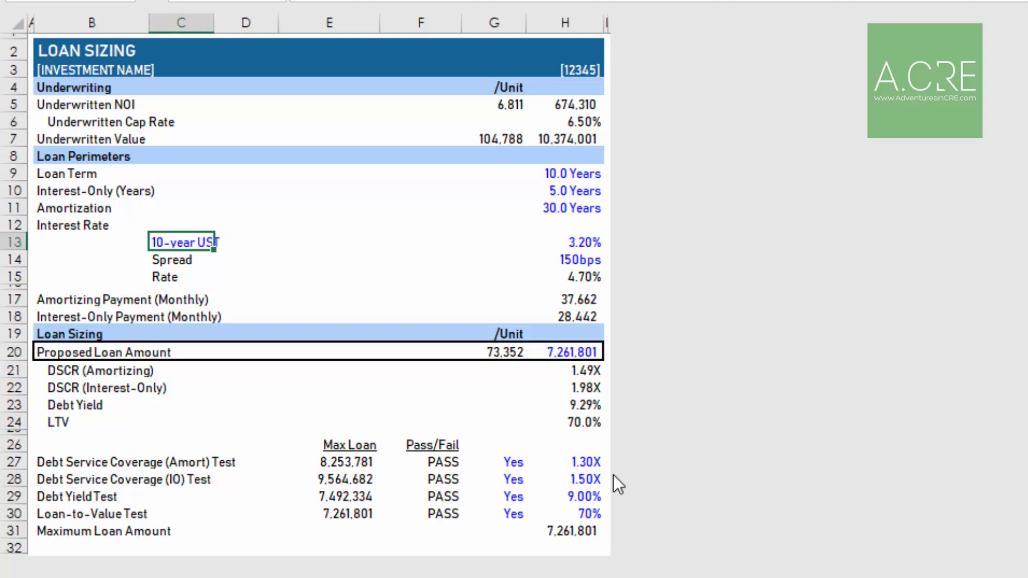
pyautogui.click(563, 242)
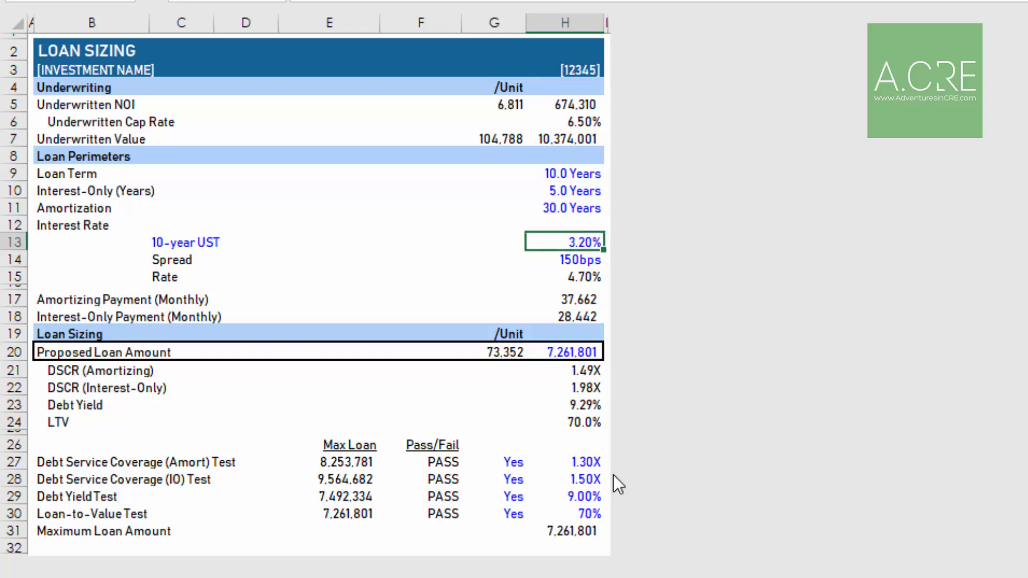
pyautogui.click(564, 277)
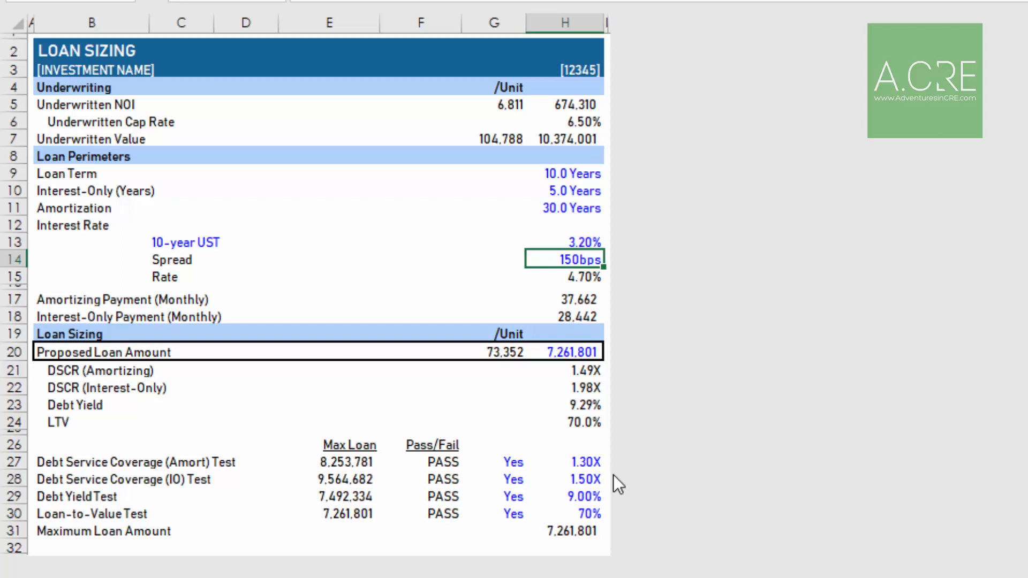
pyautogui.click(577, 300)
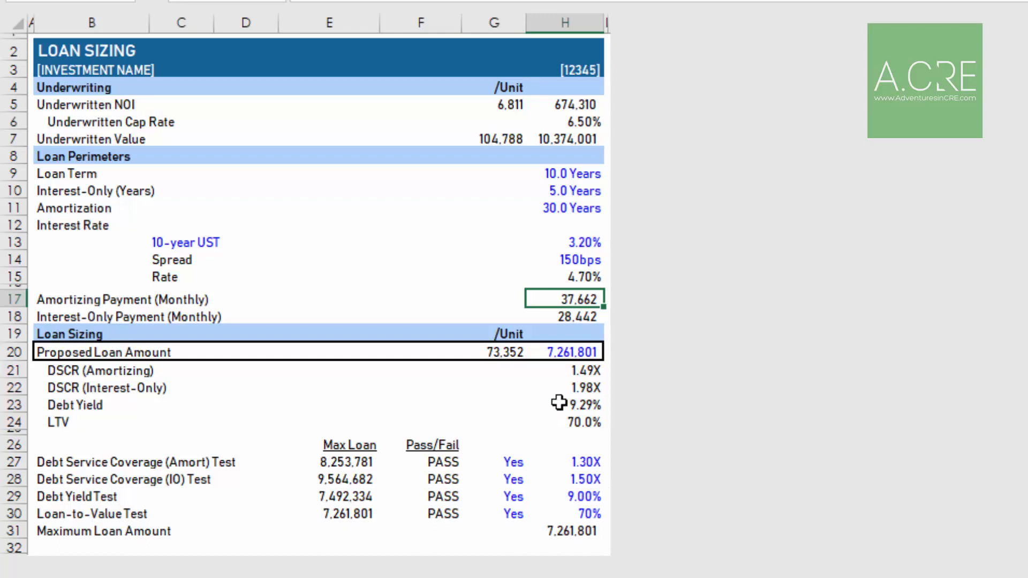
pyautogui.moveTo(506, 447)
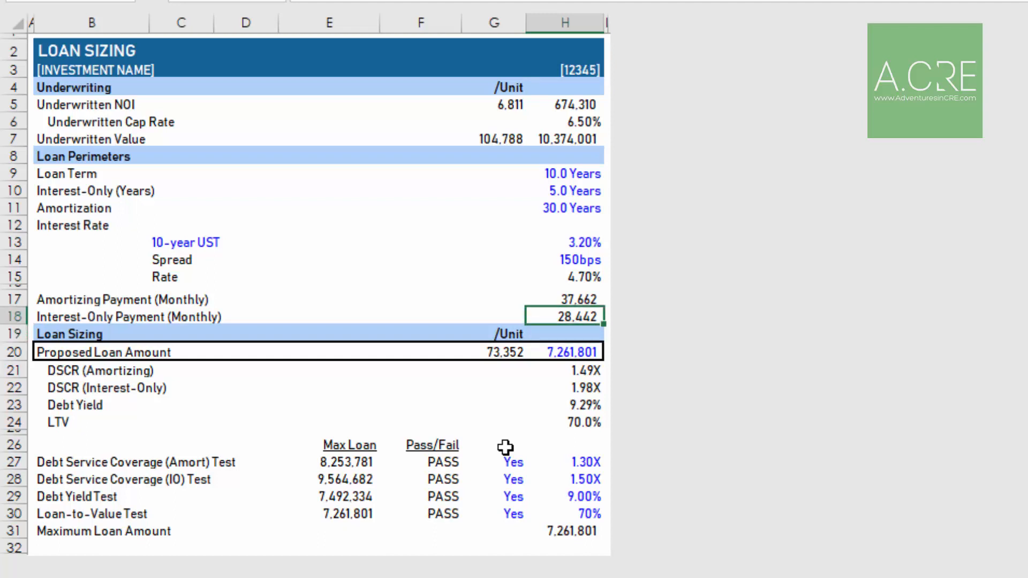
# Trace the Proposed Loan Amount formula and set the LTV test threshold to 65%
pyautogui.click(572, 370)
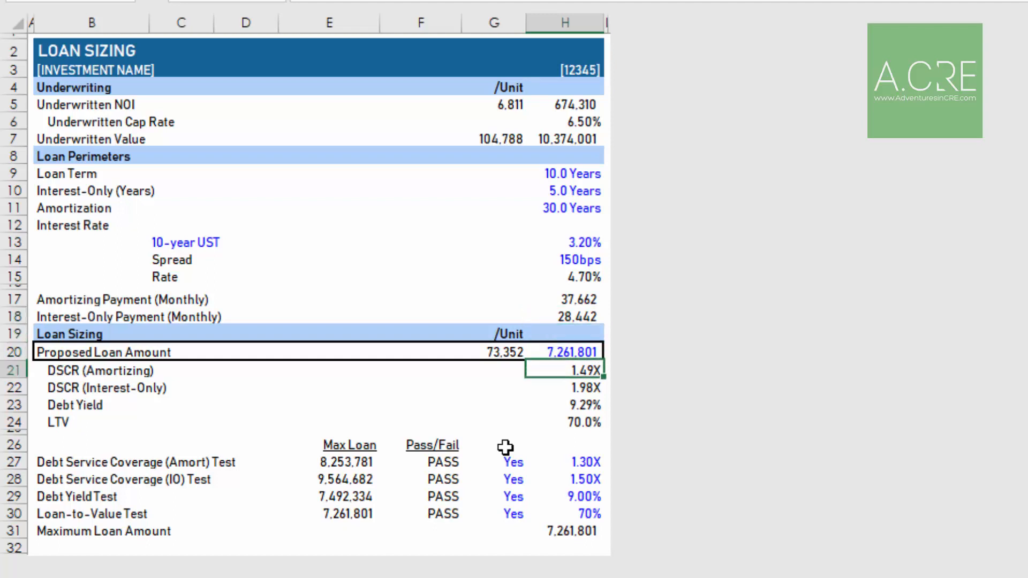
pyautogui.click(572, 351)
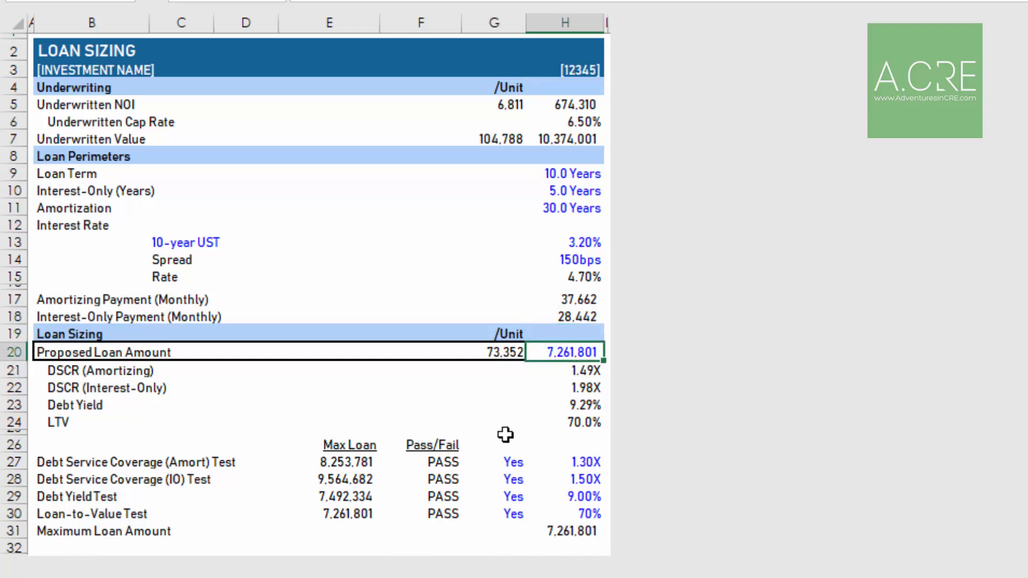
pyautogui.moveTo(601, 514)
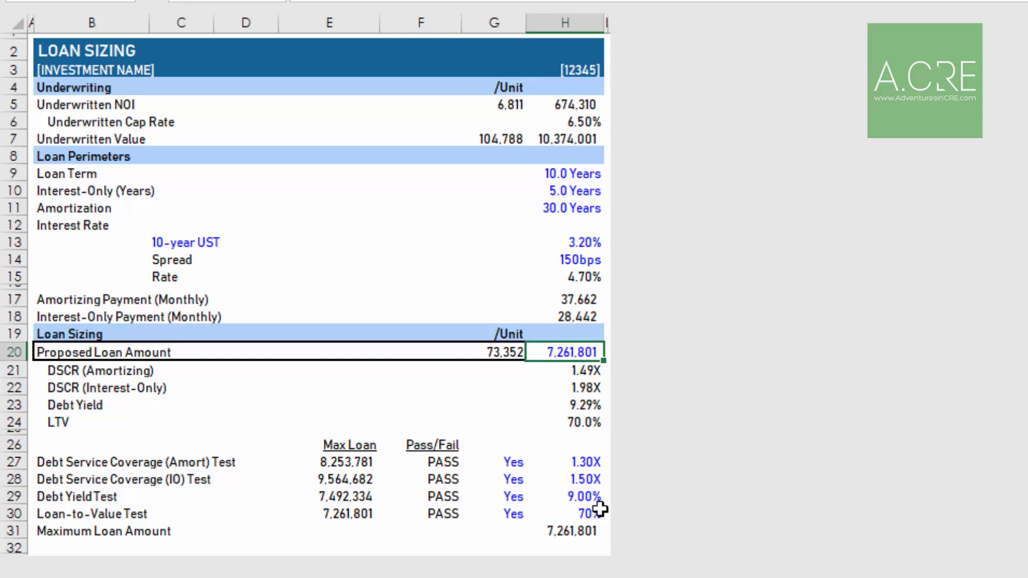
pyautogui.moveTo(537, 453)
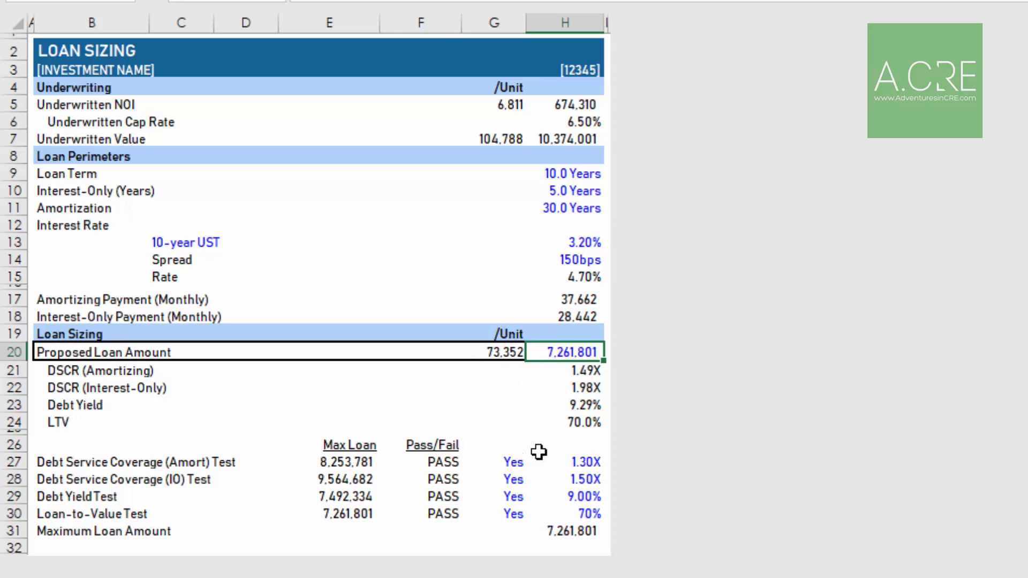
pyautogui.moveTo(577, 352)
pyautogui.write('=H31')
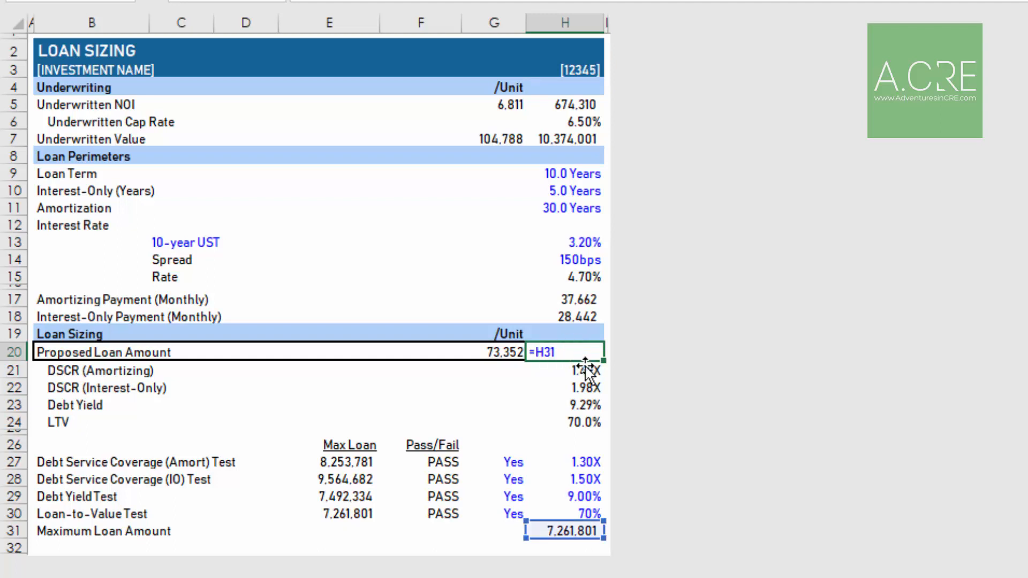
pyautogui.press('Enter')
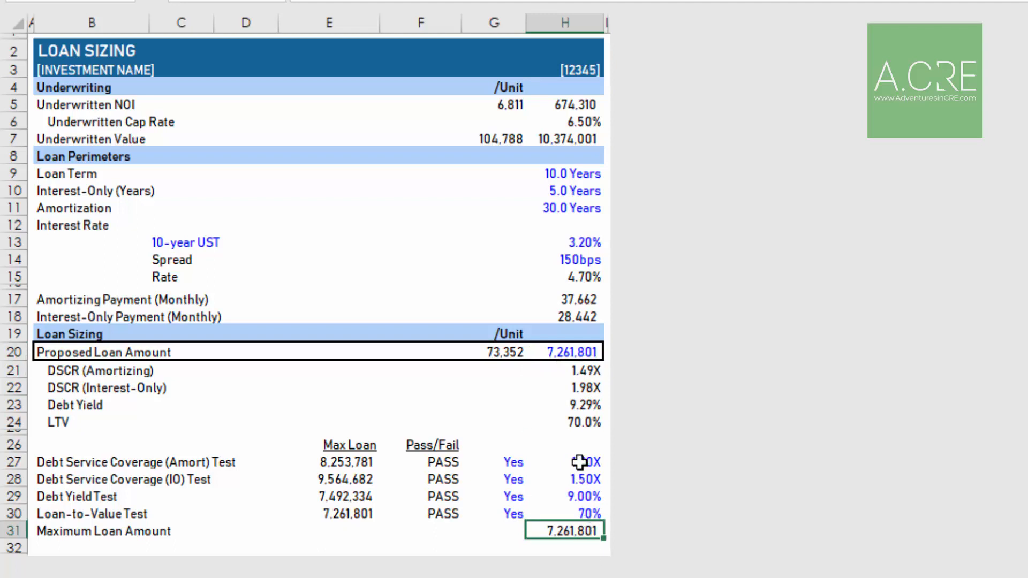
pyautogui.click(577, 463)
pyautogui.write('65')
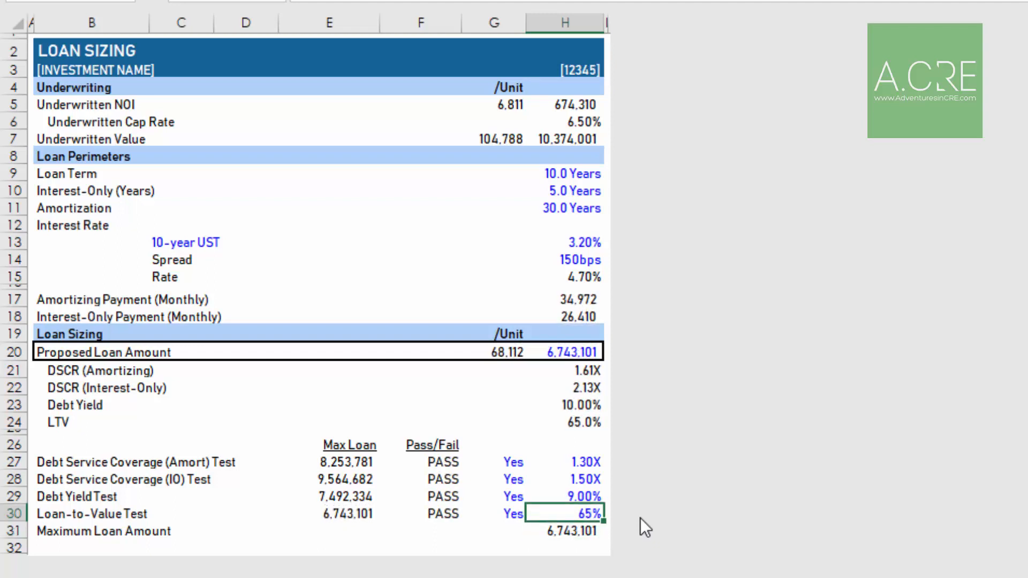
pyautogui.write('75%')
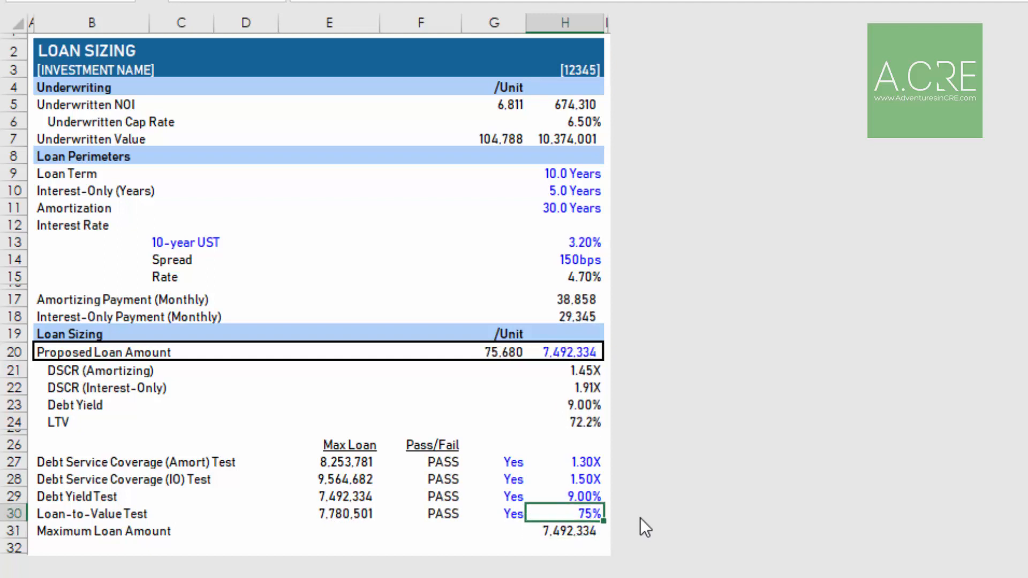
pyautogui.write('70%')
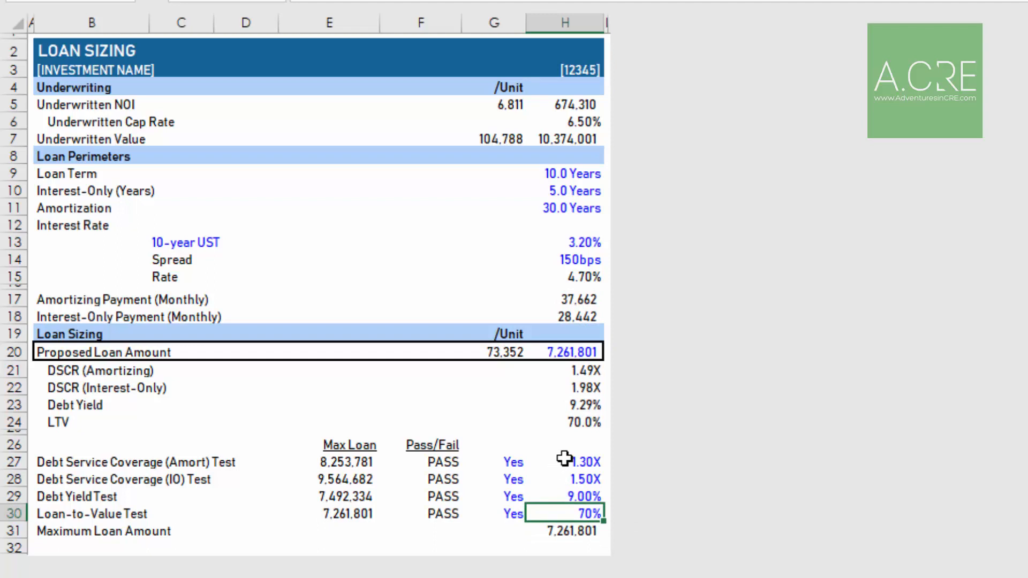
pyautogui.moveTo(580, 462); pyautogui.dragTo(580, 514)
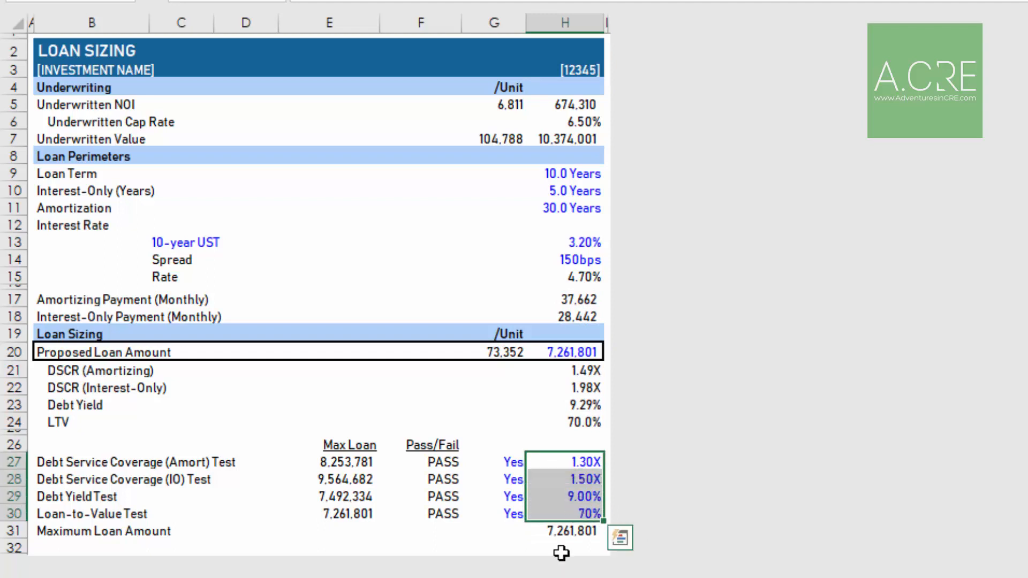
pyautogui.click(569, 531)
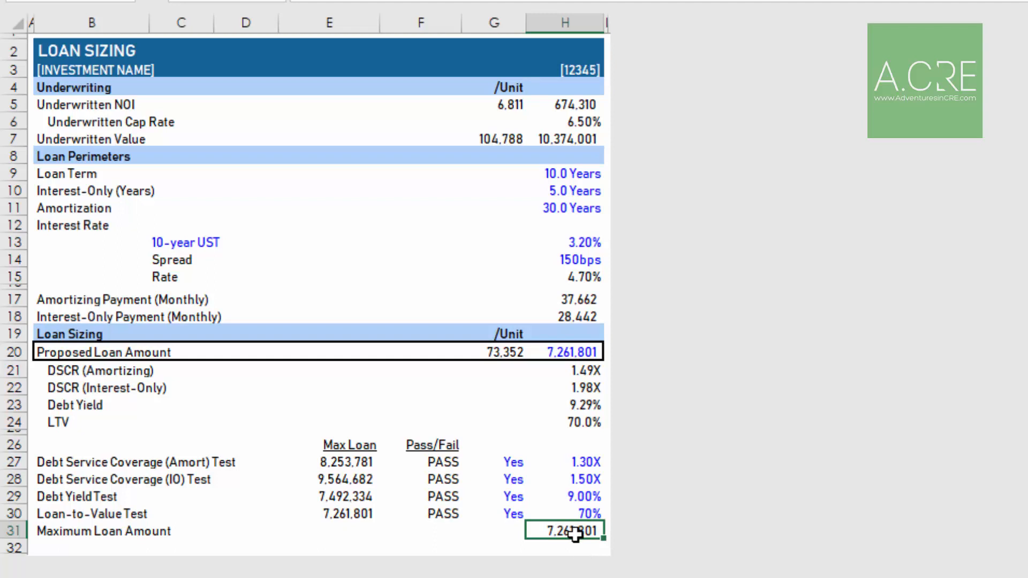
pyautogui.click(572, 351)
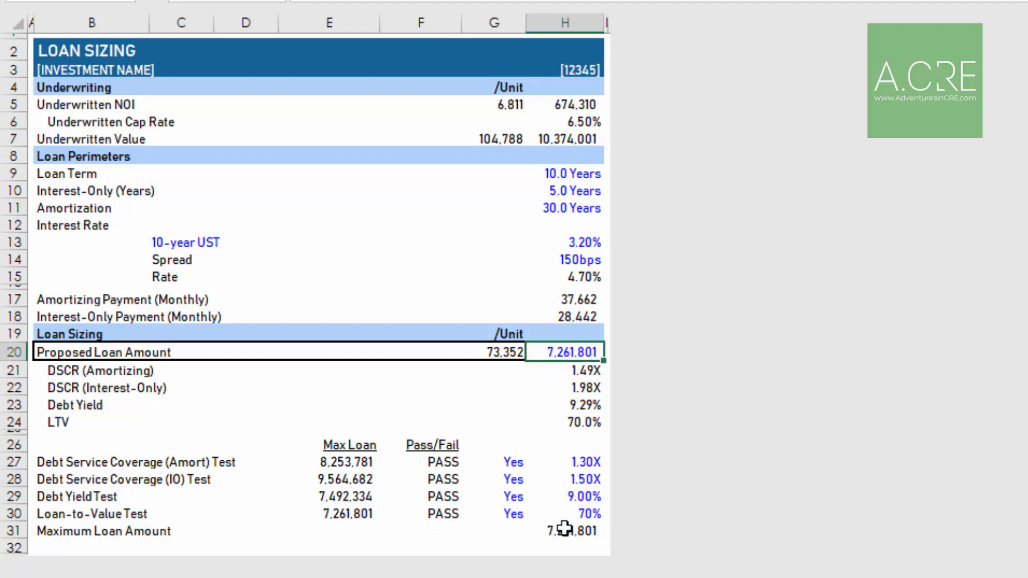
pyautogui.moveTo(561, 389)
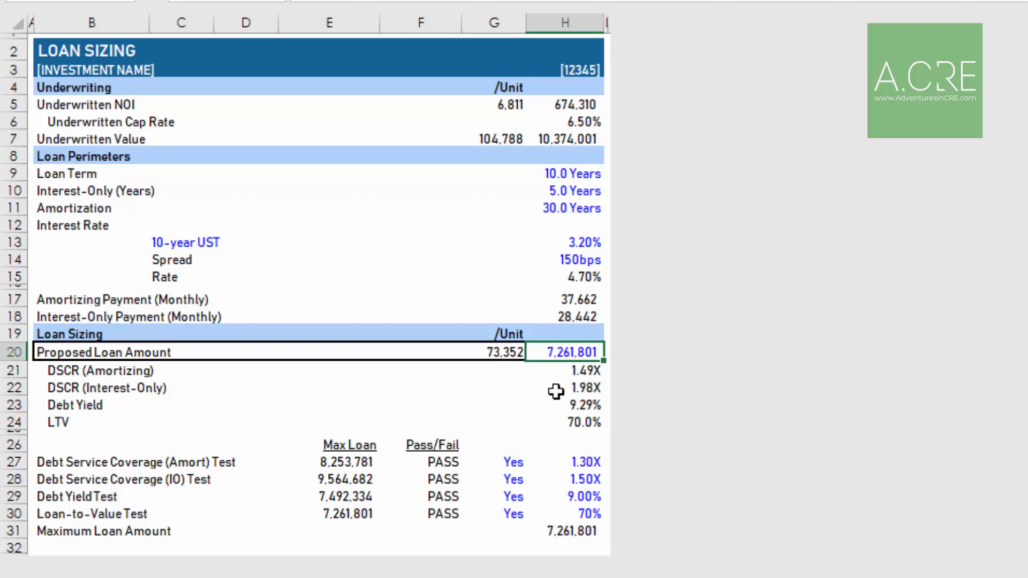
pyautogui.click(580, 462)
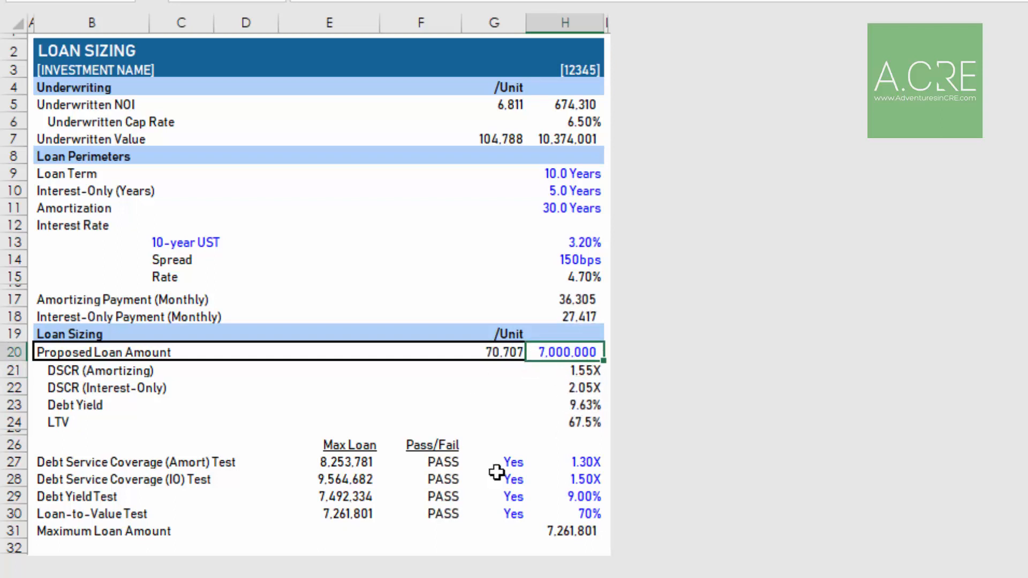
pyautogui.moveTo(588, 519)
pyautogui.write('75')
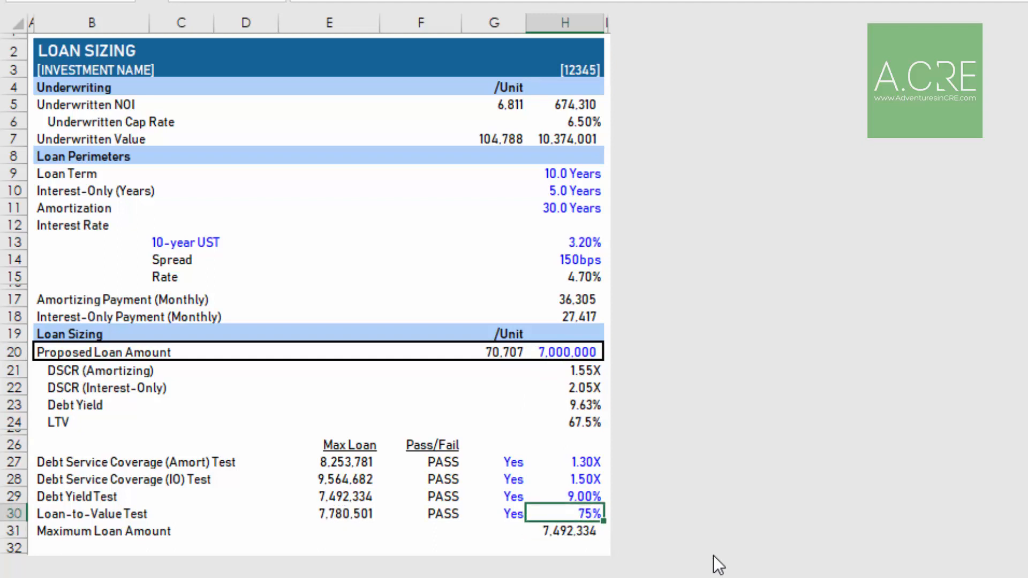
# Set the LTV threshold to 65% and the Proposed Loan Amount to 7,000,000
pyautogui.write('65%')
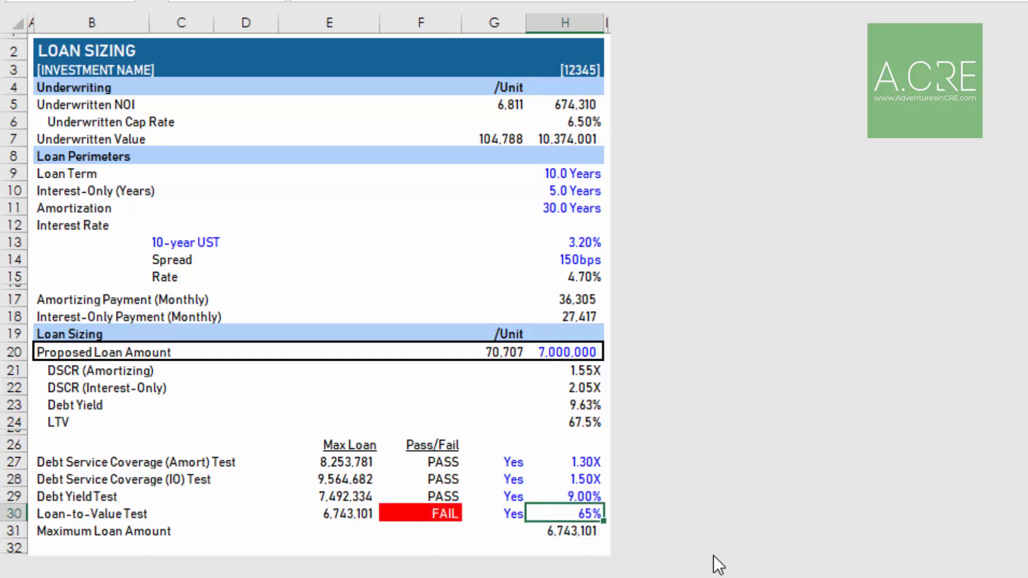
pyautogui.moveTo(533, 532)
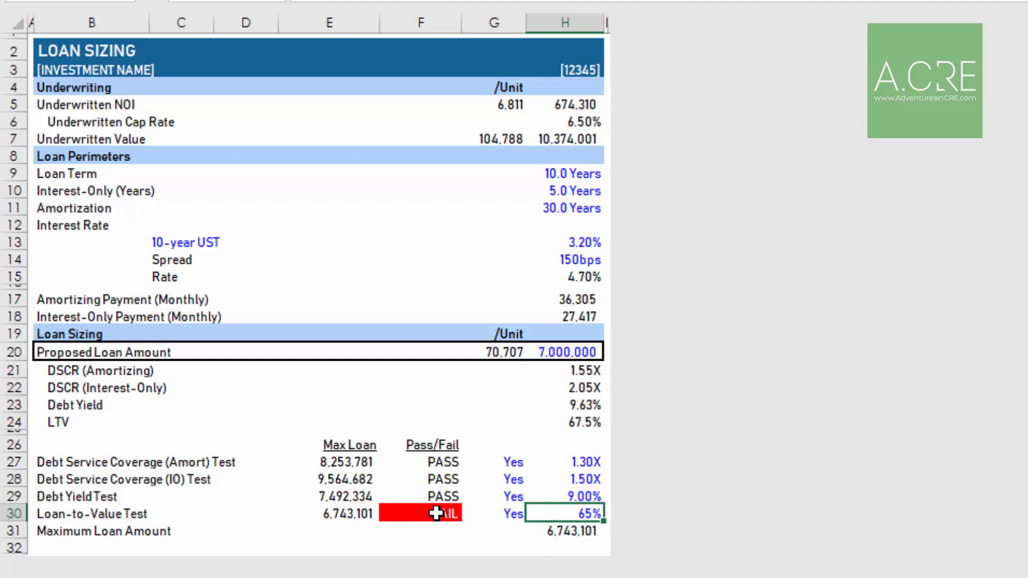
pyautogui.click(421, 514)
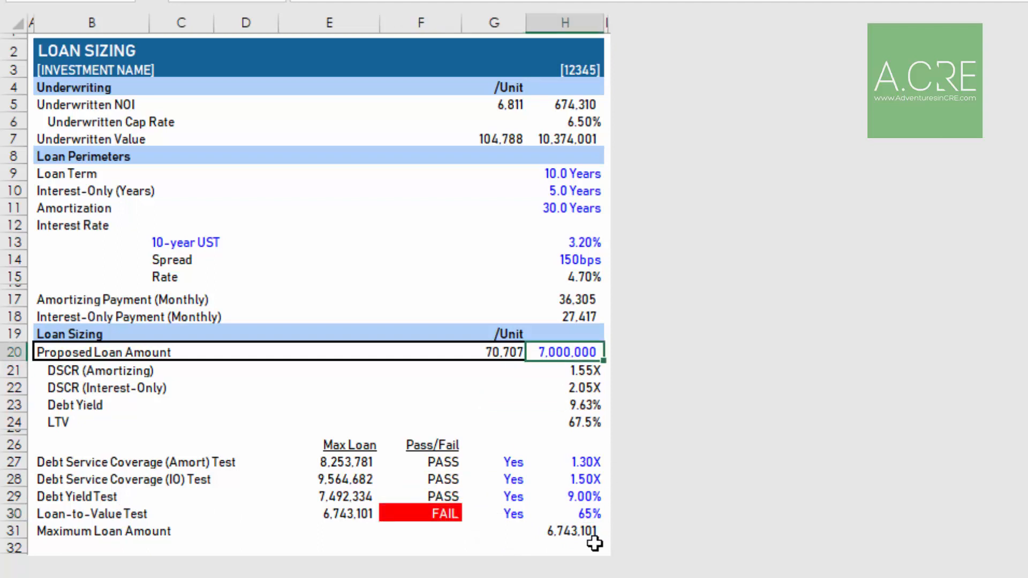
pyautogui.write('700000')
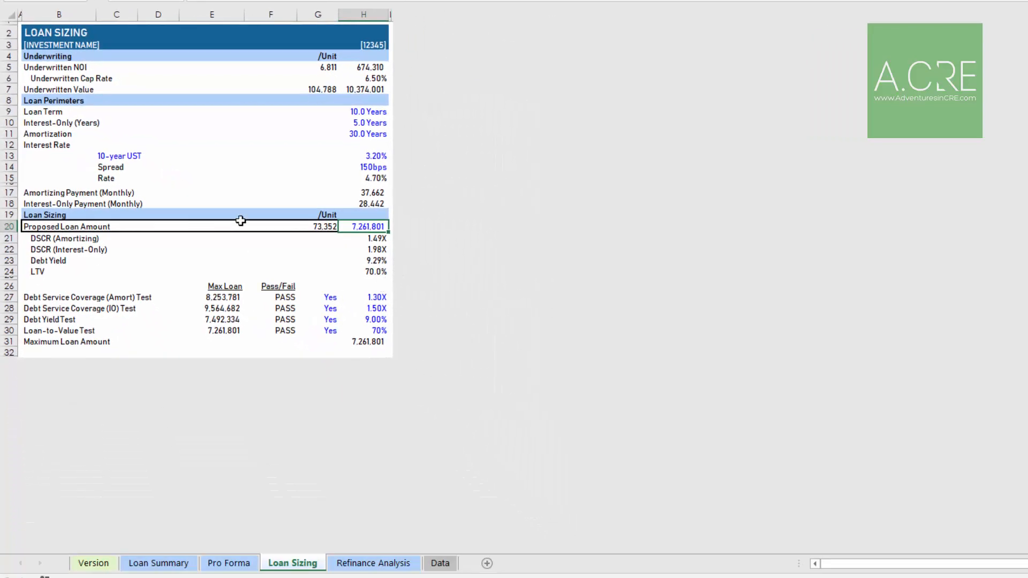
pyautogui.moveTo(270, 230)
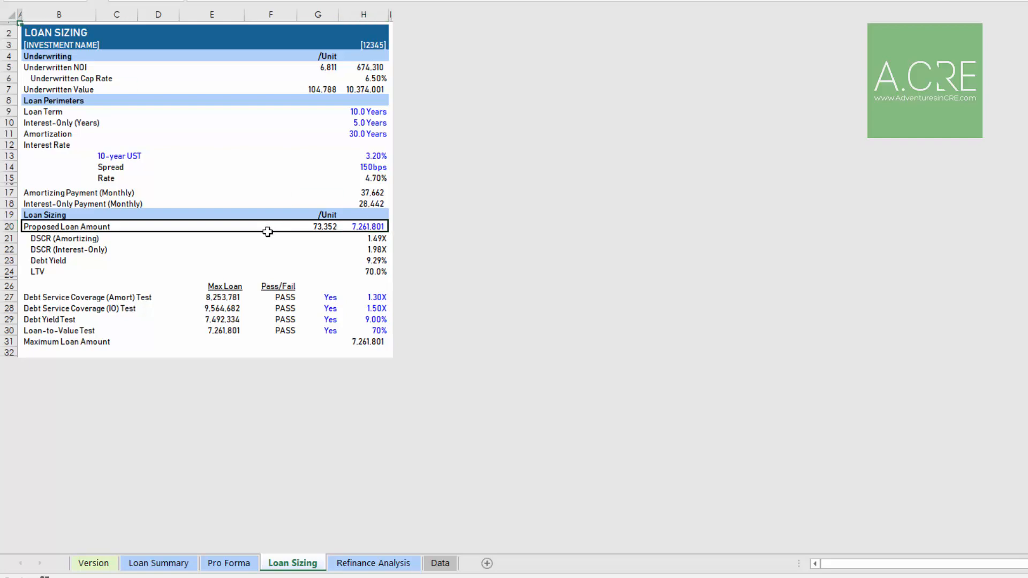
# Browse the Refinance Analysis, Pro Forma and Loan Sizing sheets, ending on Refinance Analysis
pyautogui.click(373, 563)
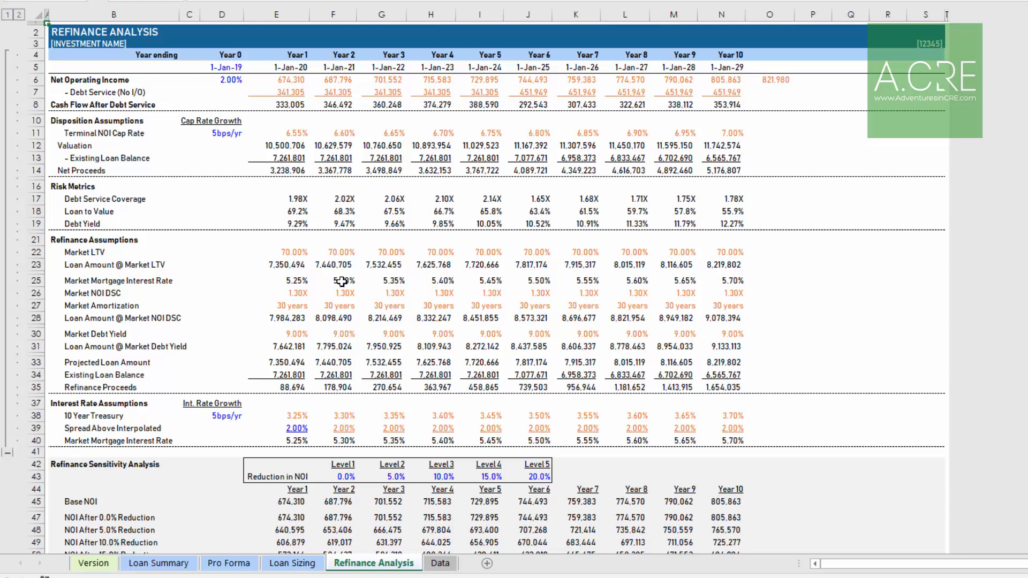
pyautogui.click(230, 564)
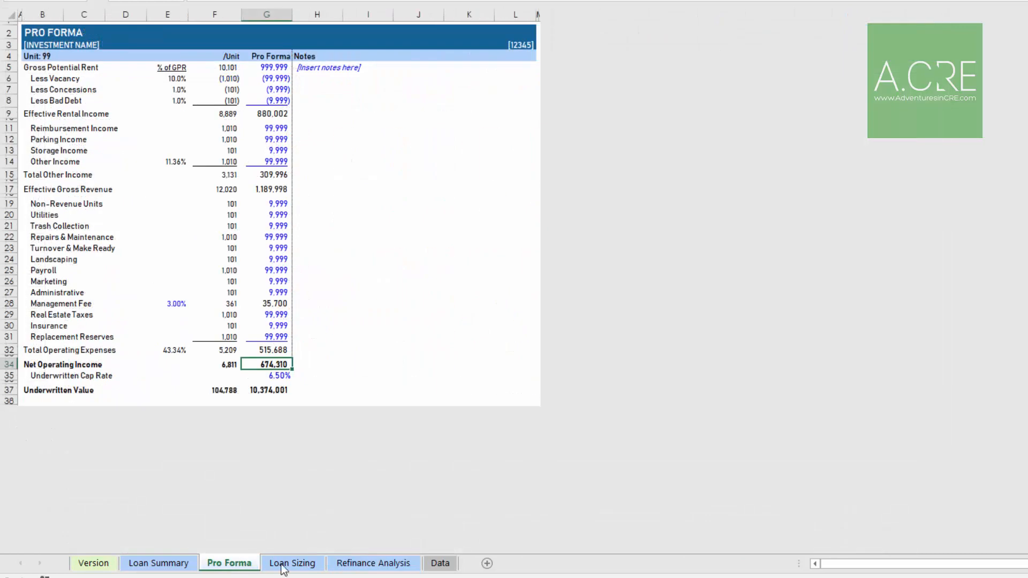
pyautogui.click(291, 563)
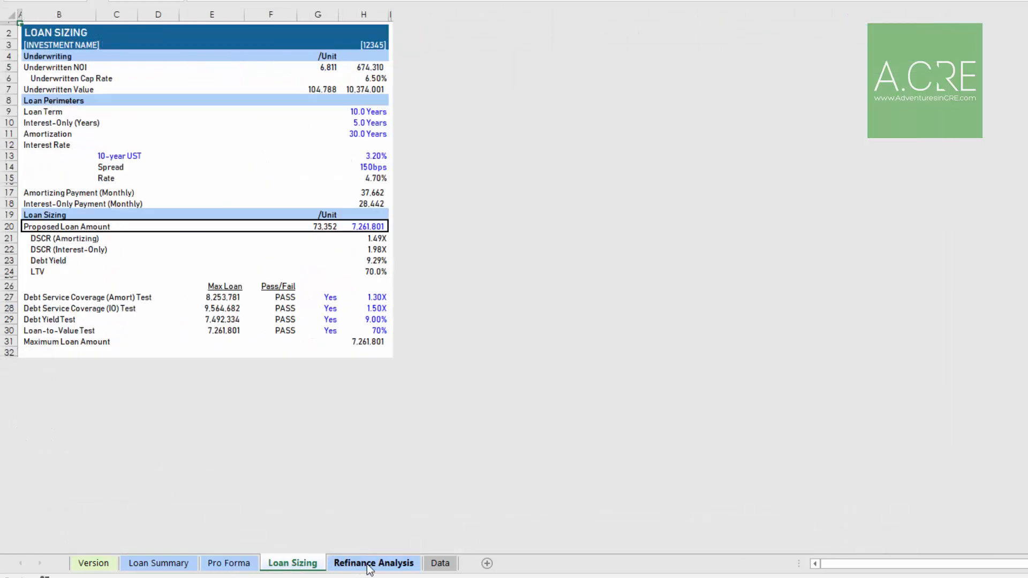
pyautogui.click(375, 563)
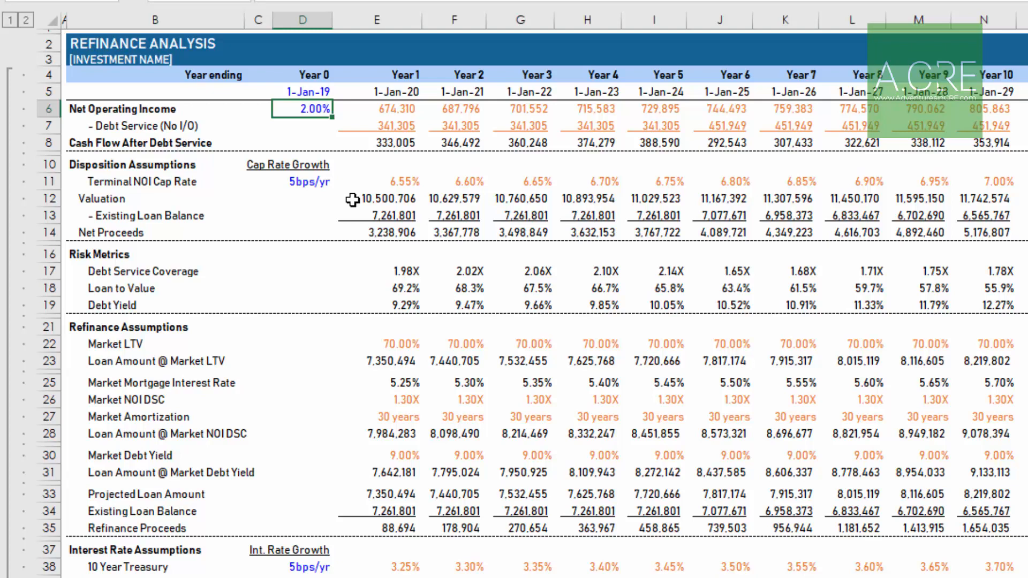
pyautogui.write('0.00%')
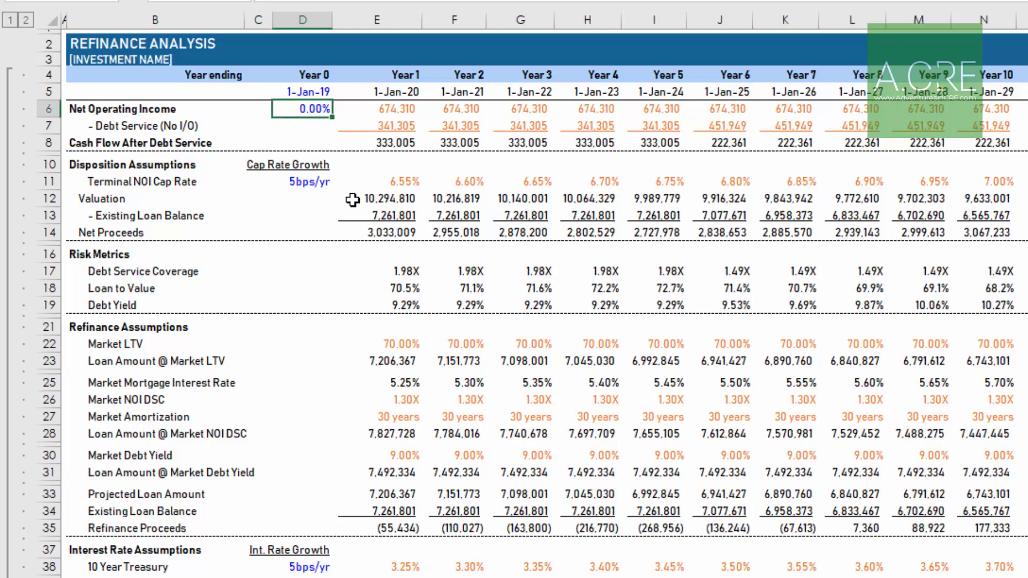
pyautogui.write('2.00%')
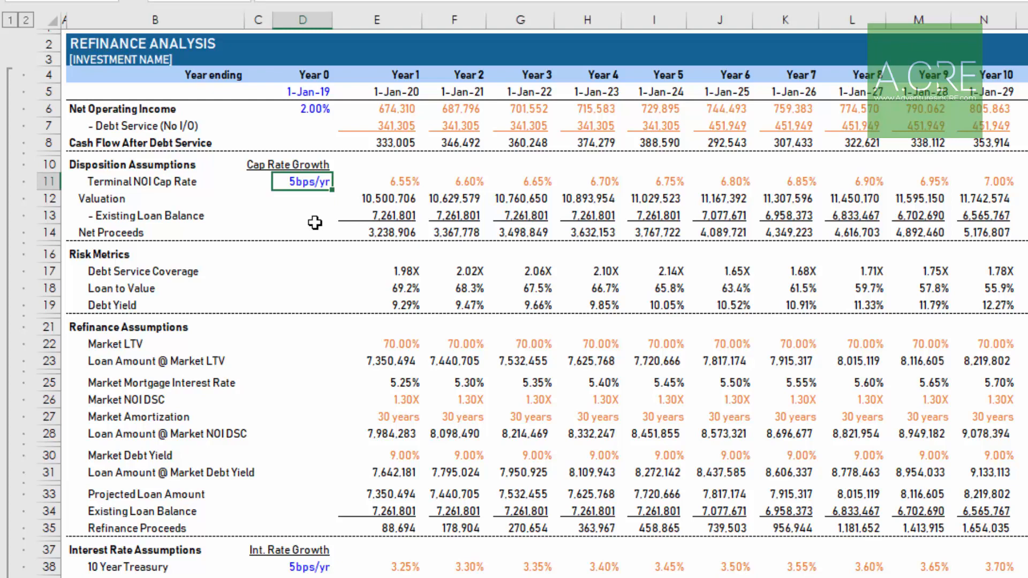
pyautogui.moveTo(356, 192)
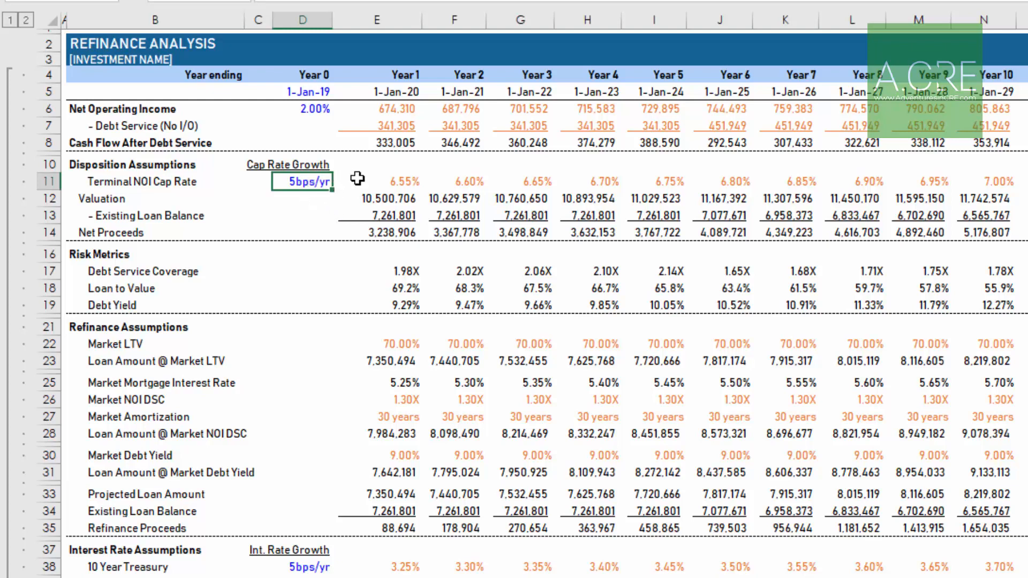
pyautogui.moveTo(830, 186)
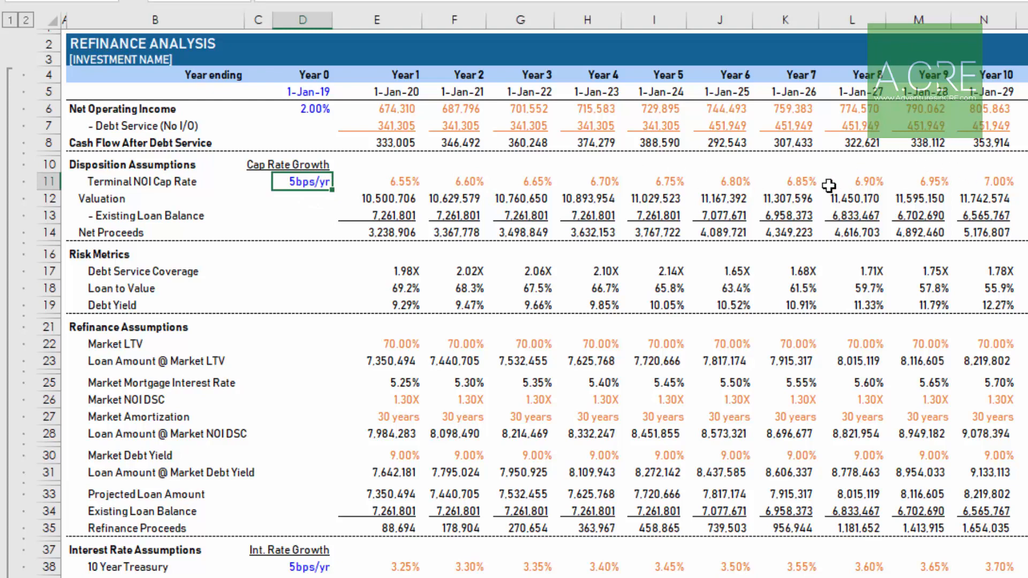
pyautogui.moveTo(444, 357)
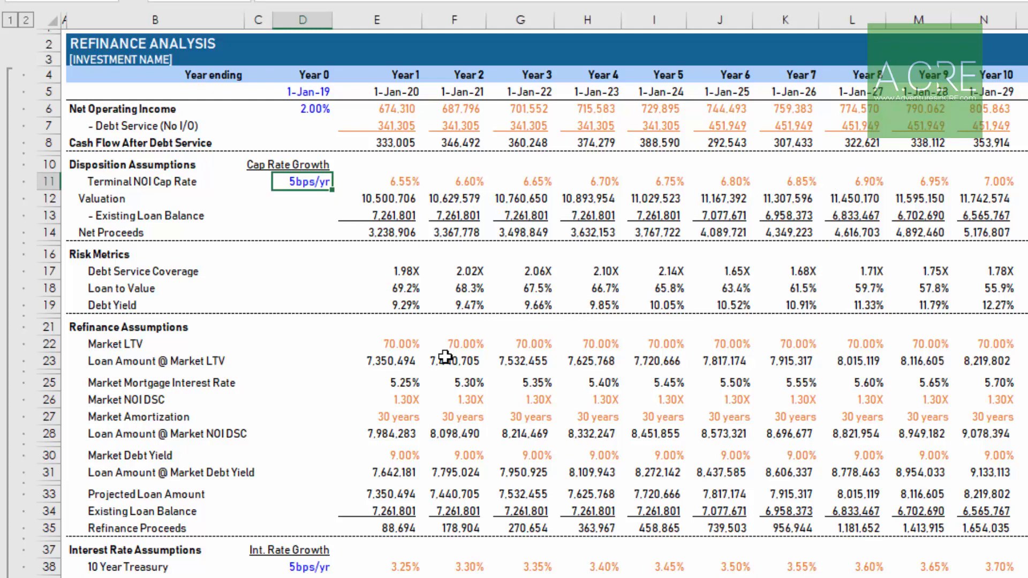
pyautogui.moveTo(566, 75)
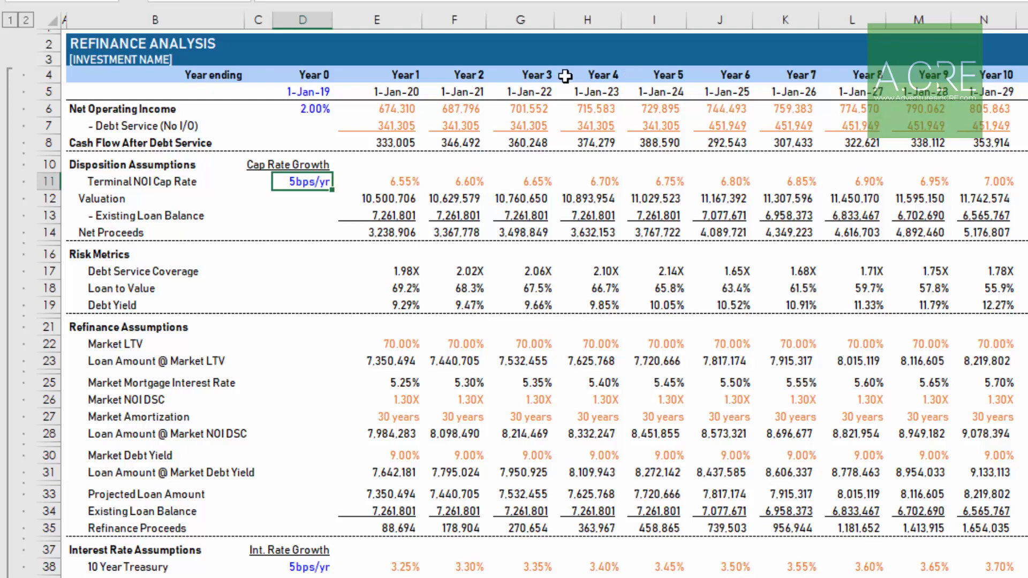
pyautogui.moveTo(471, 182)
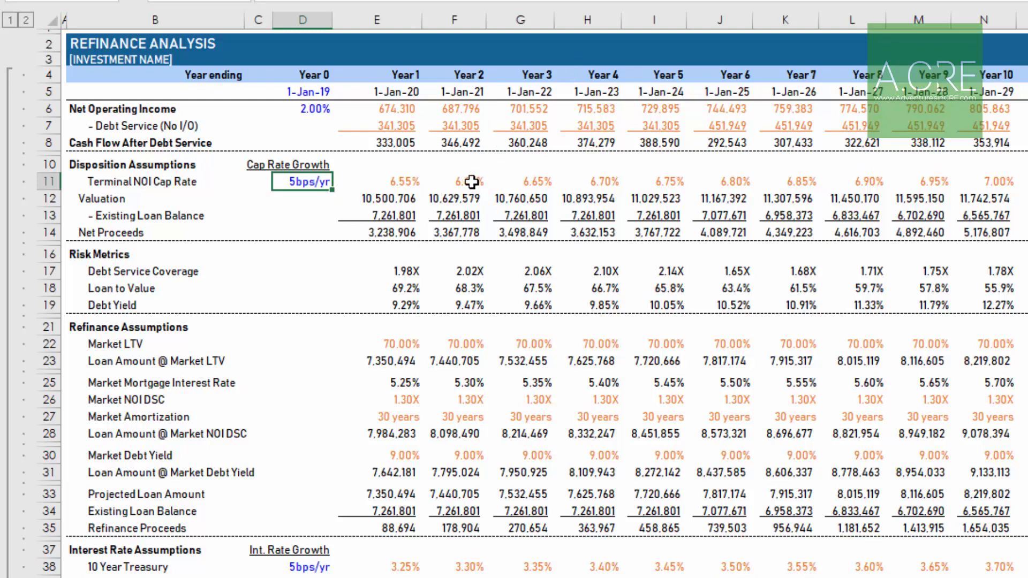
pyautogui.scroll(-3)
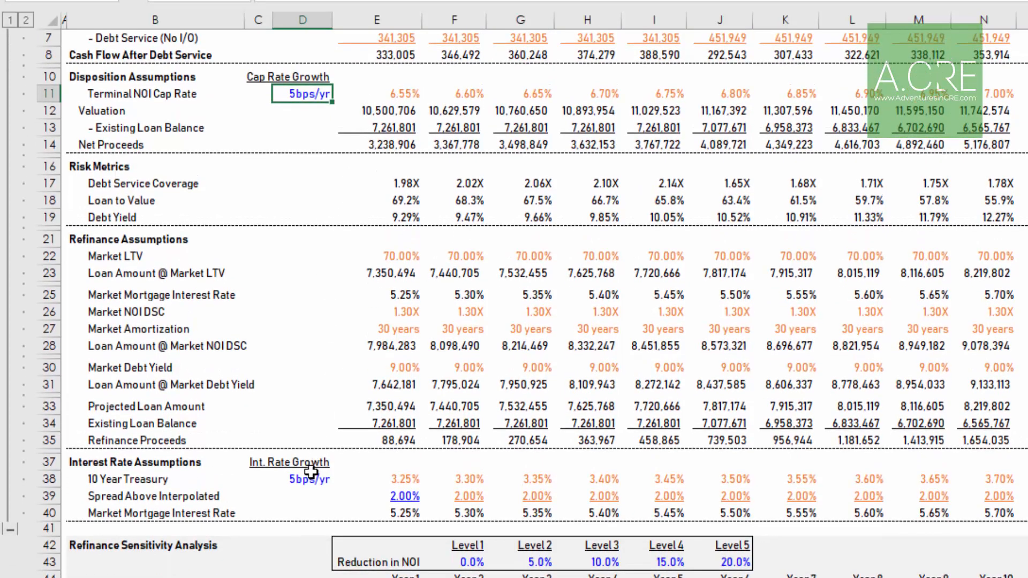
pyautogui.click(302, 479)
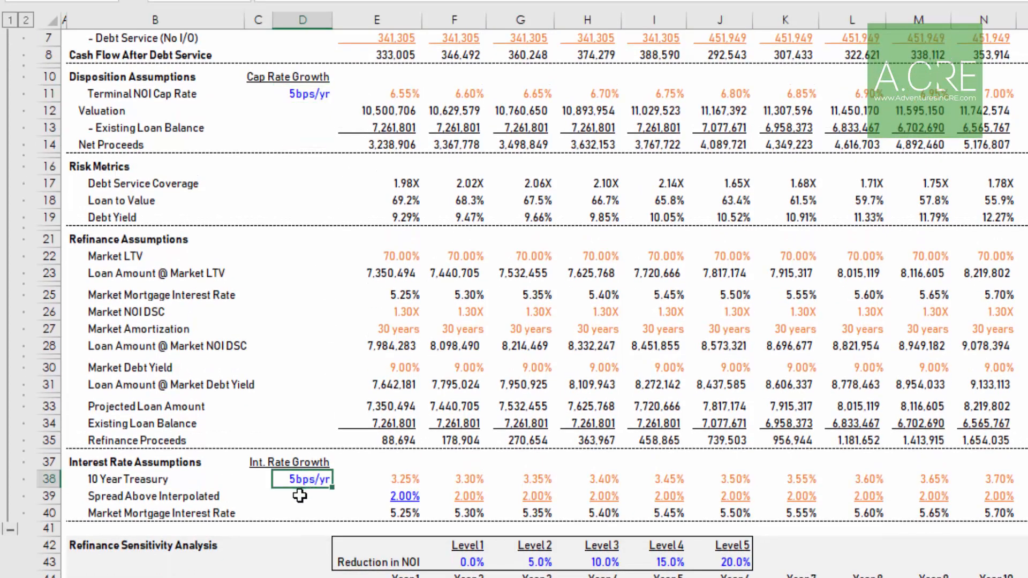
pyautogui.click(403, 479)
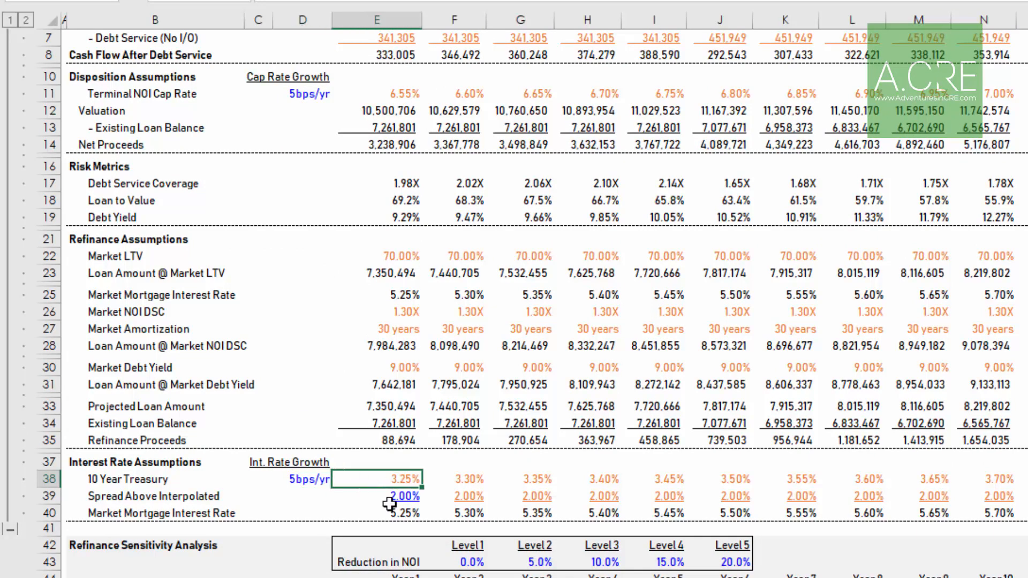
pyautogui.scroll(-3)
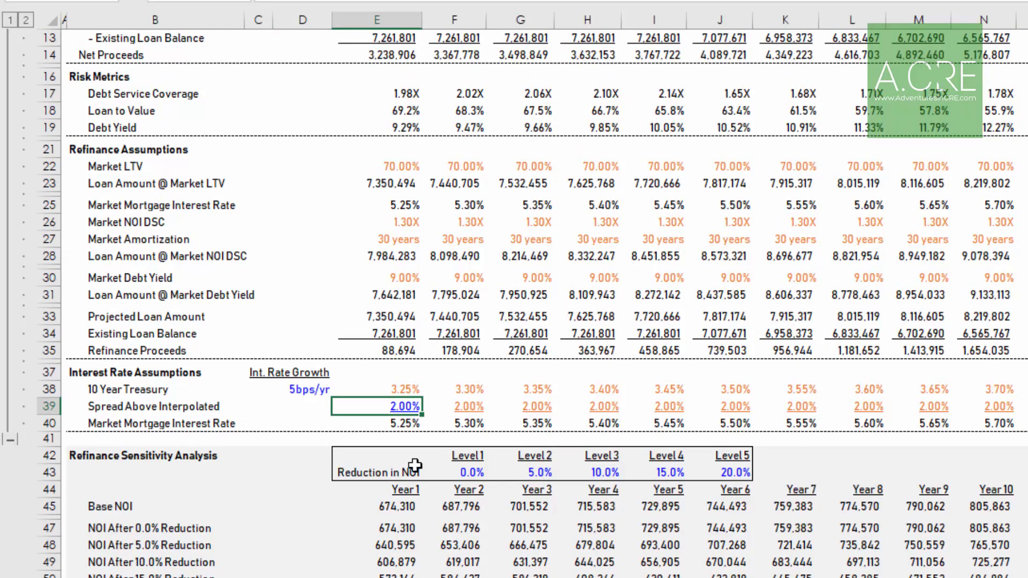
pyautogui.scroll(-3)
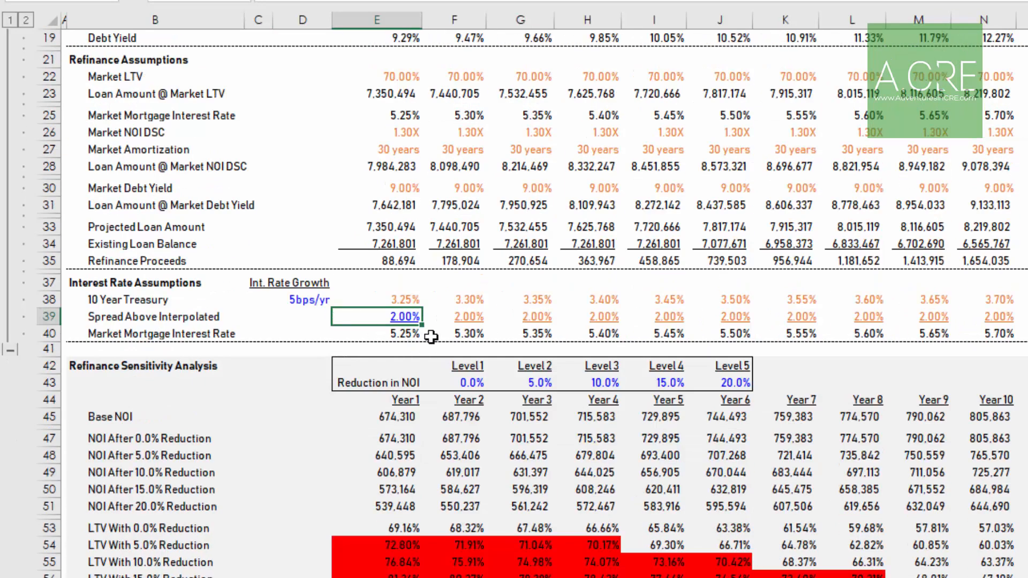
pyautogui.scroll(-3)
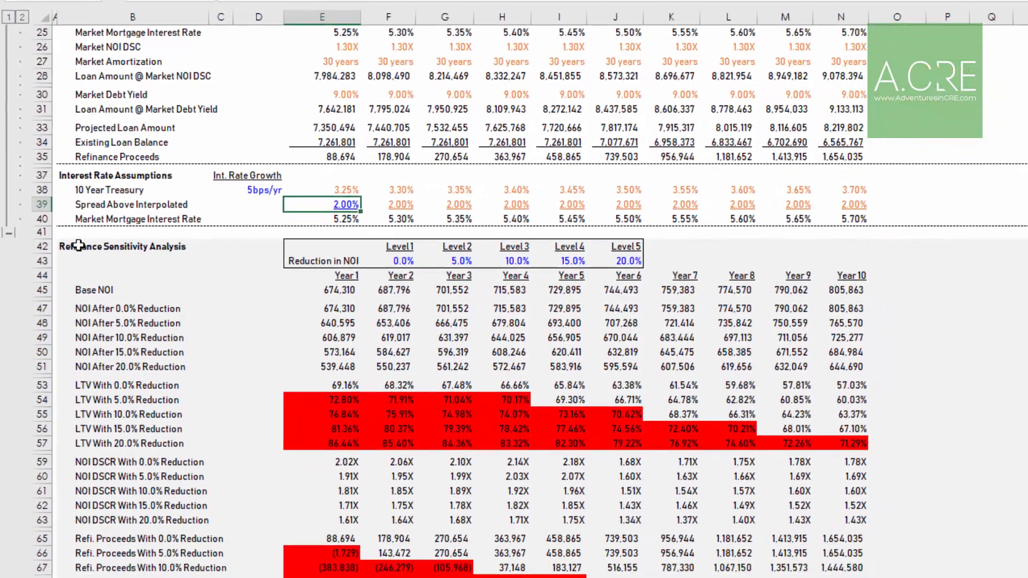
pyautogui.scroll(-3)
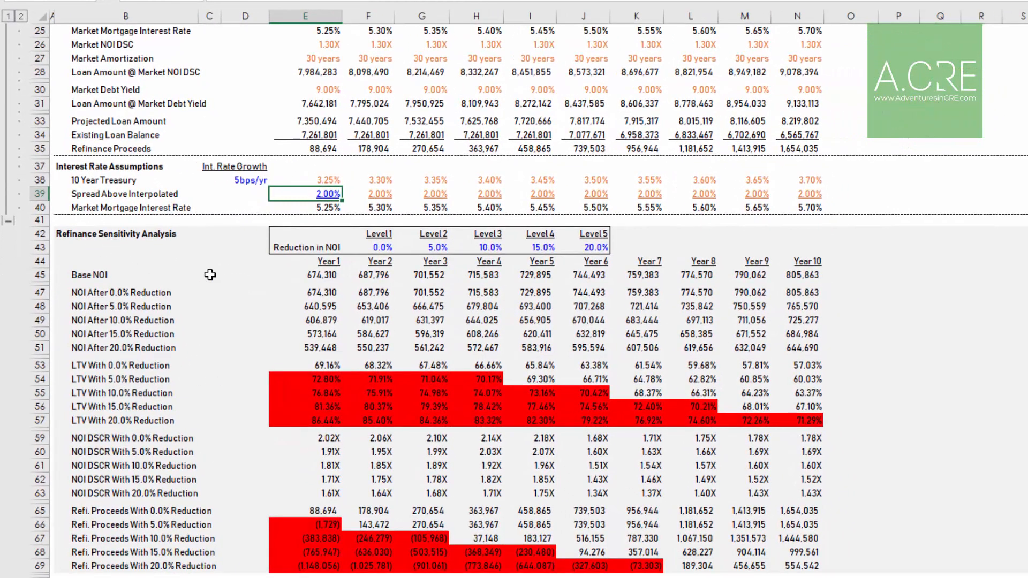
pyautogui.click(433, 247)
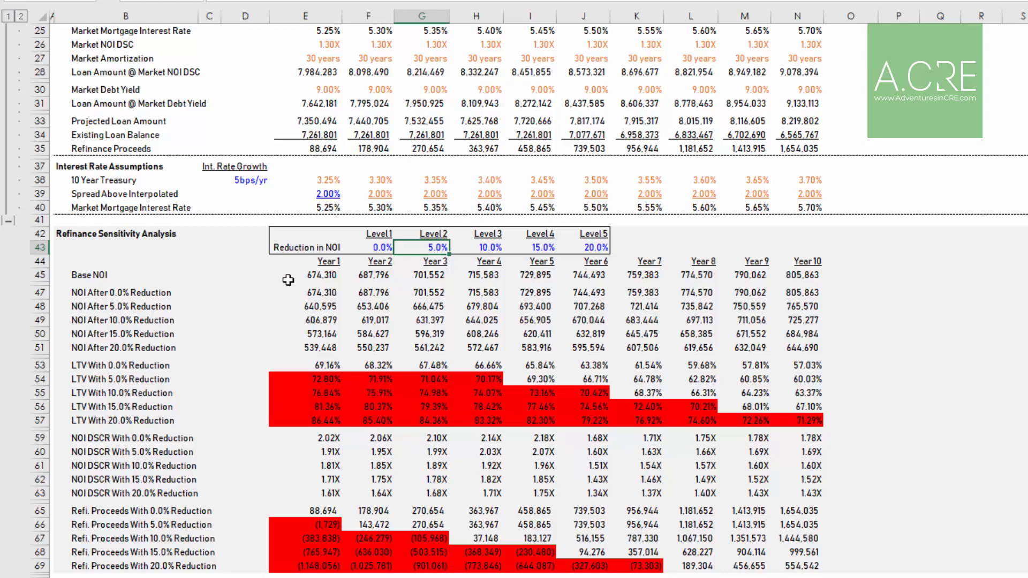
pyautogui.click(107, 276)
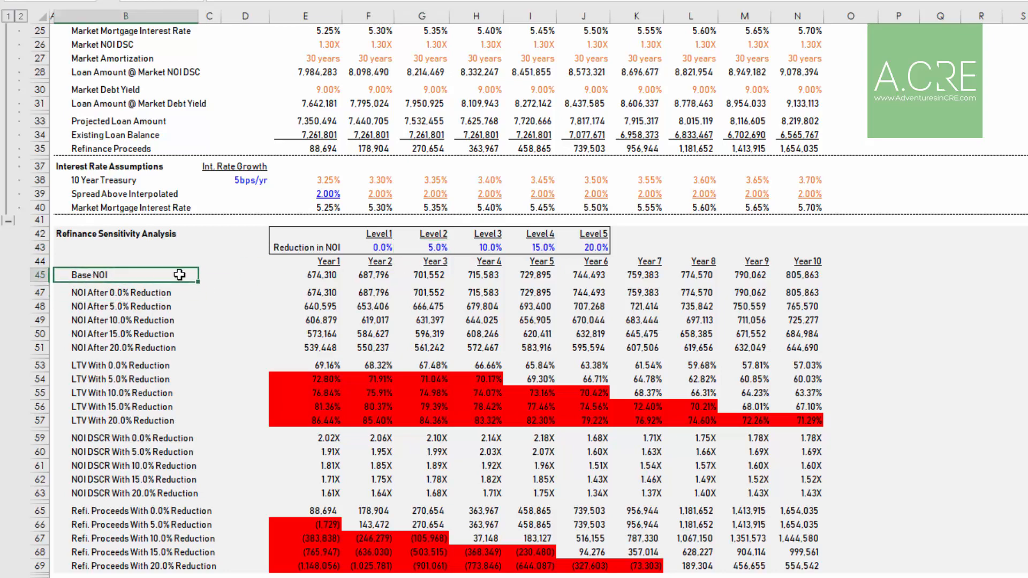
pyautogui.click(115, 293)
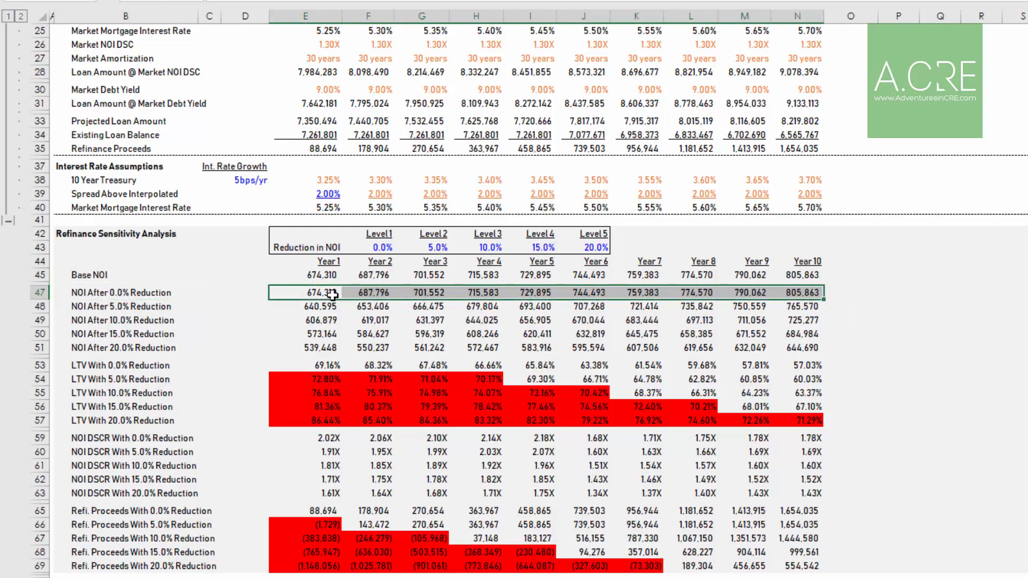
pyautogui.click(435, 248)
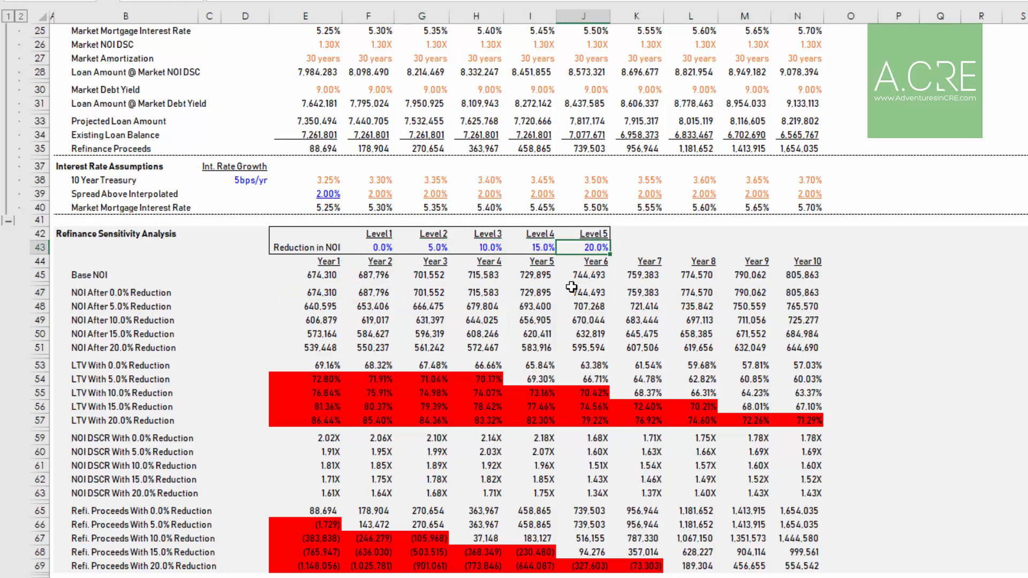
pyautogui.moveTo(152, 307)
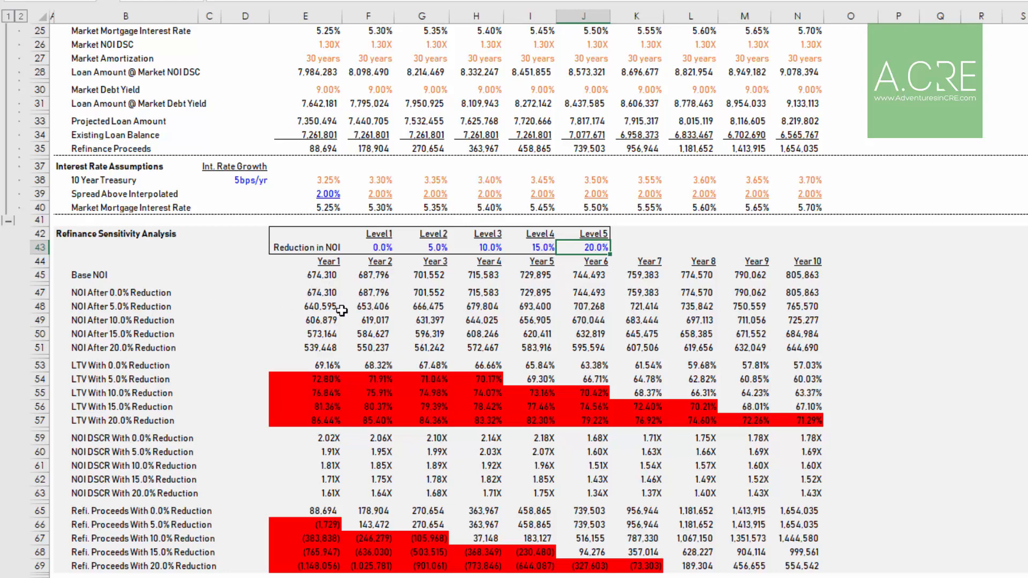
pyautogui.moveTo(544, 392)
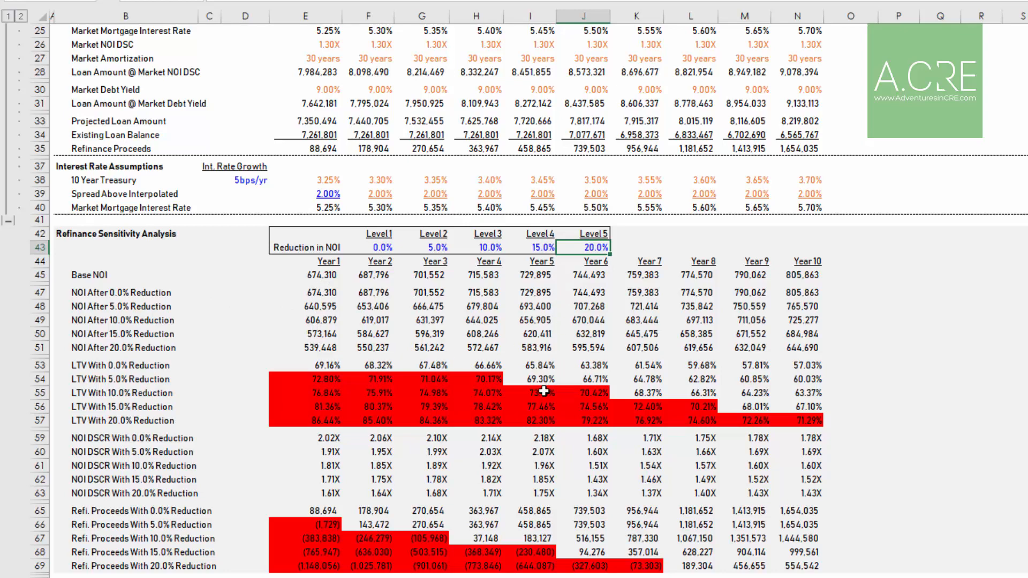
pyautogui.click(543, 392)
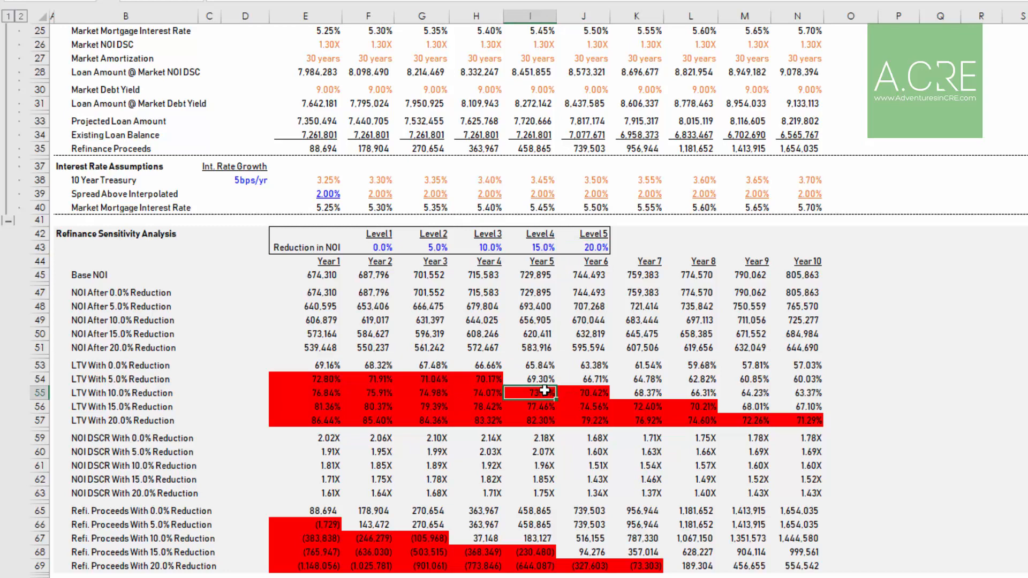
pyautogui.click(108, 394)
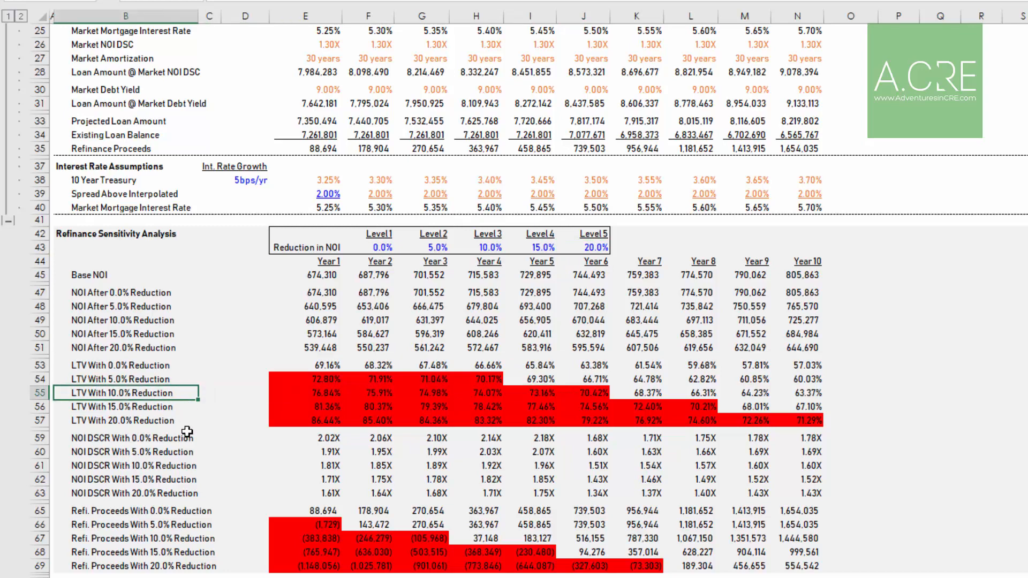
pyautogui.moveTo(380, 406)
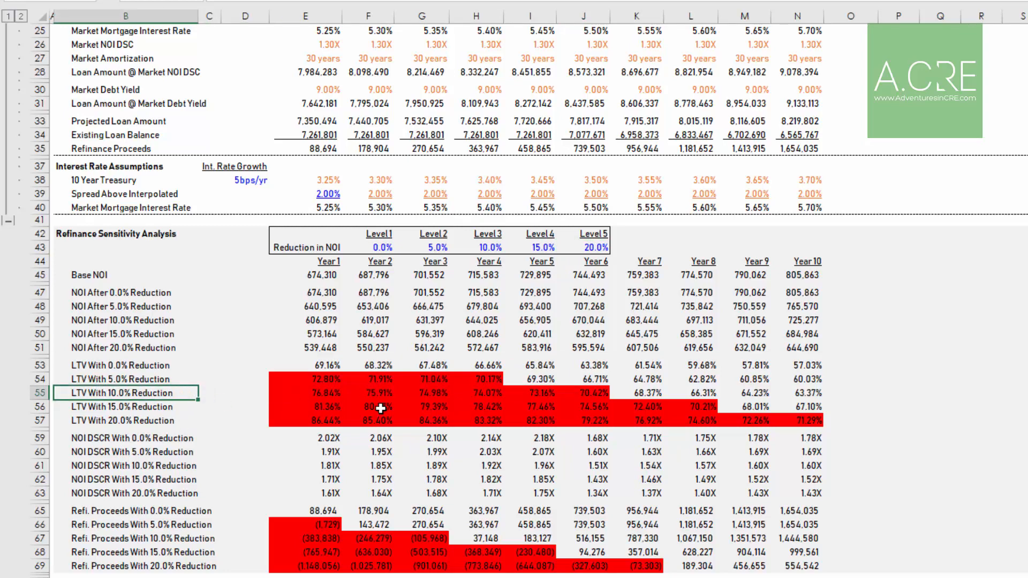
pyautogui.click(533, 394)
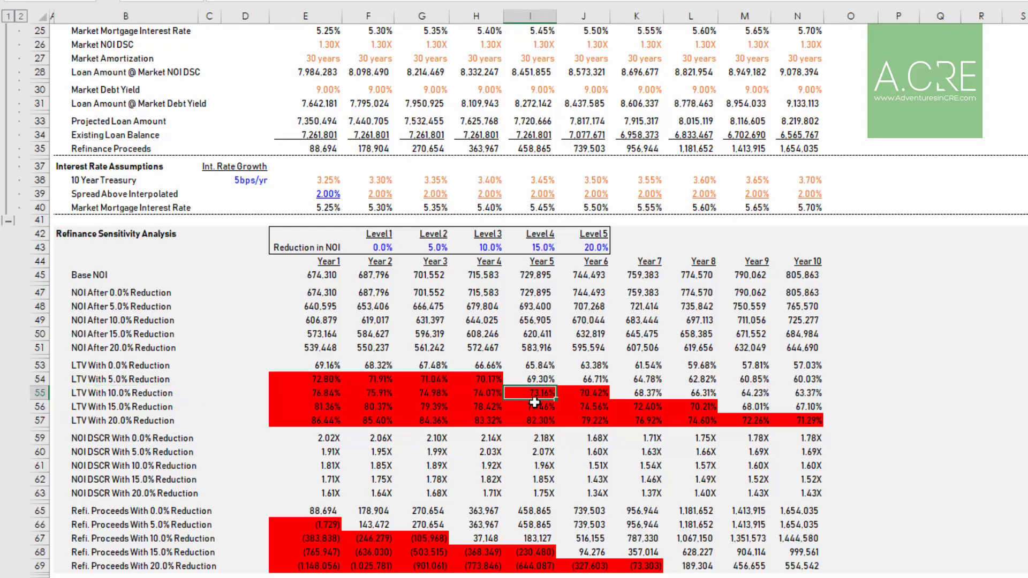
pyautogui.moveTo(537, 402)
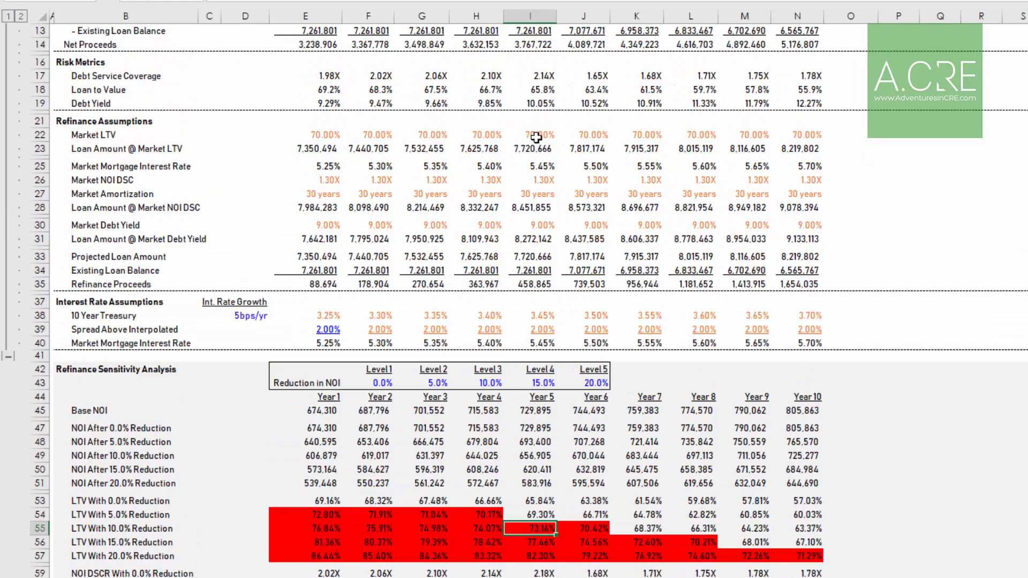
pyautogui.scroll(-3)
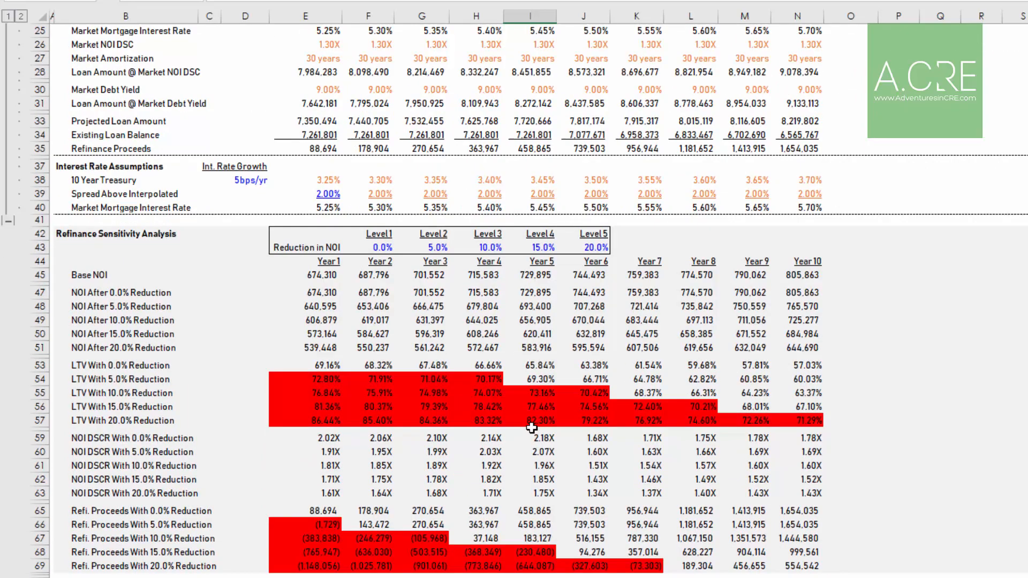
pyautogui.scroll(-3)
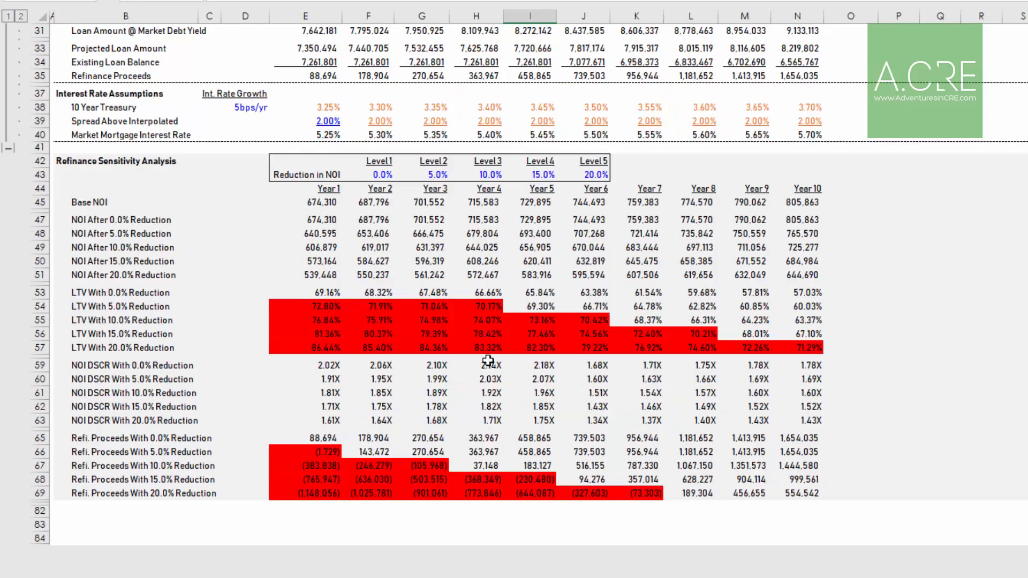
pyautogui.click(434, 175)
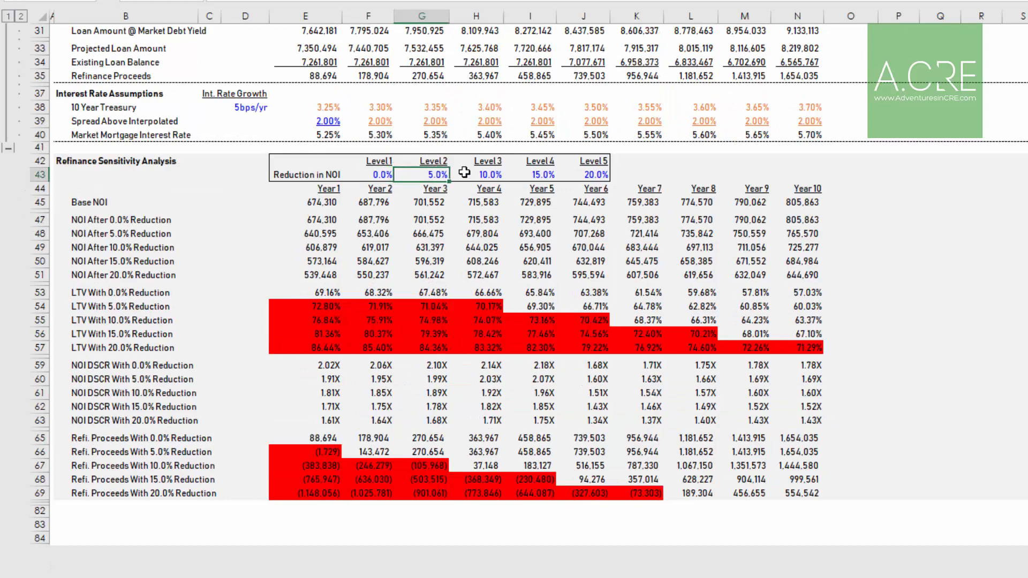
pyautogui.click(593, 175)
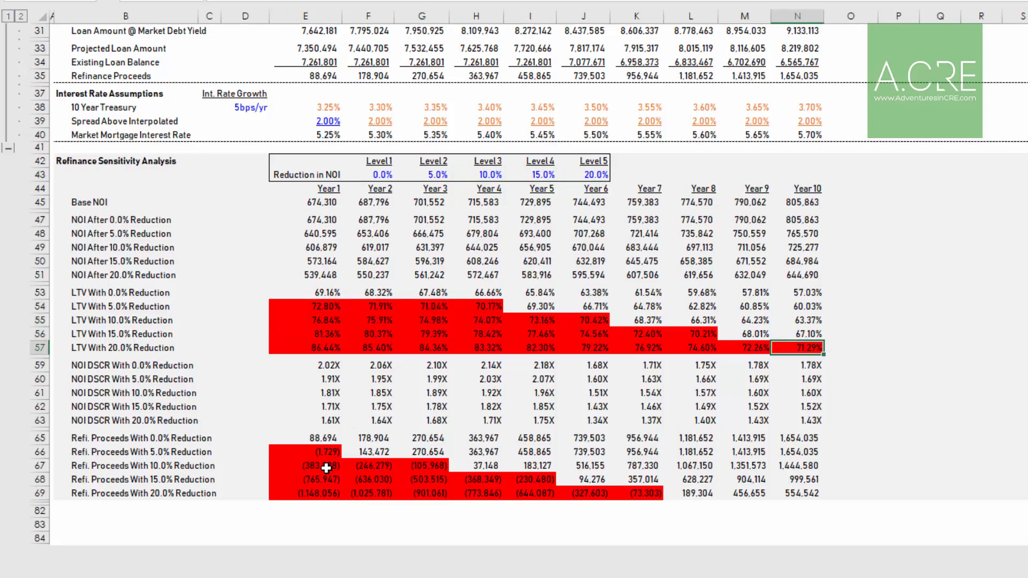
pyautogui.moveTo(365, 453)
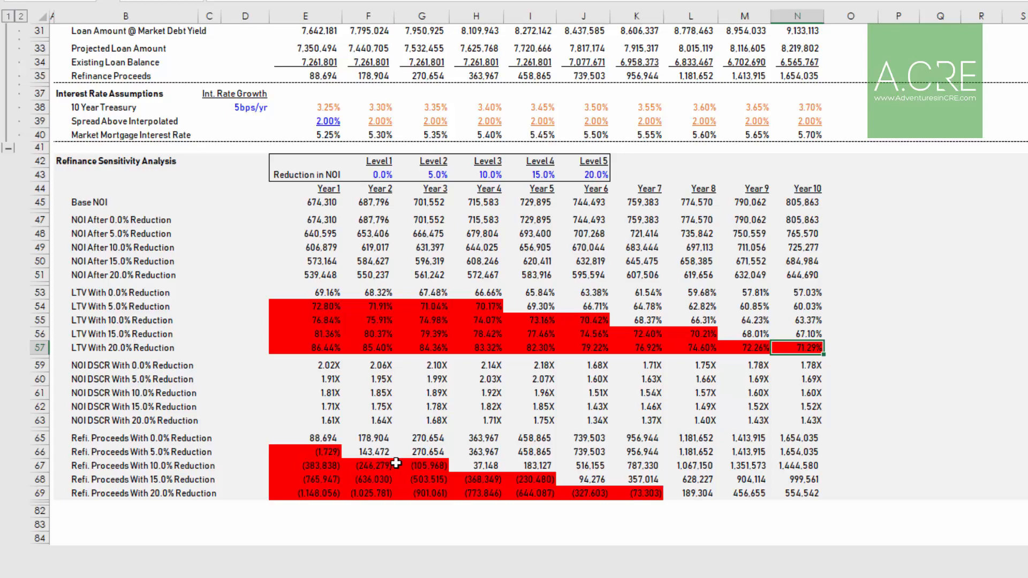
pyautogui.moveTo(384, 336)
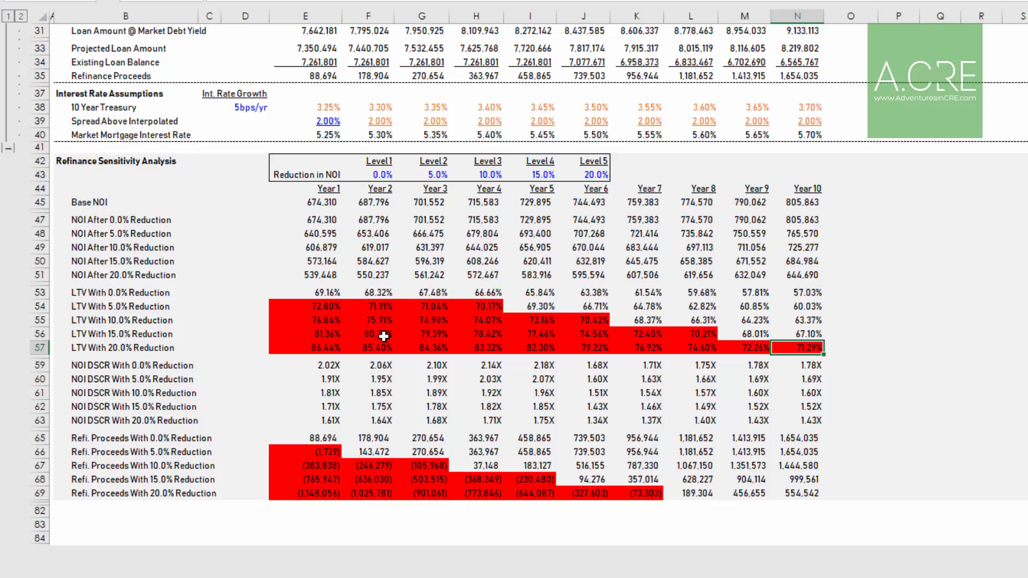
pyautogui.click(315, 320)
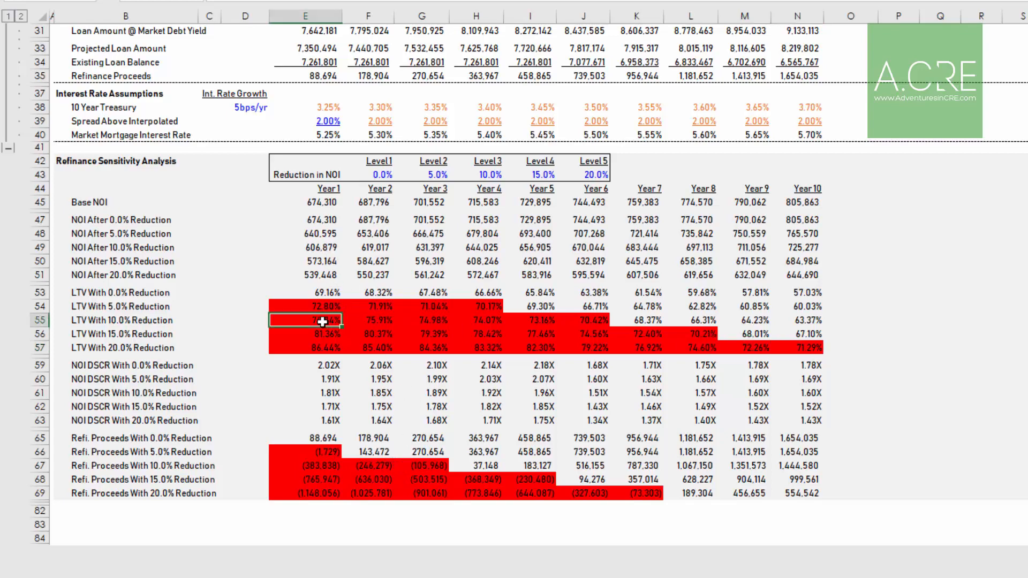
pyautogui.click(305, 394)
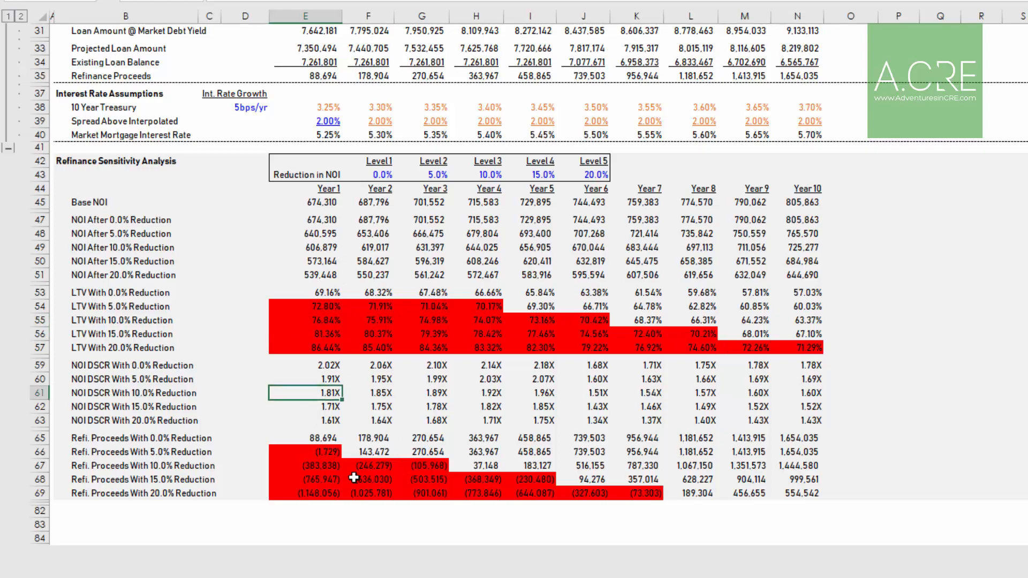
pyautogui.click(317, 466)
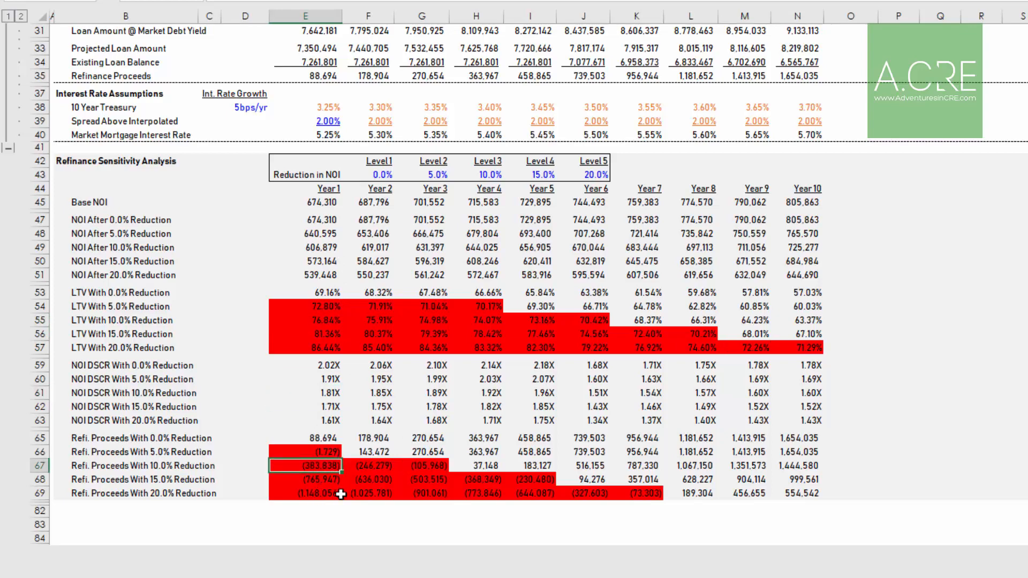
pyautogui.moveTo(338, 495)
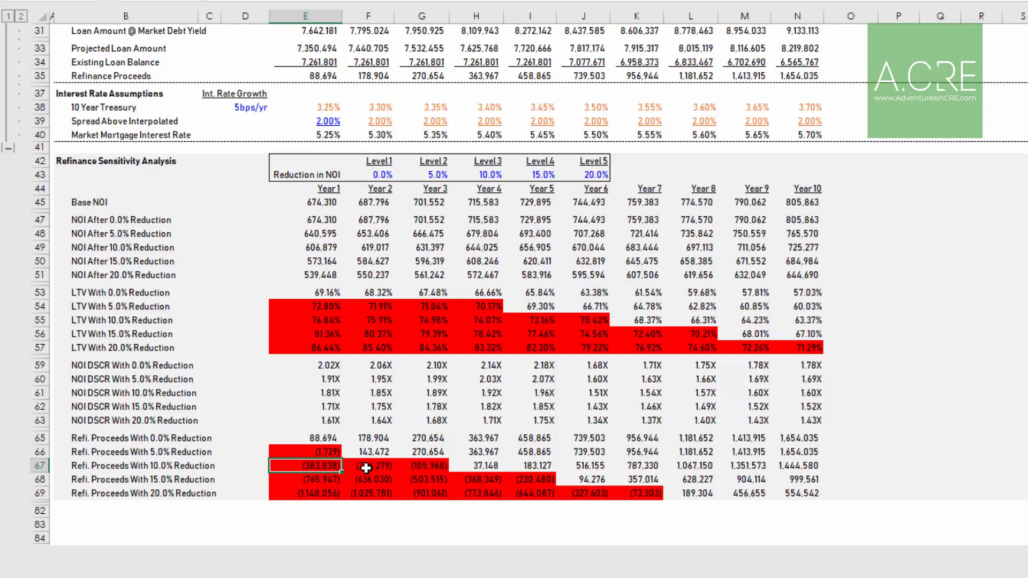
pyautogui.click(428, 467)
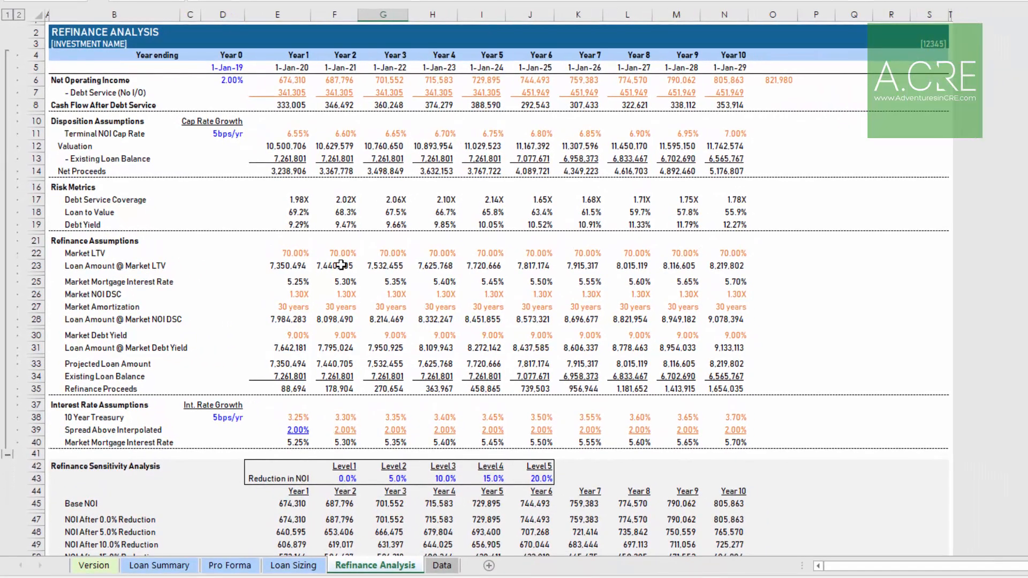
# Review the Data sheet's loan types and select B15, the next empty property type row
pyautogui.click(441, 566)
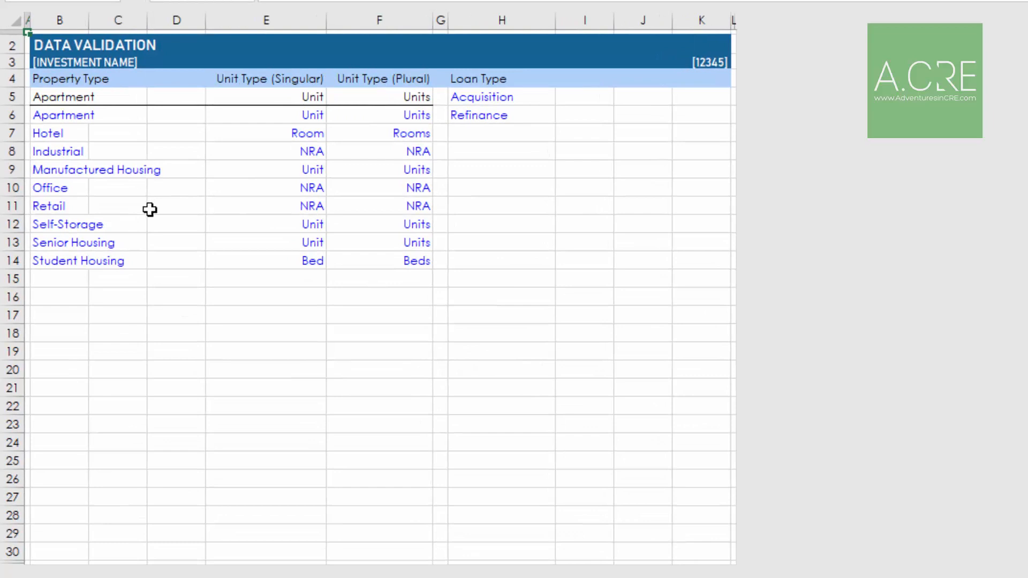
pyautogui.moveTo(59, 114); pyautogui.dragTo(59, 260)
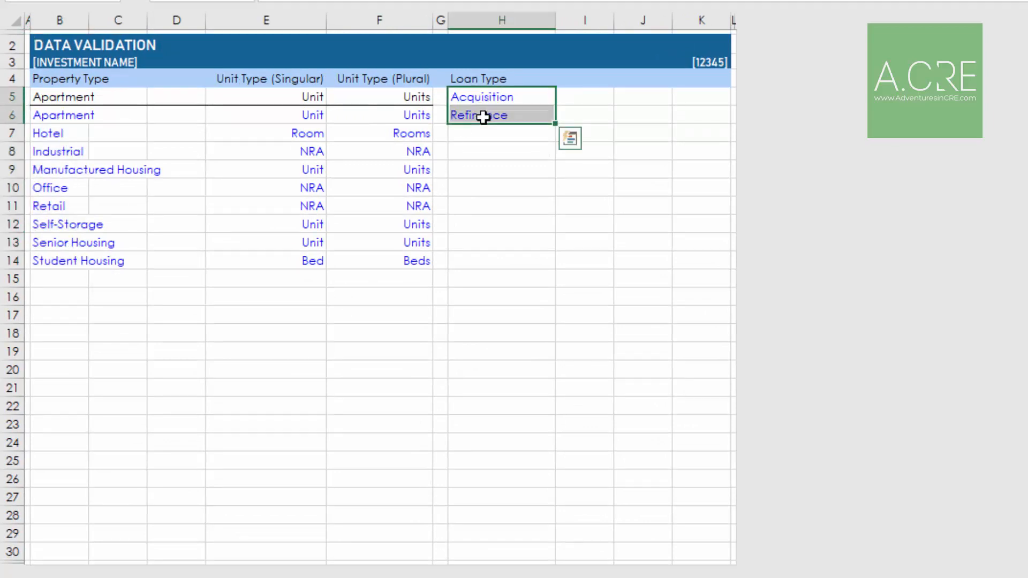
pyautogui.click(500, 133)
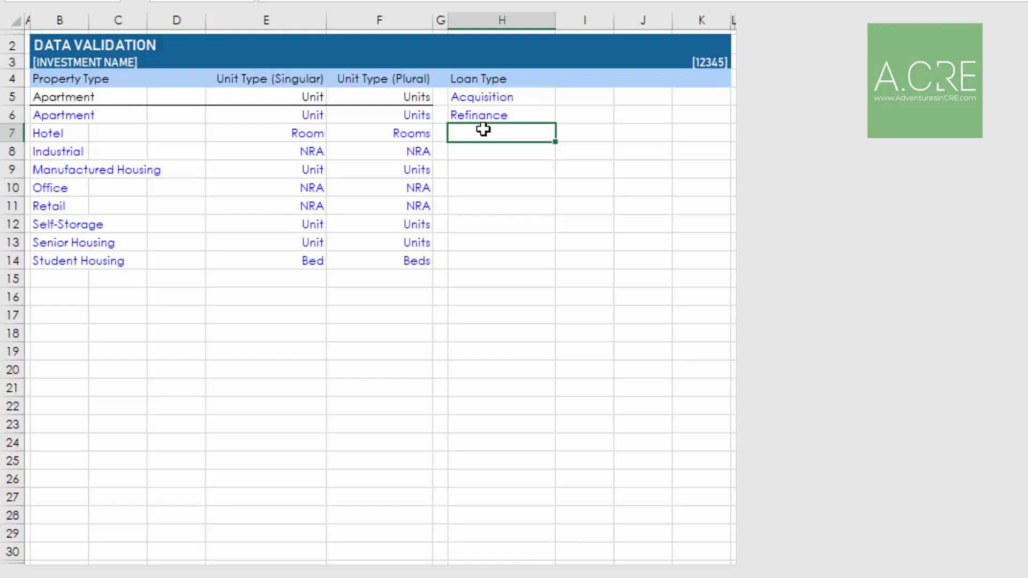
pyautogui.moveTo(283, 203)
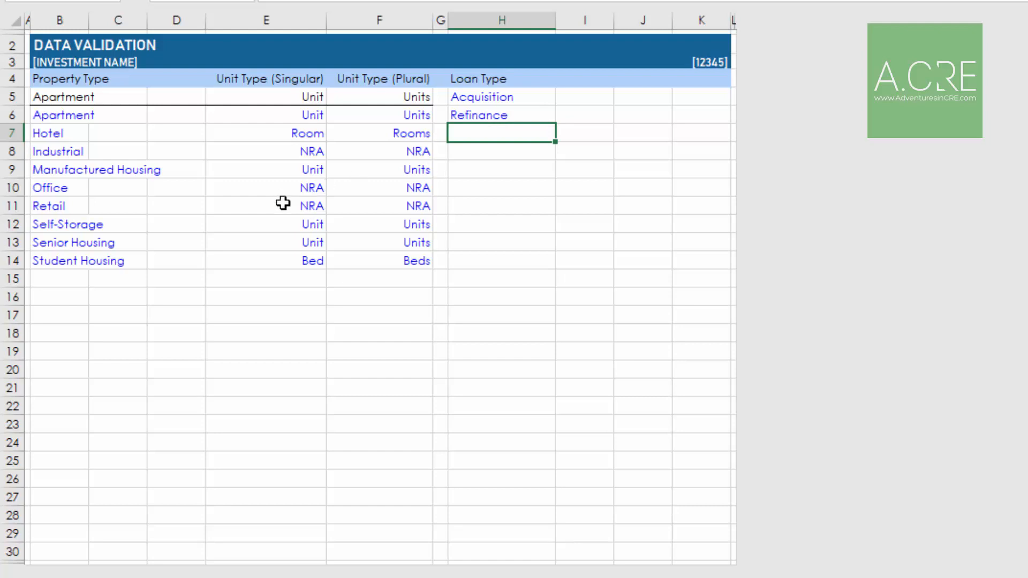
pyautogui.moveTo(321, 154)
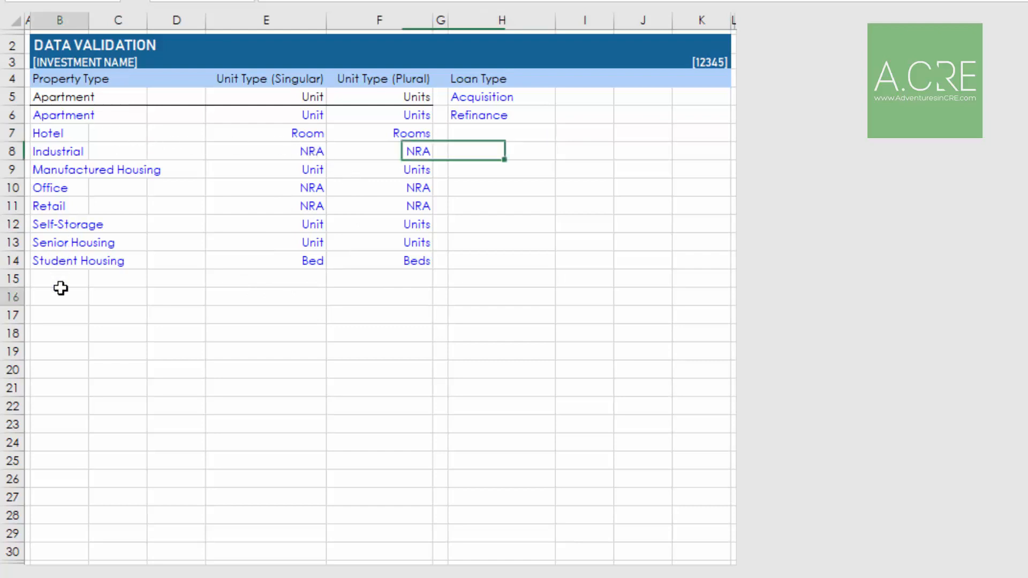
pyautogui.click(60, 298)
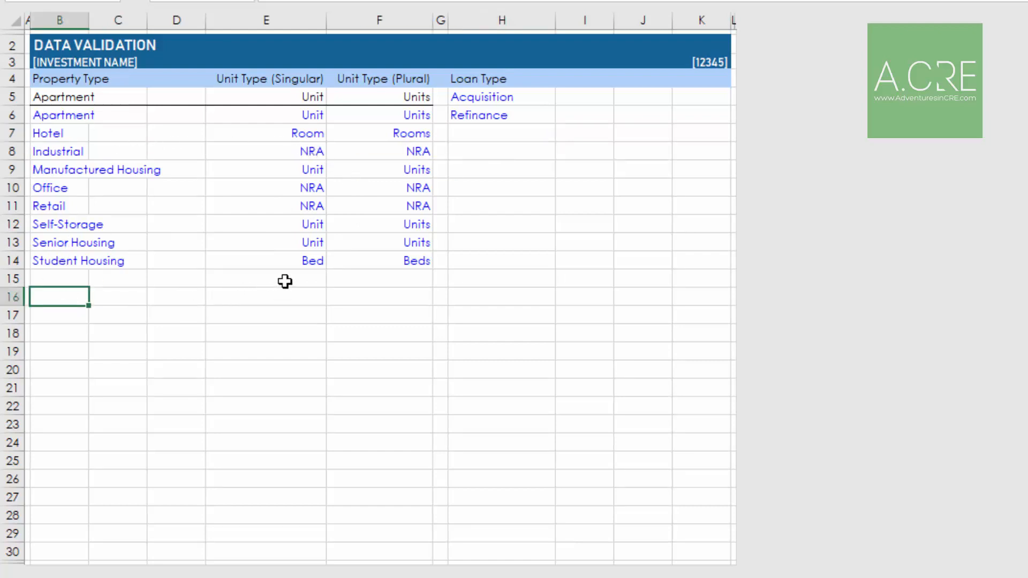
pyautogui.click(265, 278)
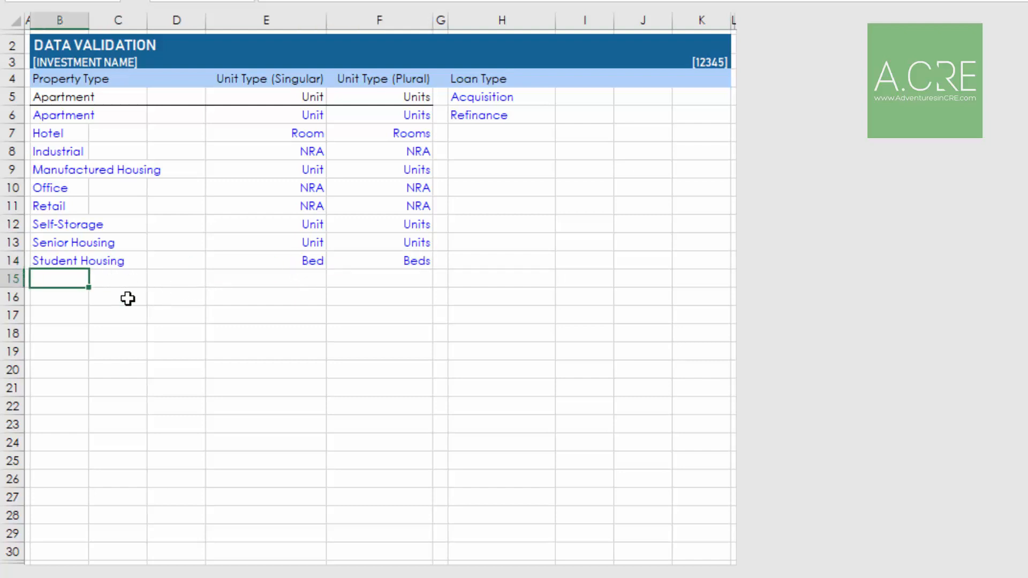
# Add Medical Office with NRA units as a property type, then return to Loan Summary
pyautogui.write('Medical Office')
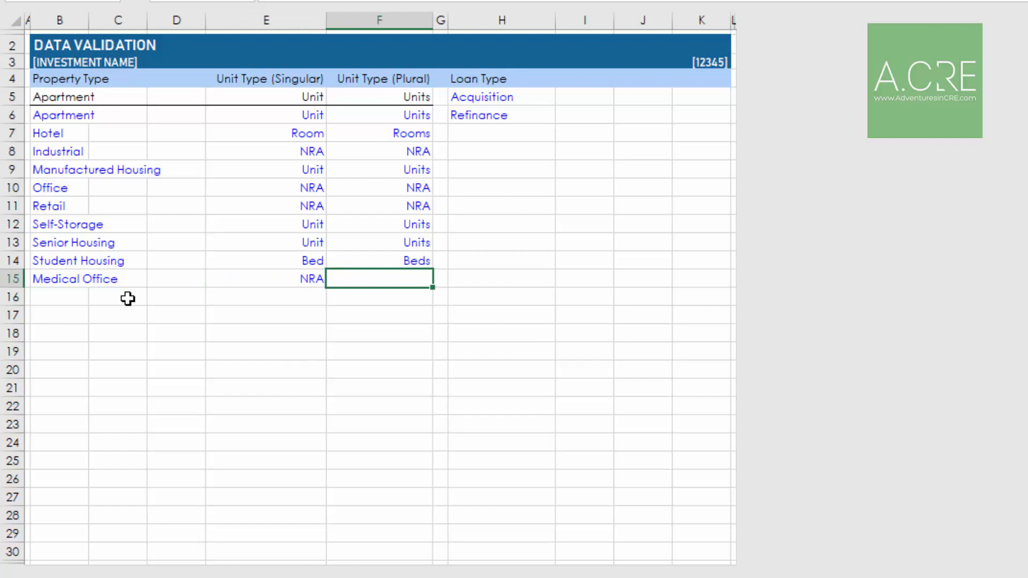
pyautogui.write('NRA')
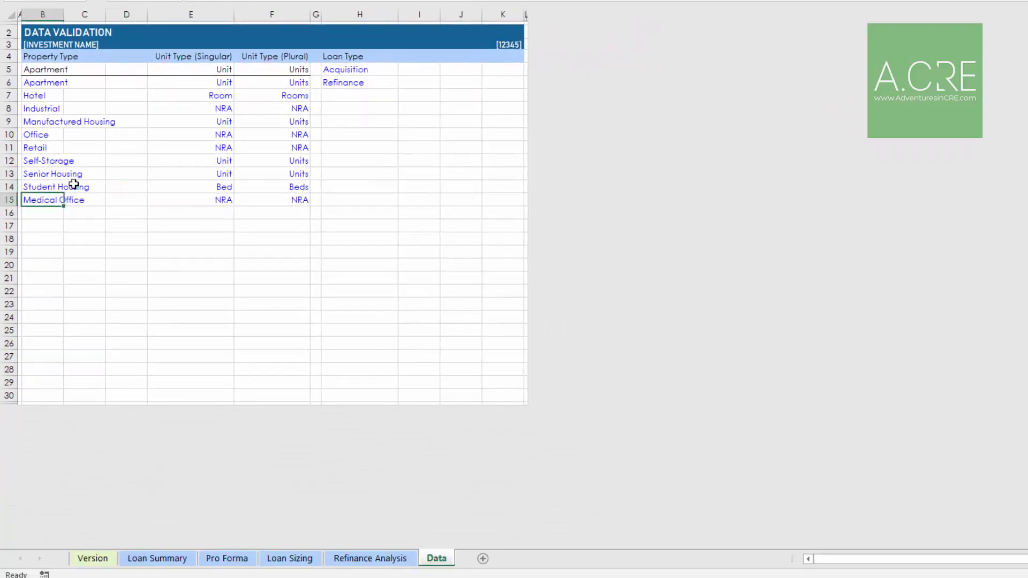
pyautogui.click(156, 559)
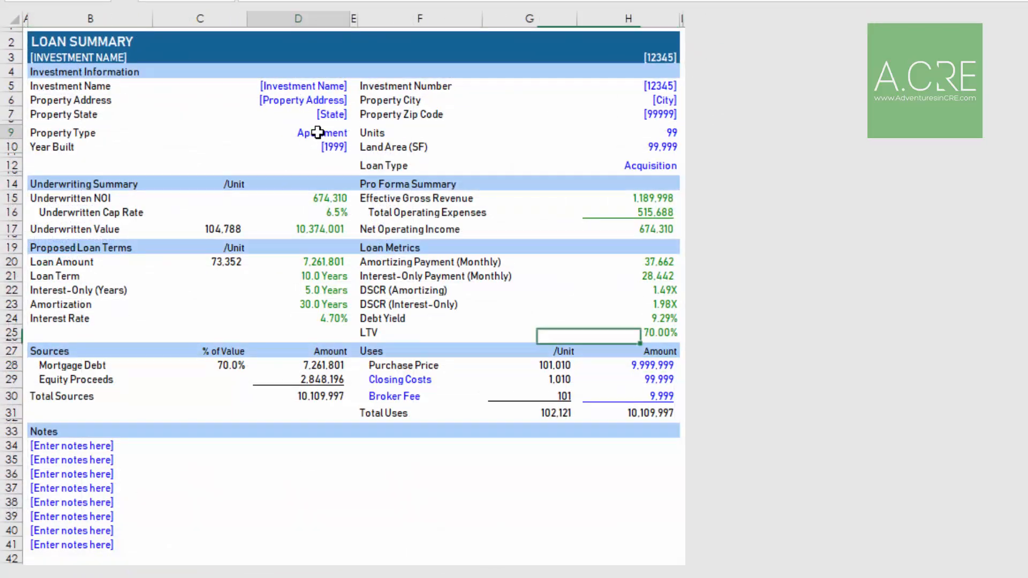